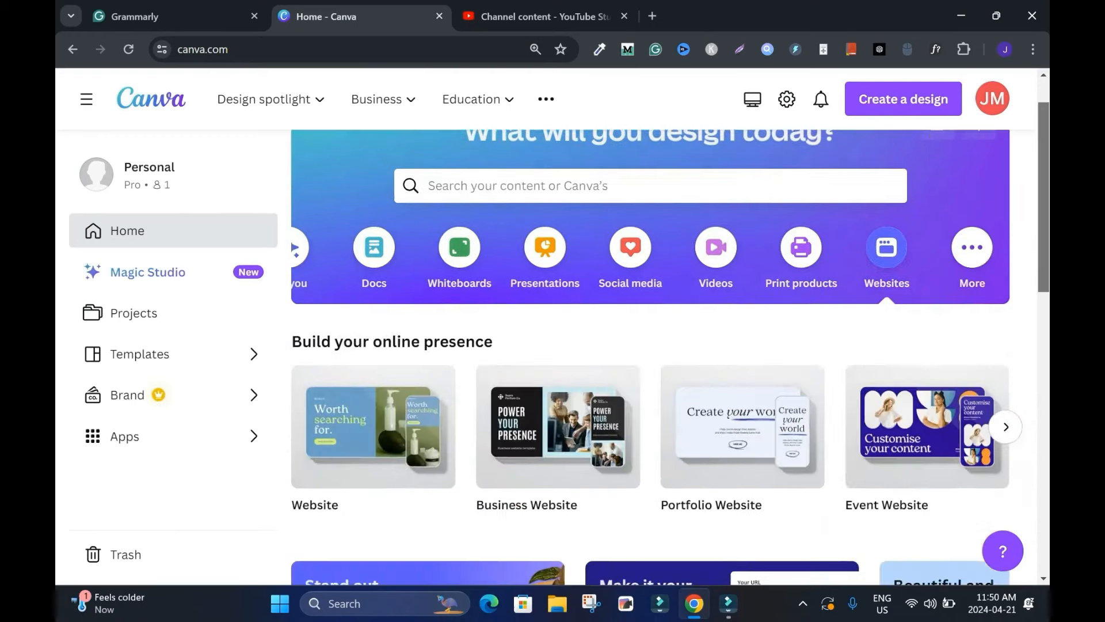
Step: Browse the website design types, create a blank Business Website, and return to Home
scroll("down", 3)
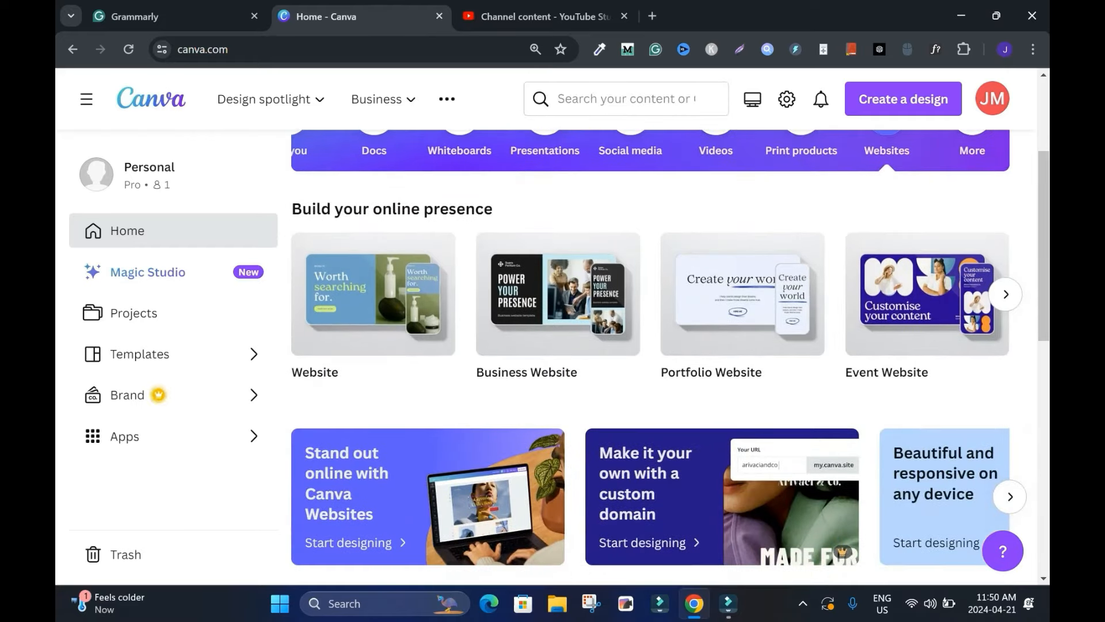
mouse_move(373, 294)
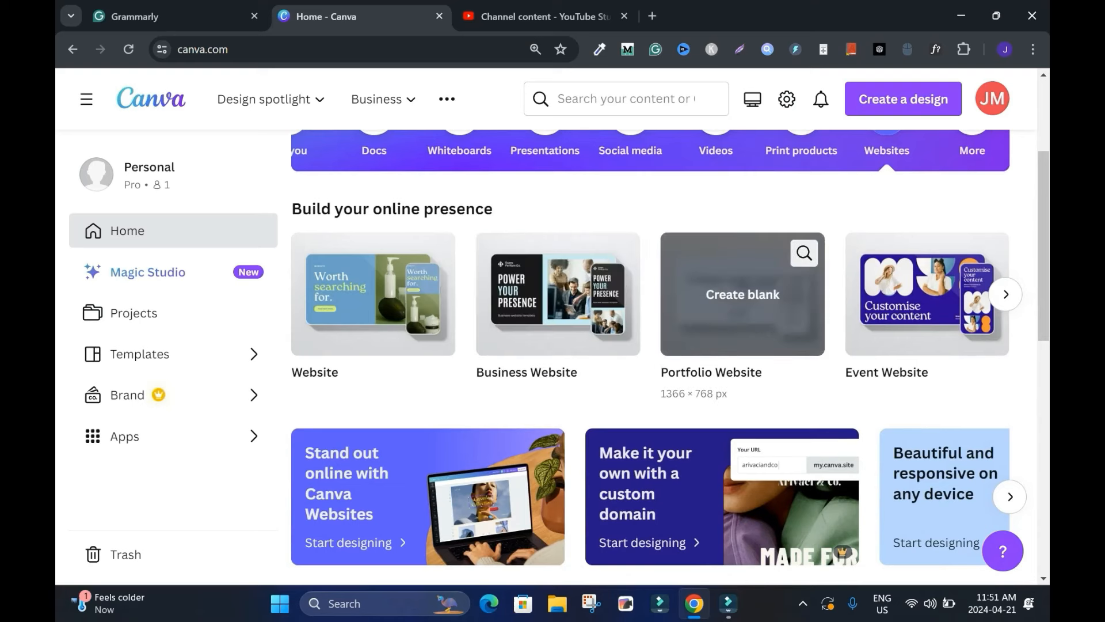
left_click(1006, 294)
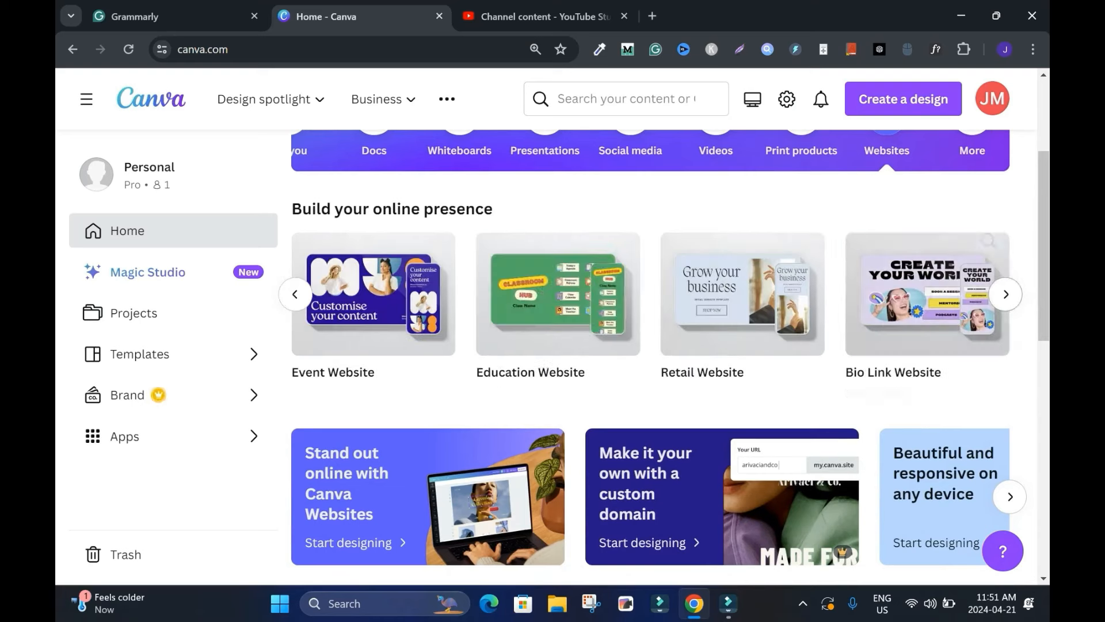
mouse_move(742, 295)
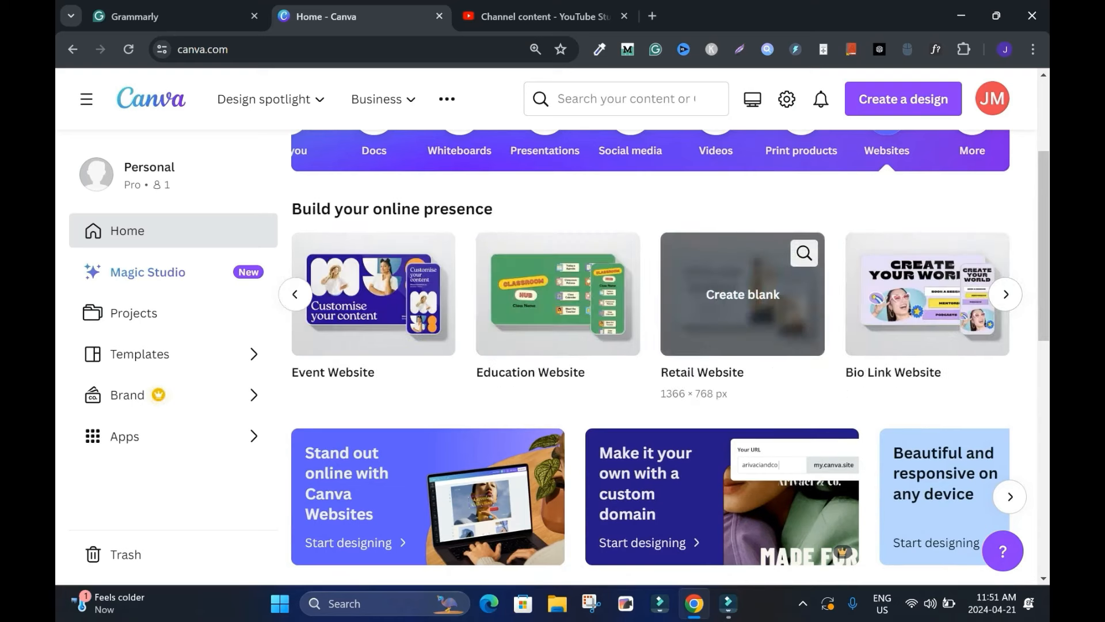
left_click(1006, 294)
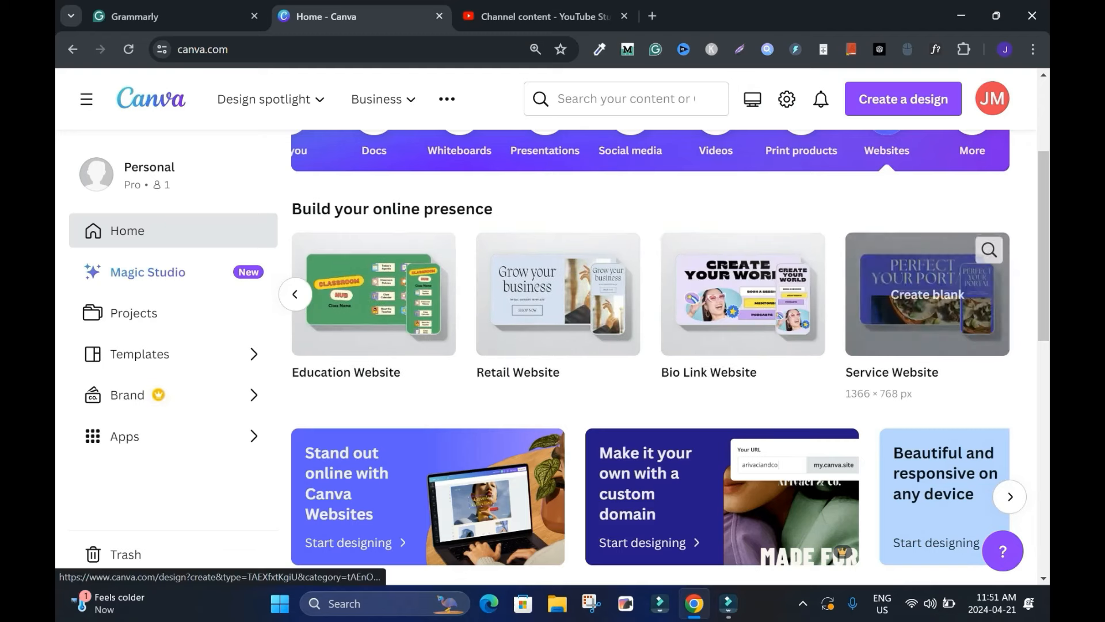
left_click(295, 294)
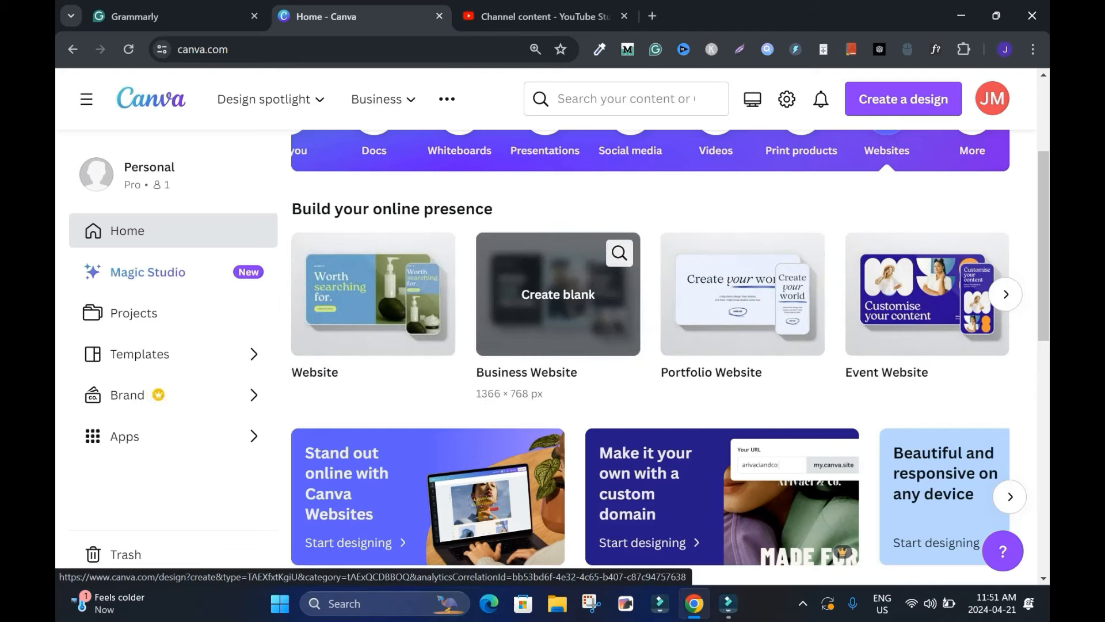
left_click(558, 295)
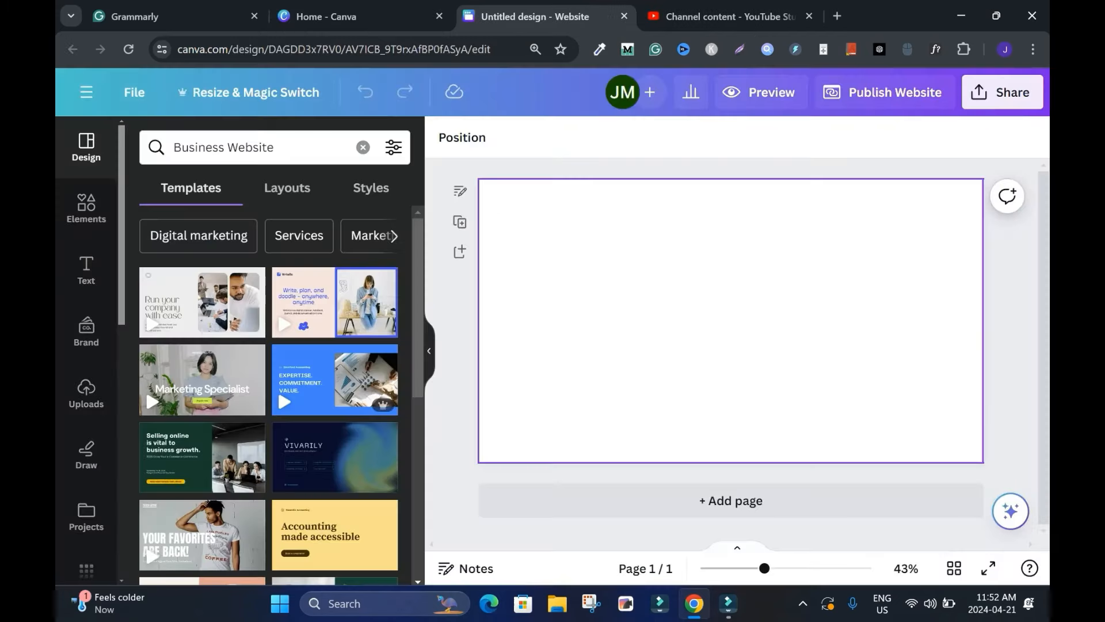
left_click(327, 16)
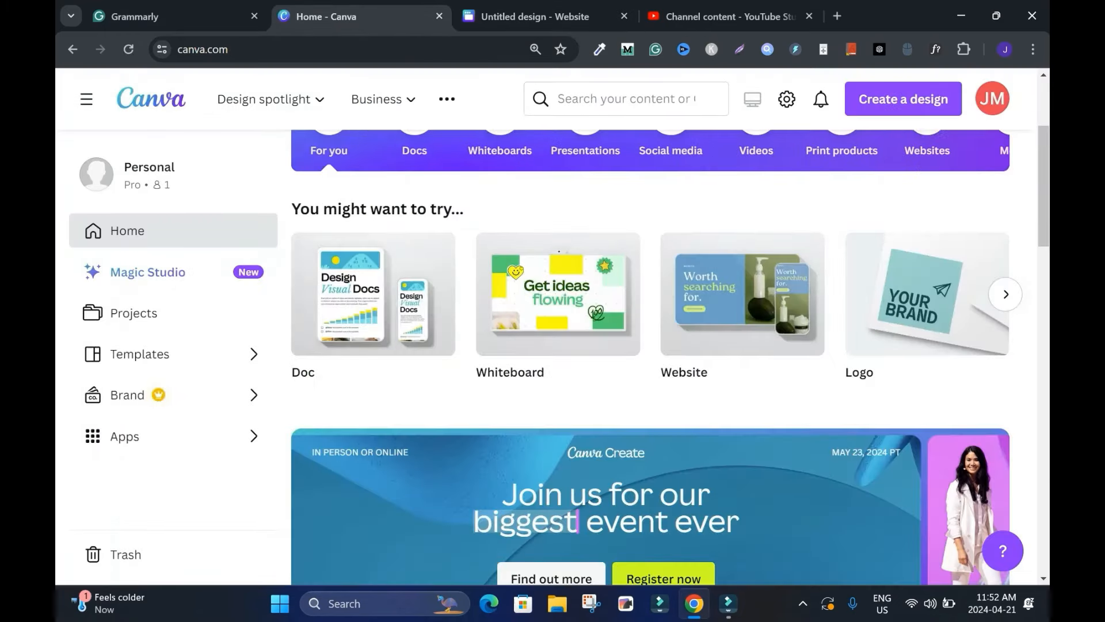
Step: Rename the Untitled Design in Recent designs to 'BlogsdomWeb' and return to its editor
scroll("down", 3)
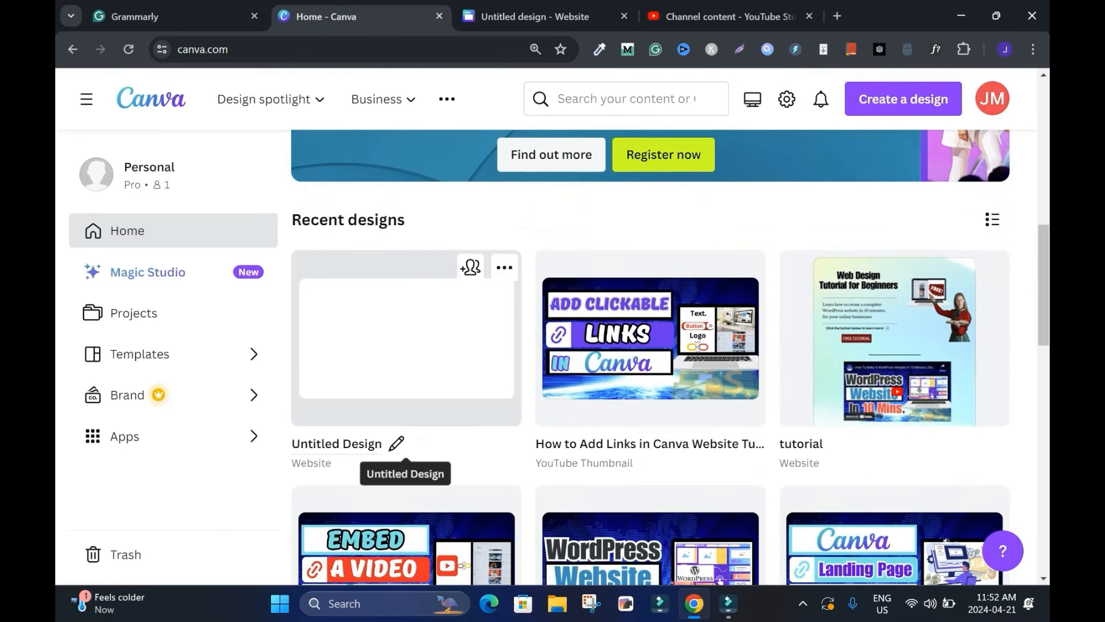
double_click(336, 444)
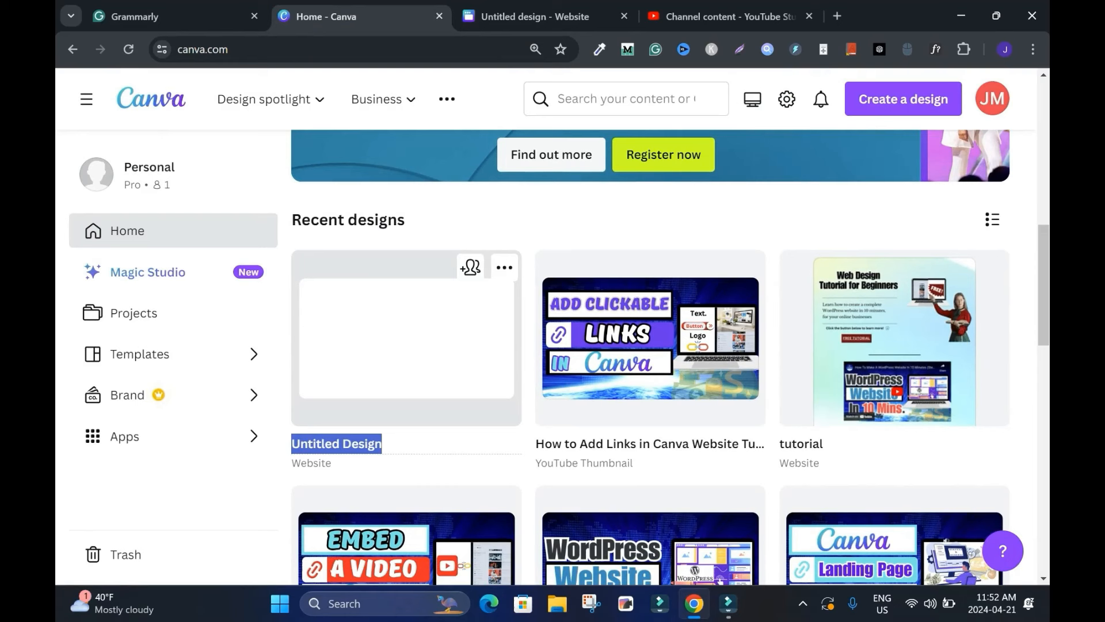
type("BlogsdomWeb")
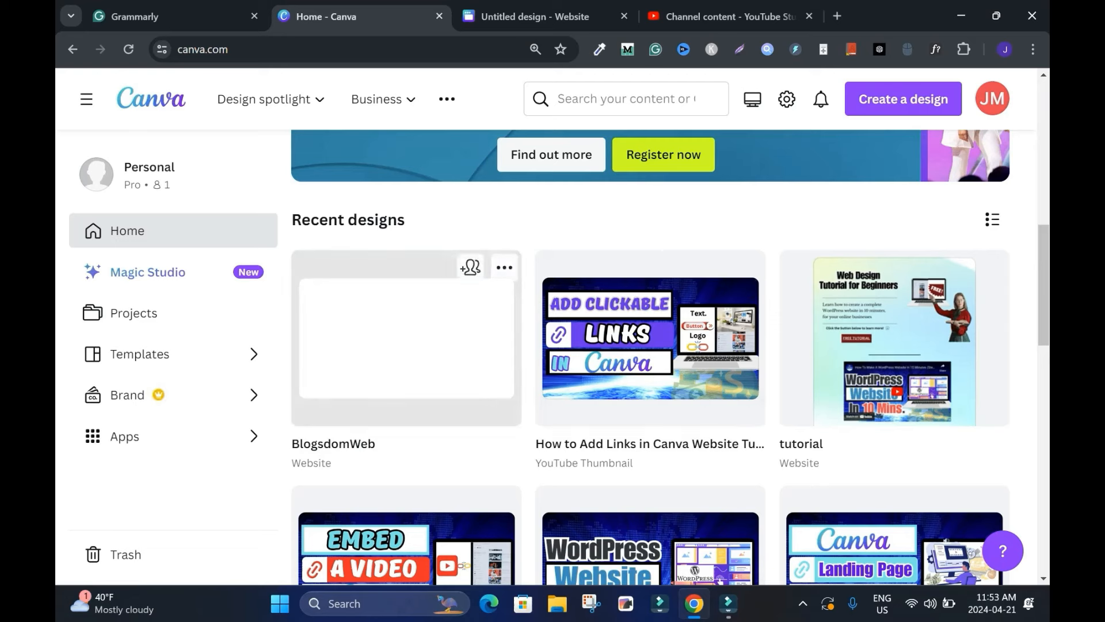
left_click(530, 16)
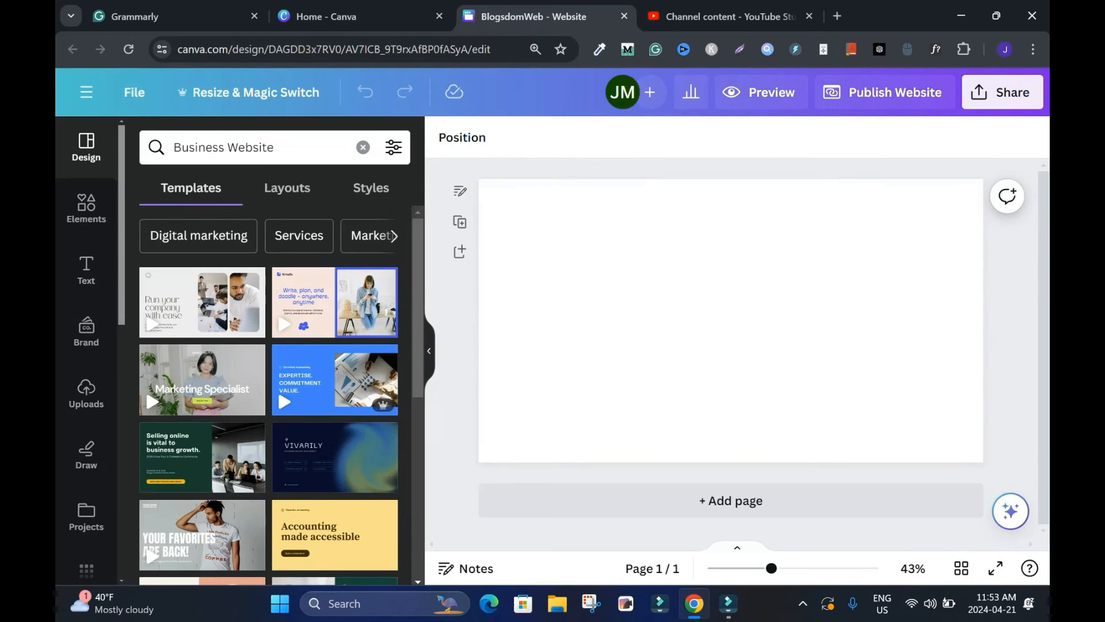
scroll("down", 3)
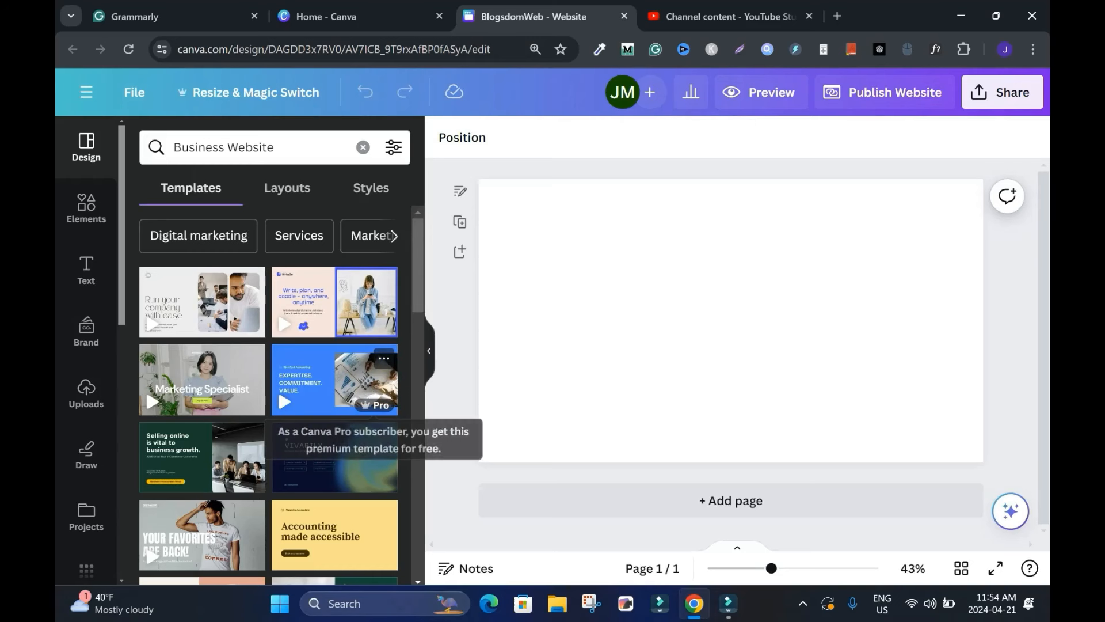
left_click(284, 402)
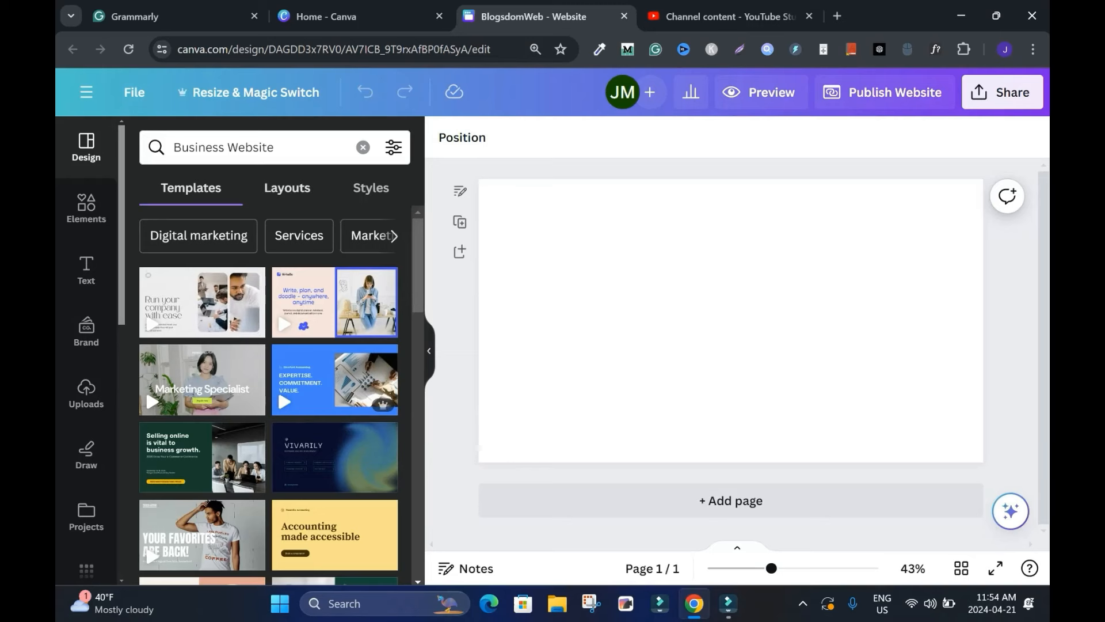
Step: Apply the image-left 'Add a Catchy Title Here' layout, then bring up the Elements library
left_click(286, 188)
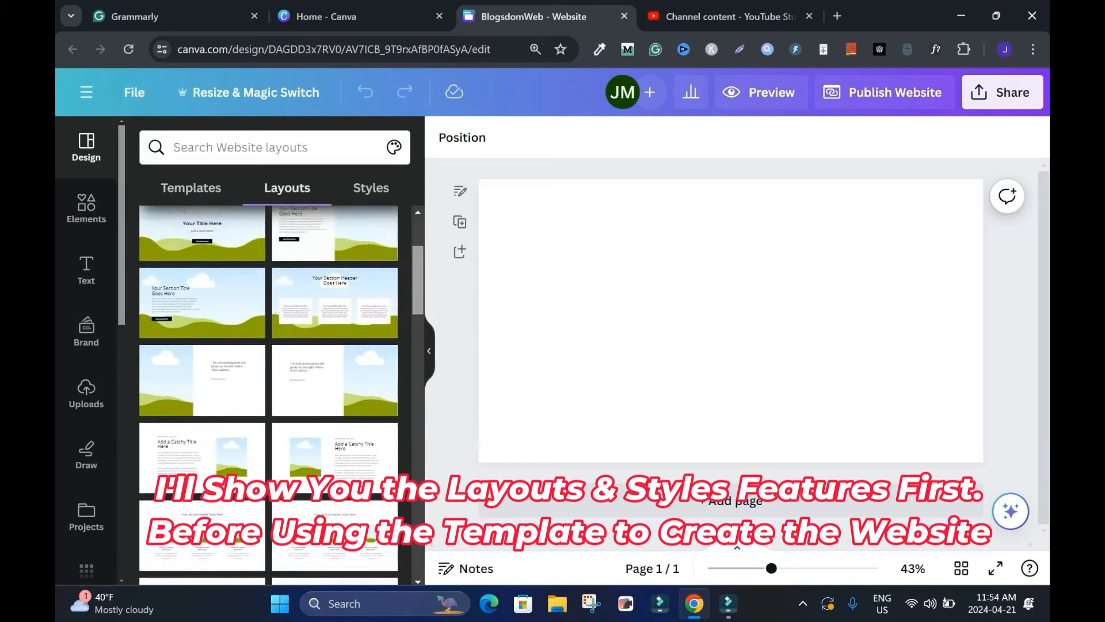
scroll("down", 3)
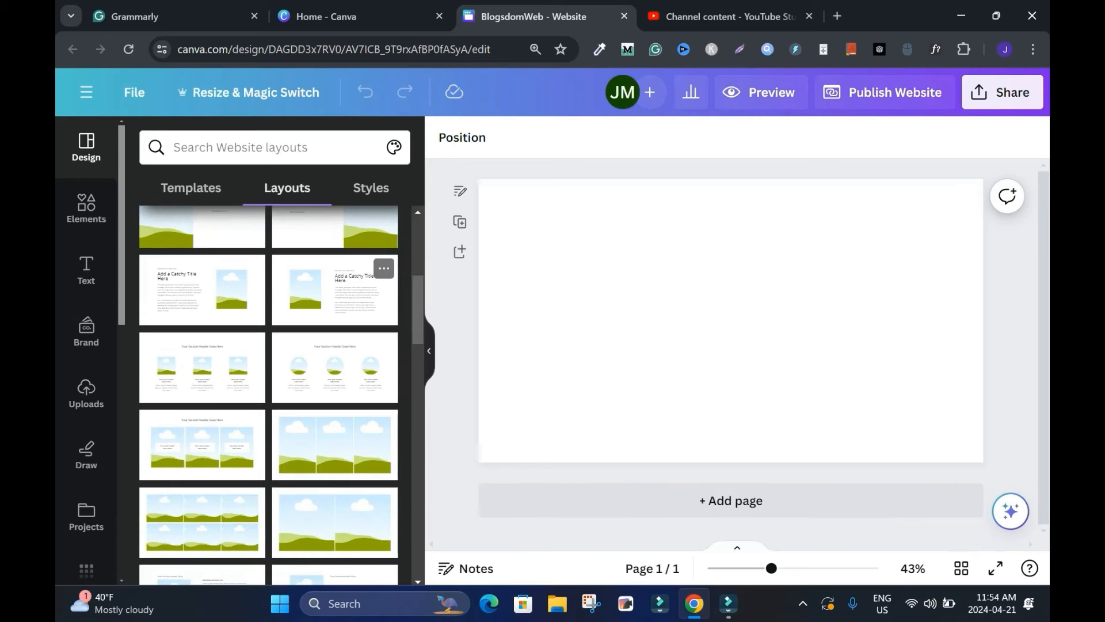
left_click(335, 289)
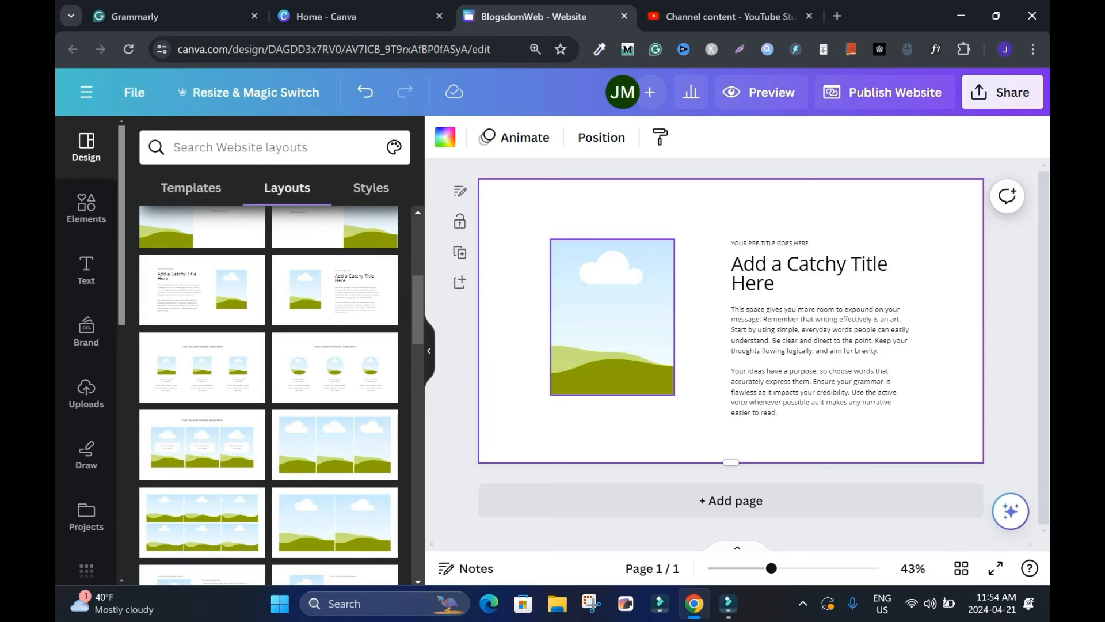
left_click(86, 205)
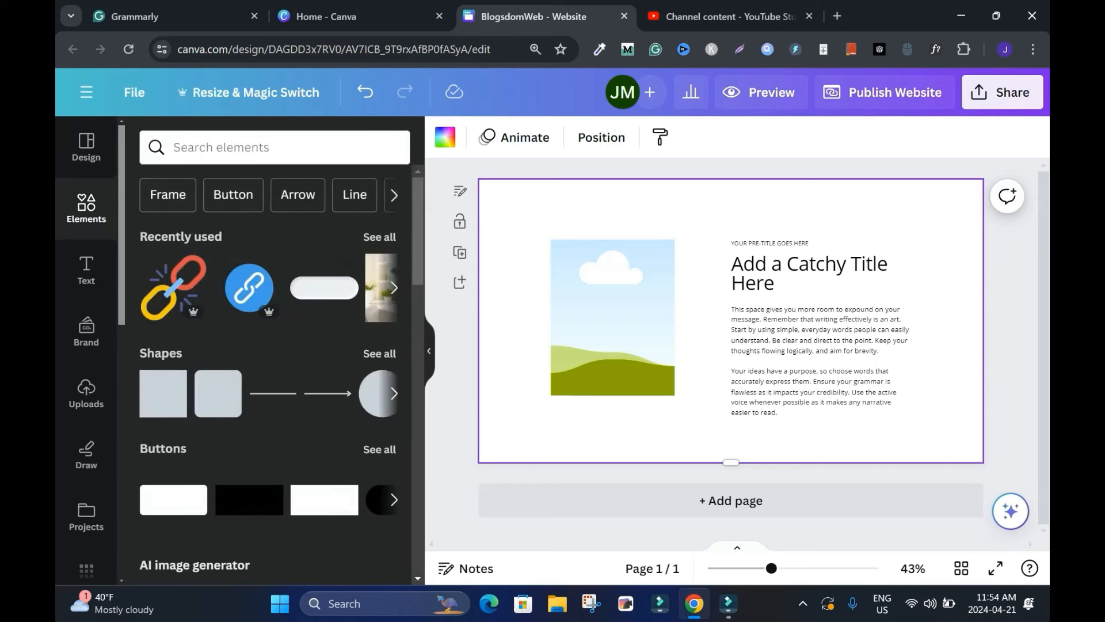
Step: Search photos for 'happy' and drop the smiling woman at a laptop into the frame
type("happy")
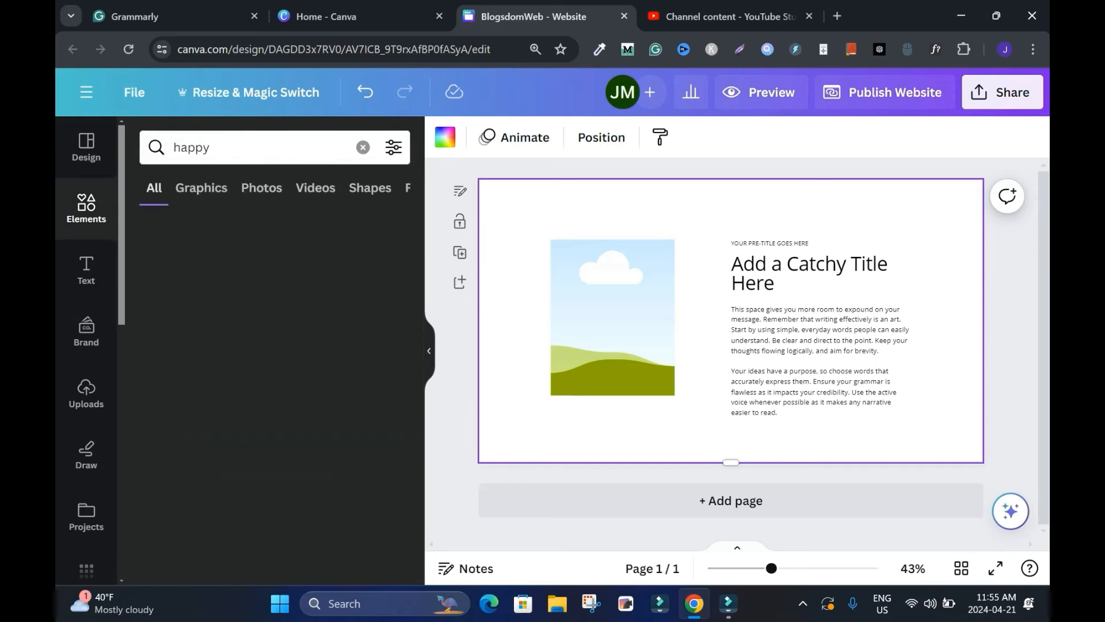
left_click(262, 188)
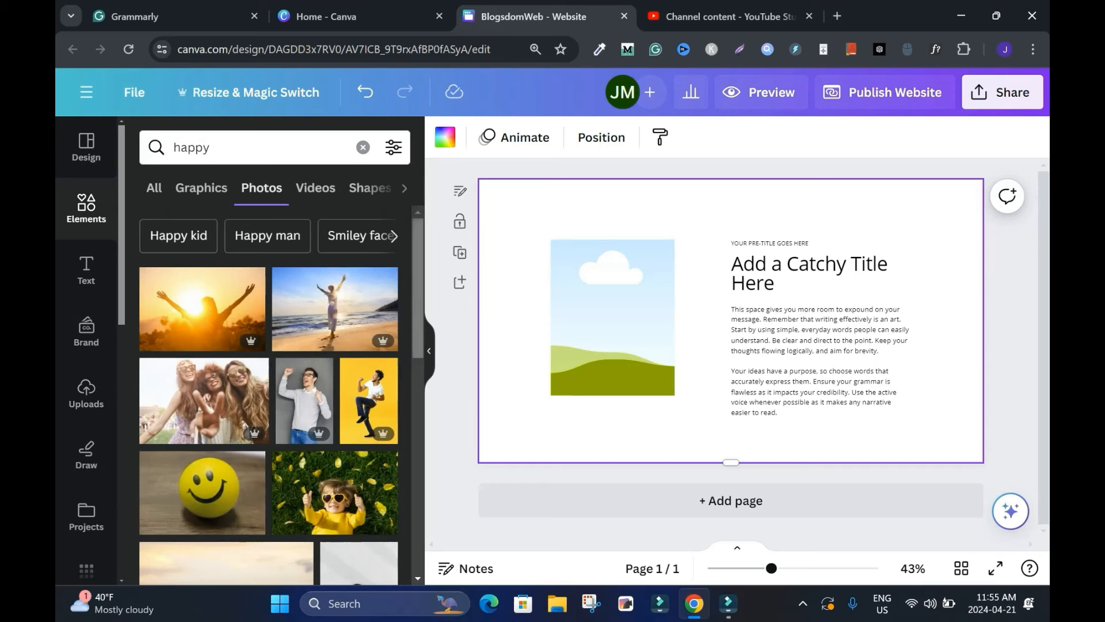
scroll("down", 3)
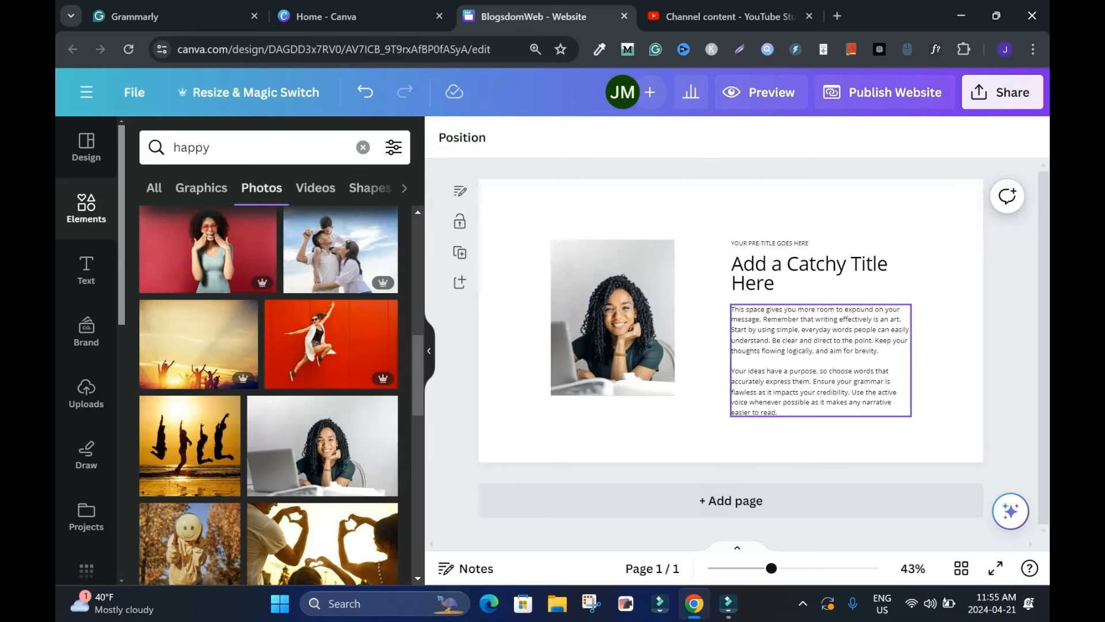
left_click(731, 501)
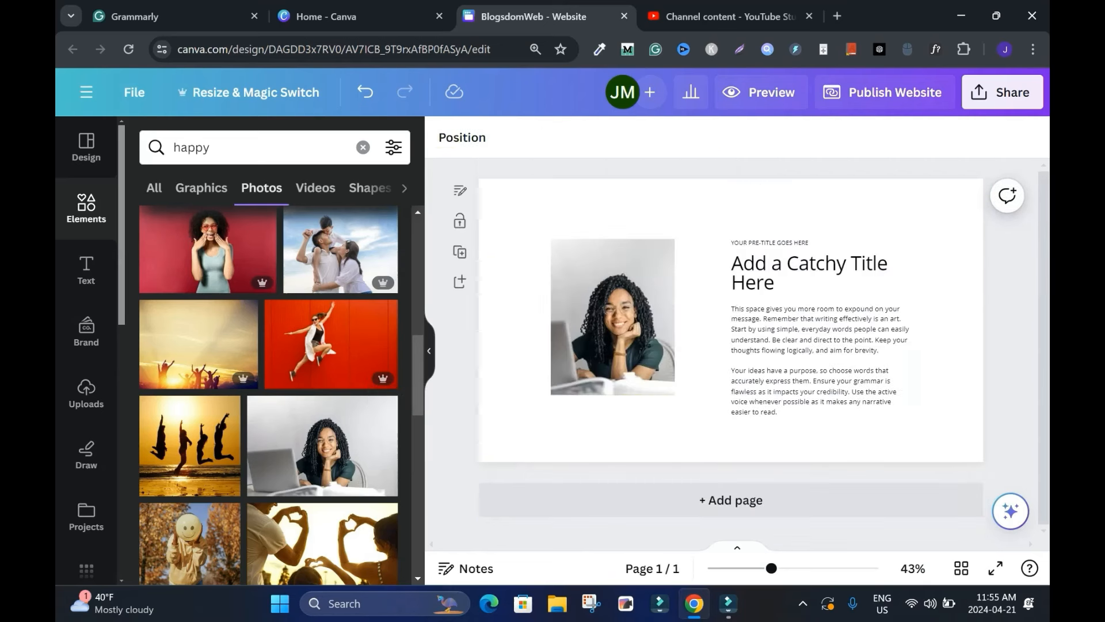
Step: Edit the title text and enlarge the body paragraphs to font size 16
left_click(809, 272)
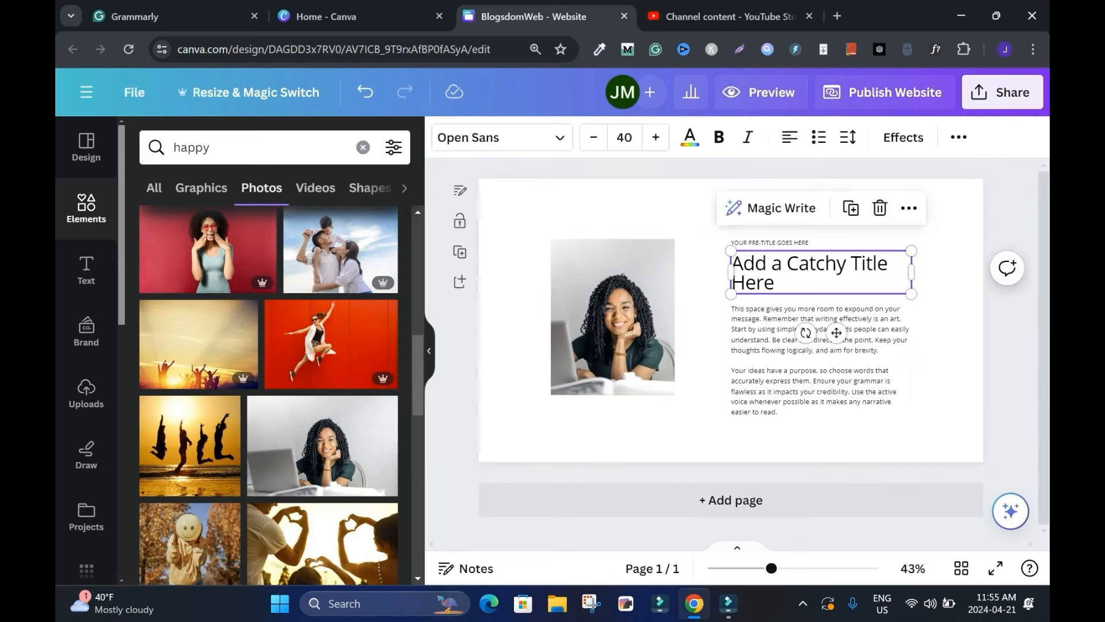
type("Happy Smile")
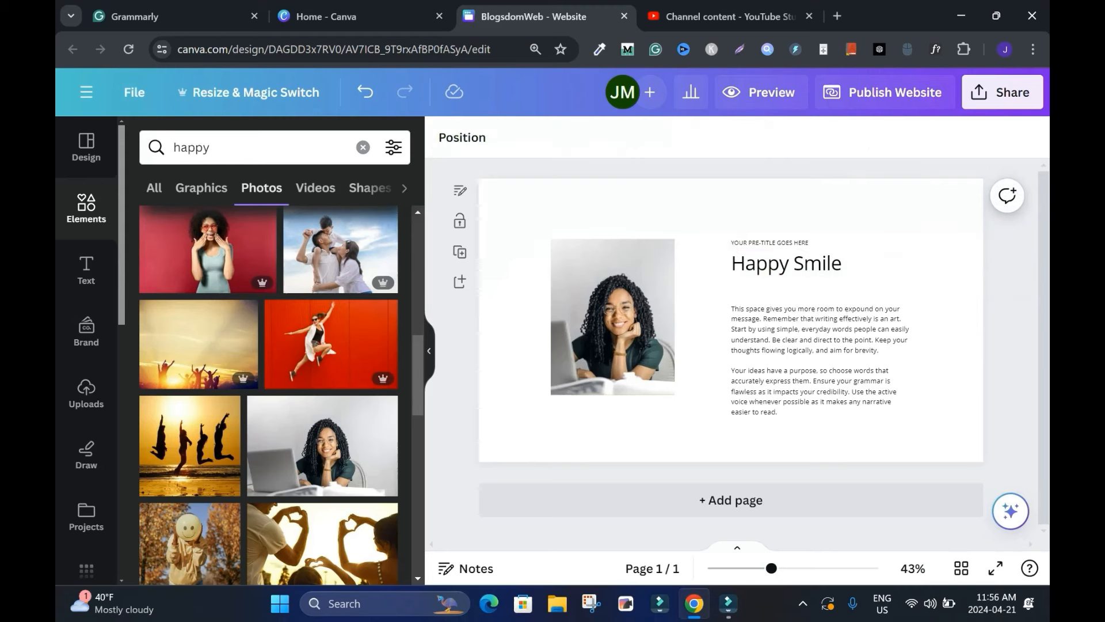
double_click(817, 360)
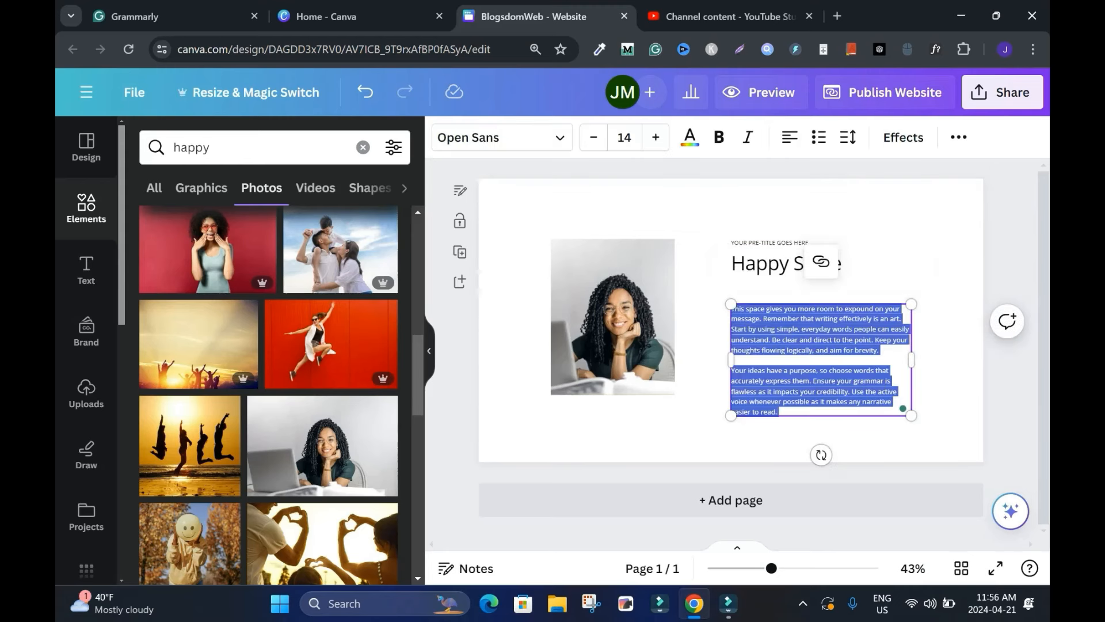
mouse_move(656, 137)
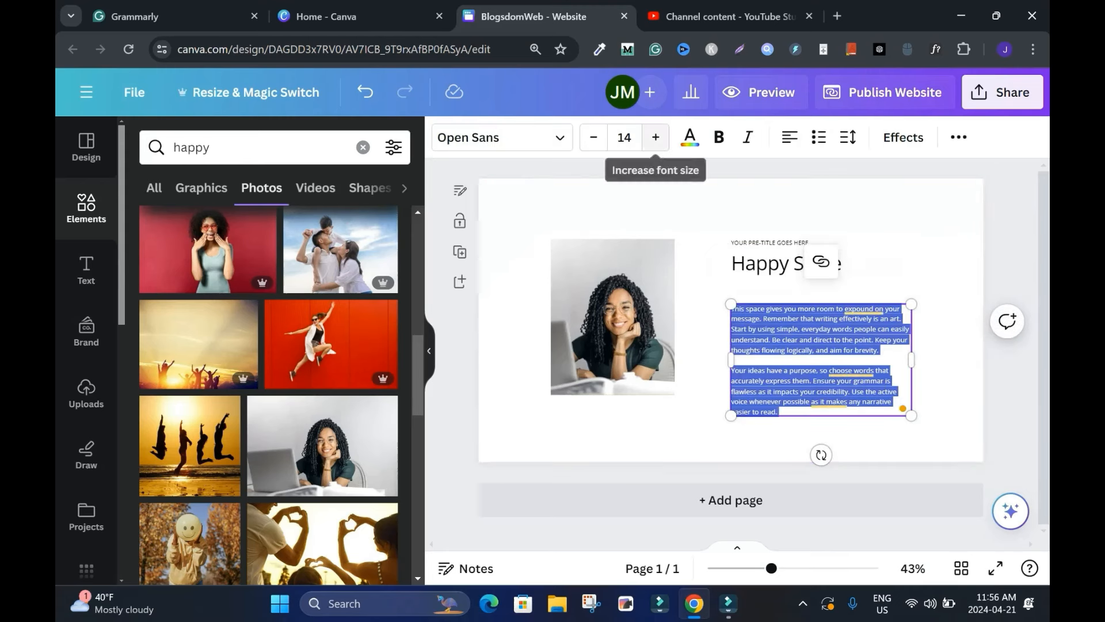
left_click(656, 137)
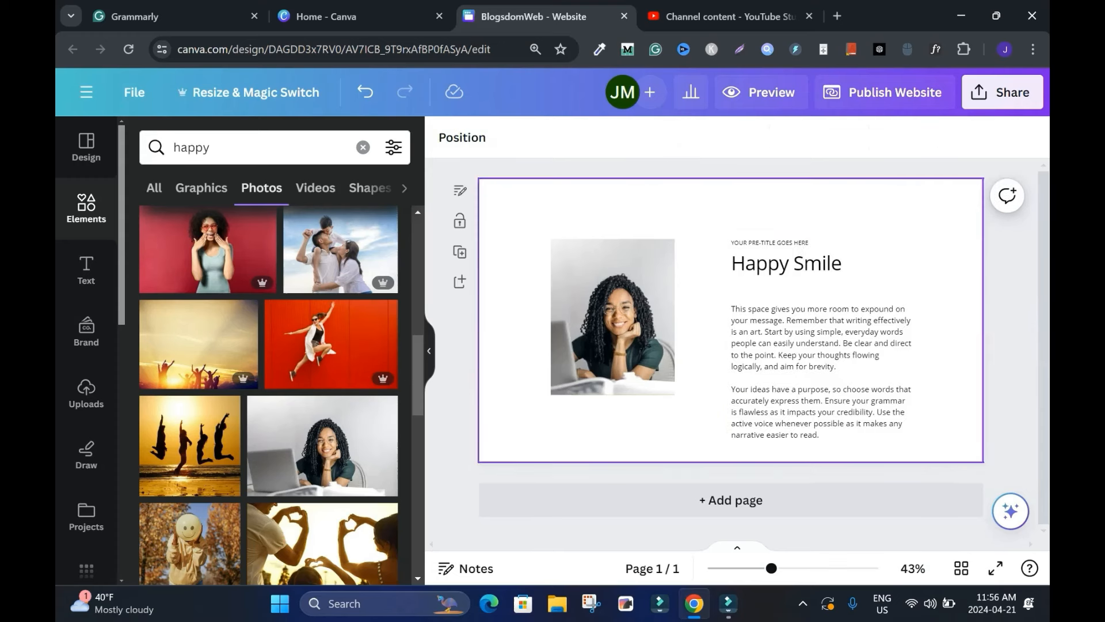
Step: Reselect the body paragraphs and delete the small pre-title text box
left_click(786, 242)
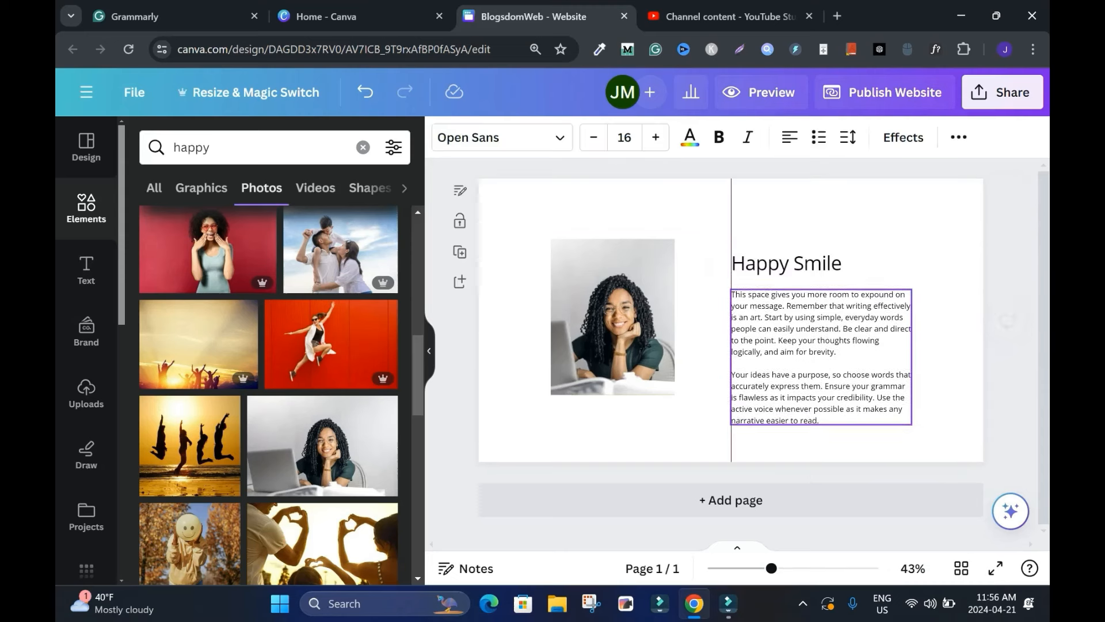
left_click(820, 352)
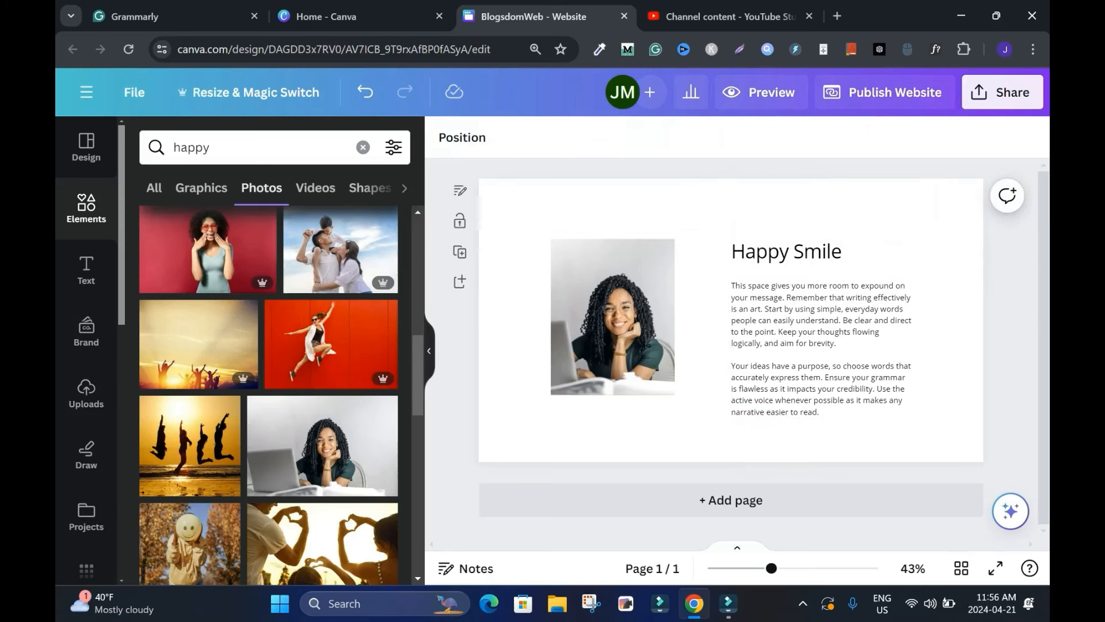
left_click(363, 147)
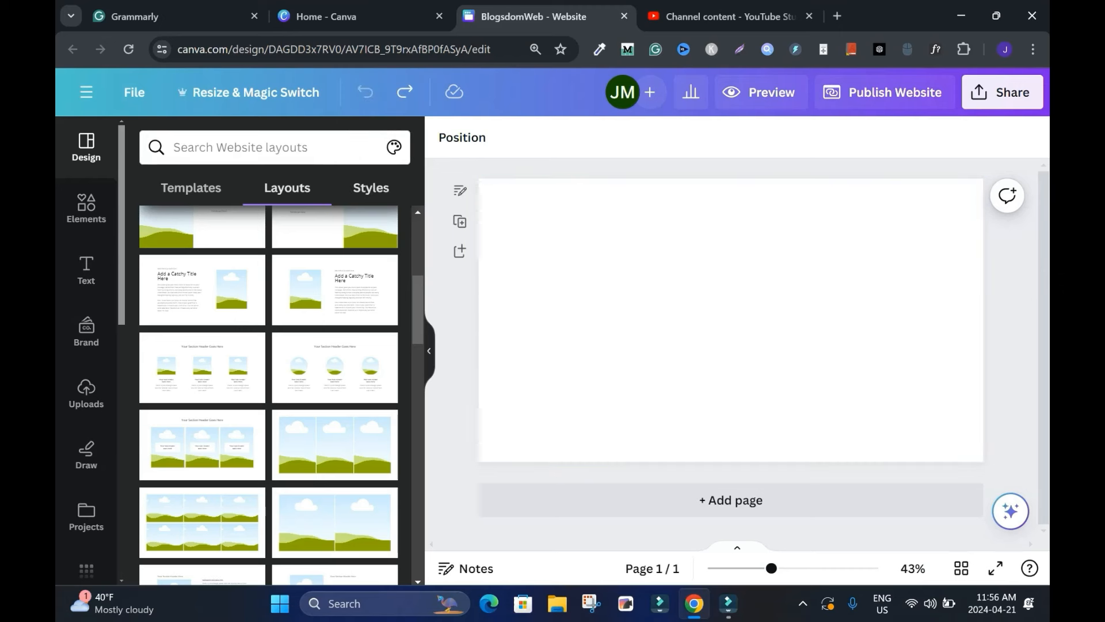
Step: Preview a style set from the Design panel's Styles, then go back to website templates
left_click(371, 188)
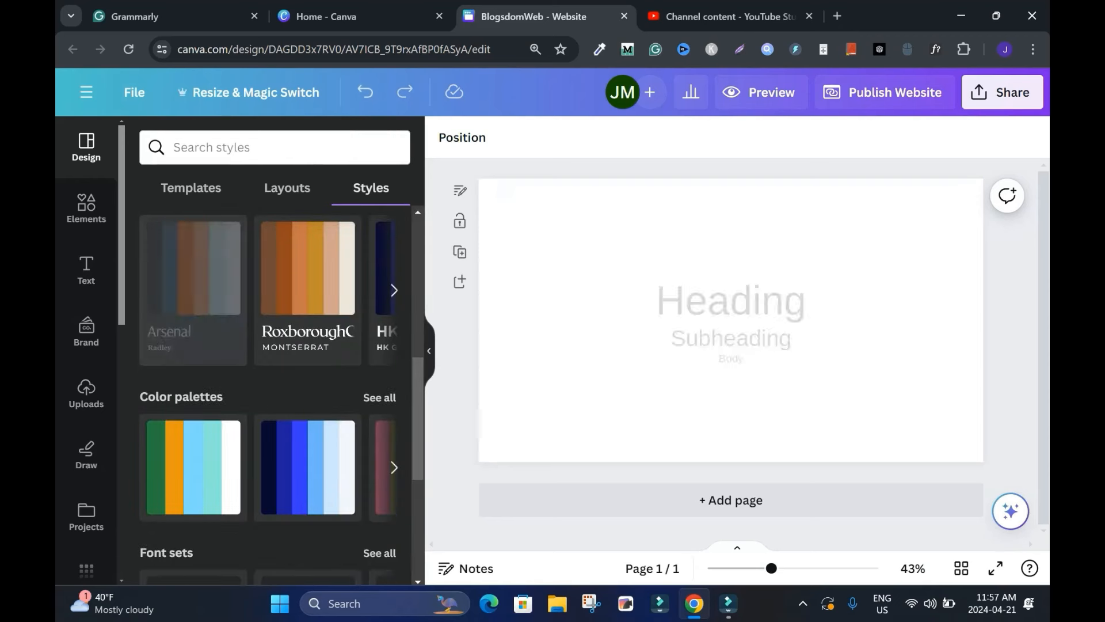
left_click(193, 267)
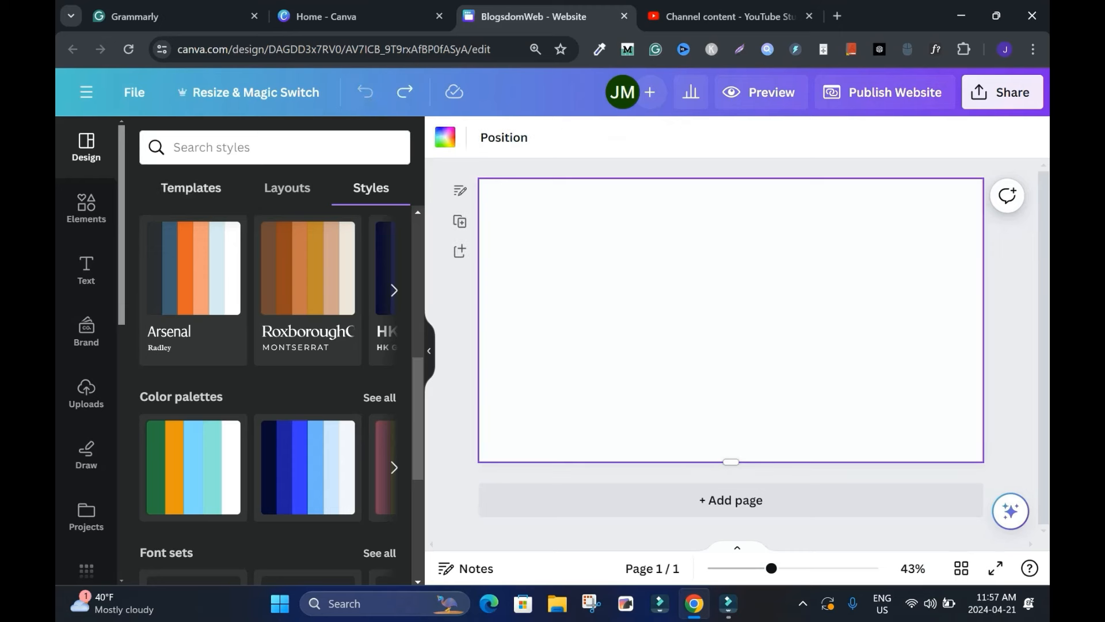
left_click(191, 189)
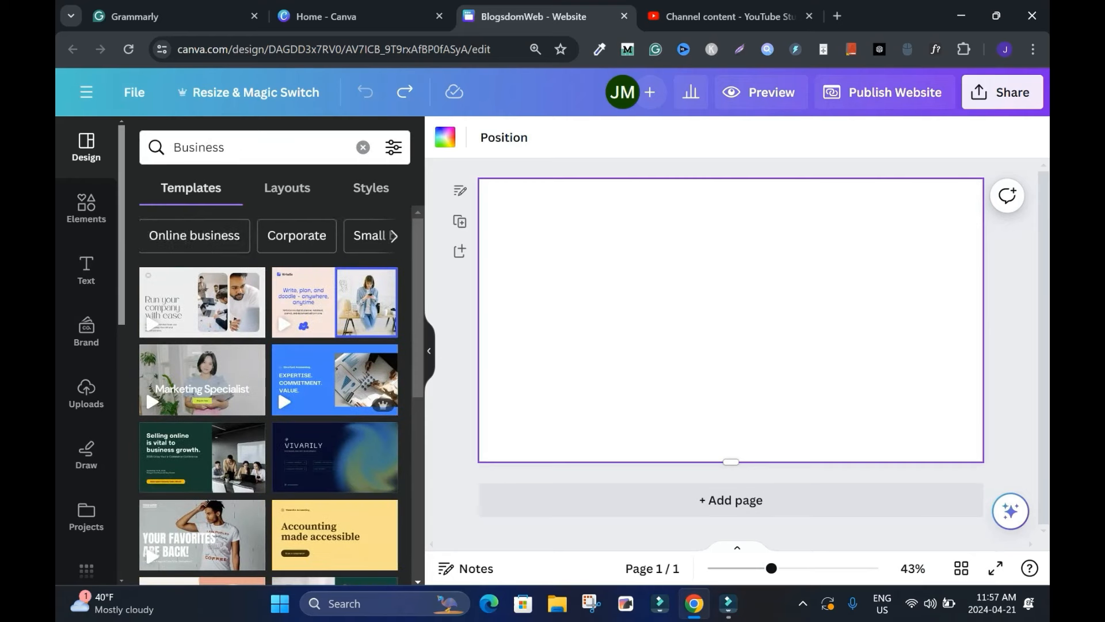
Step: Search templates for 'Marketing', choose Digital marketing, and open the GROW YOUR COMPANY template
left_click(396, 236)
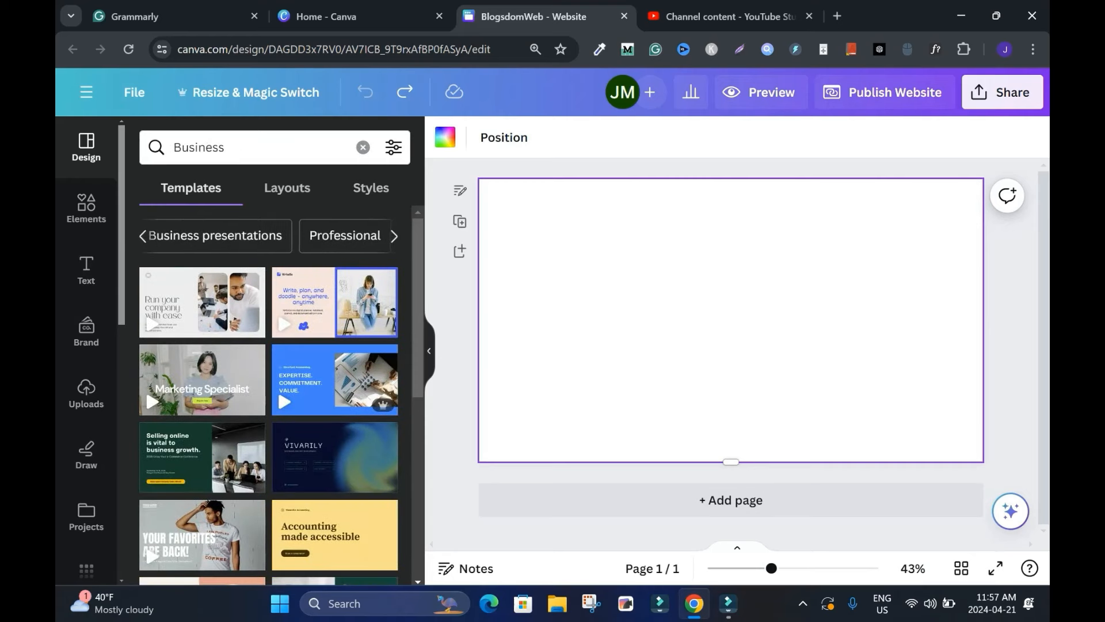
type("Marketing")
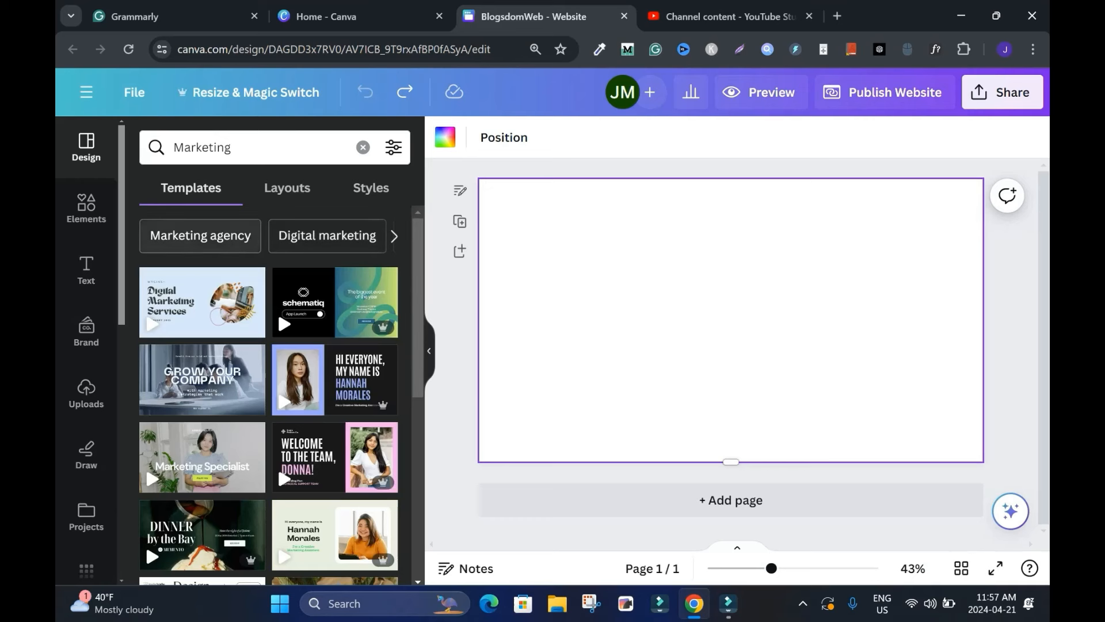
left_click(327, 236)
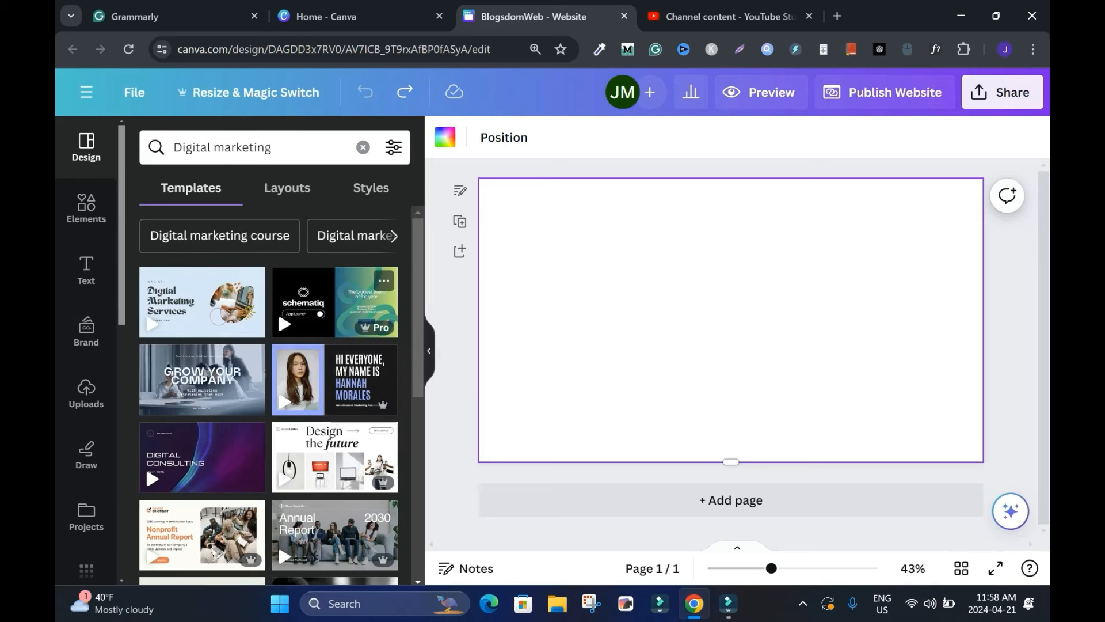
left_click(283, 325)
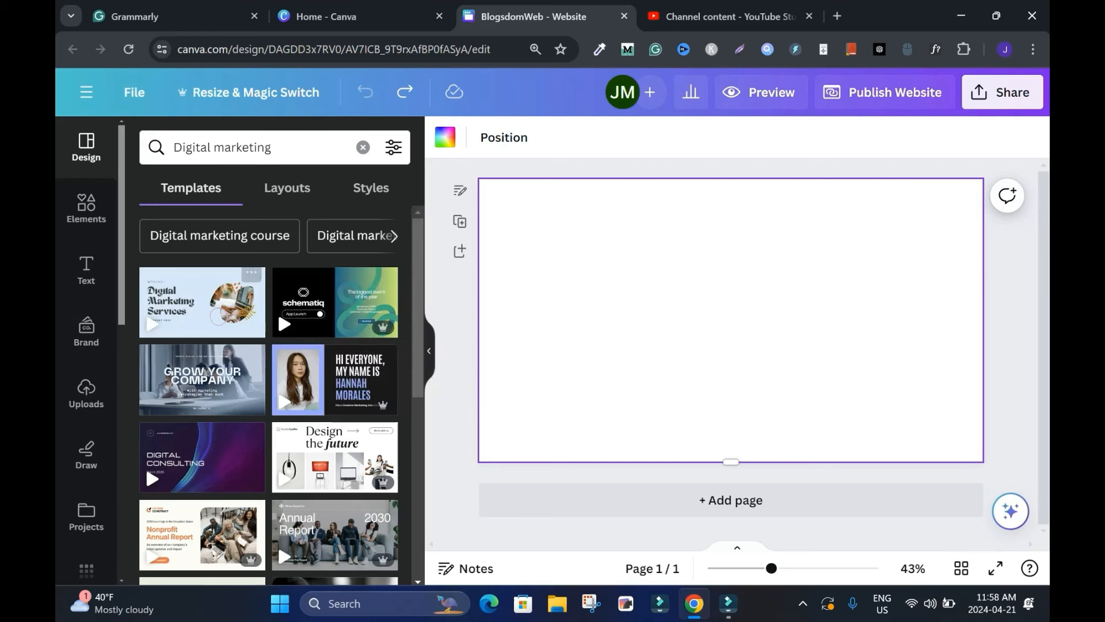
mouse_move(202, 380)
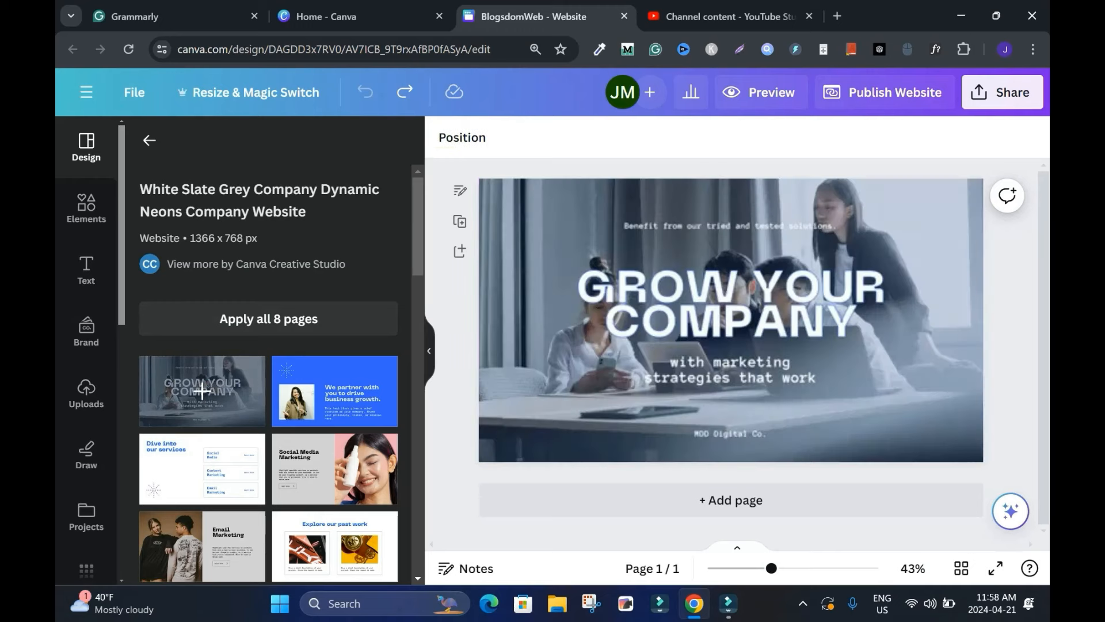
Step: Apply all 8 template pages, scroll through them, and return to page 1
left_click(730, 344)
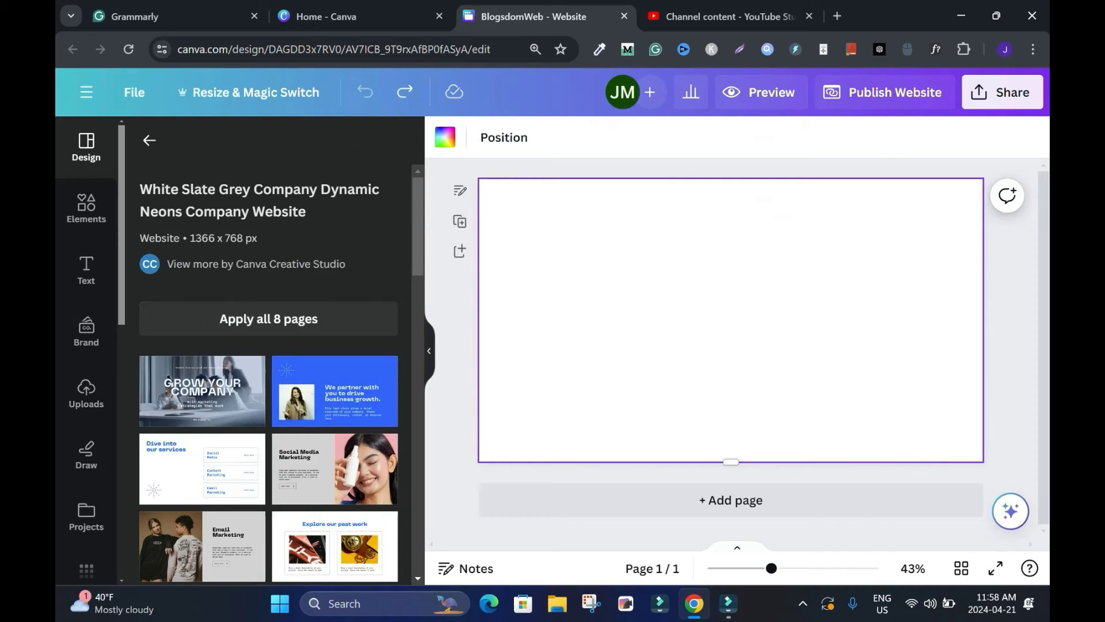
left_click(201, 390)
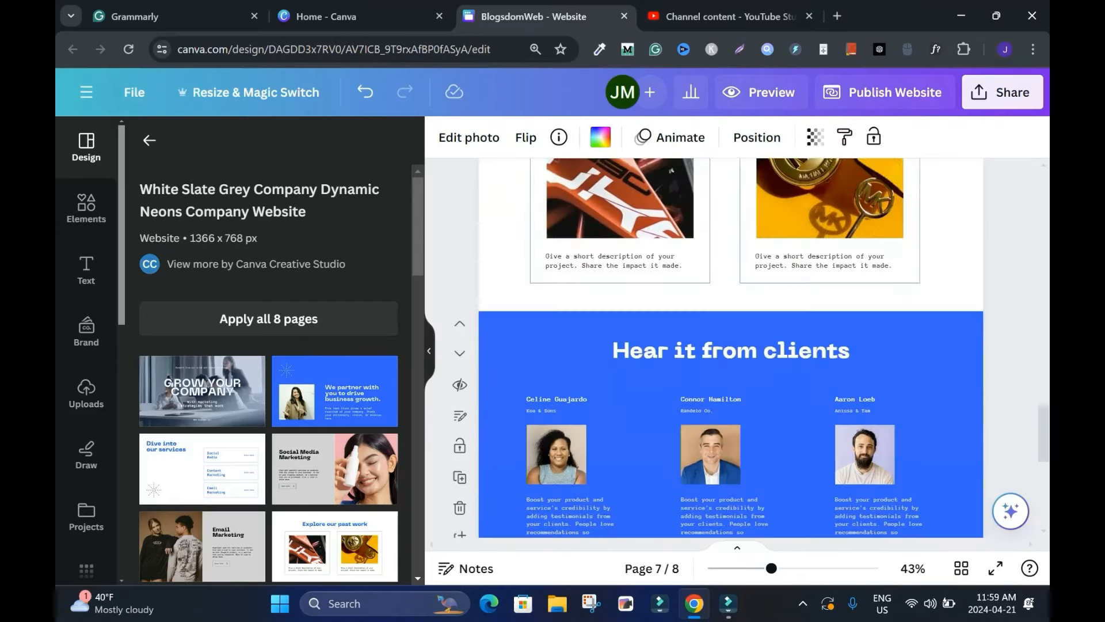
scroll("down", 3)
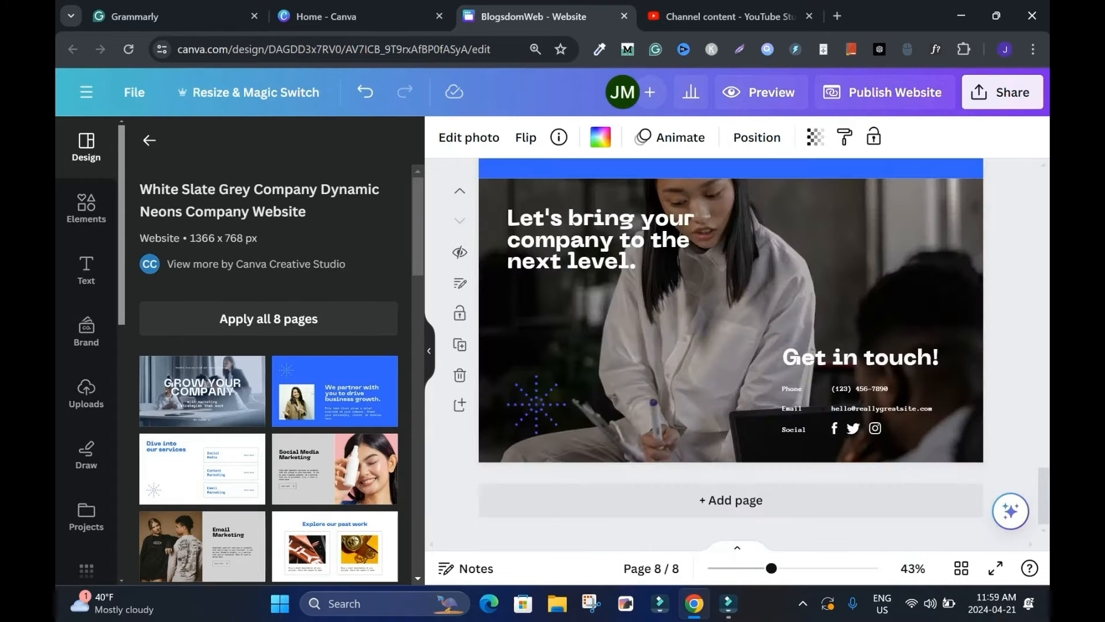
left_click(201, 391)
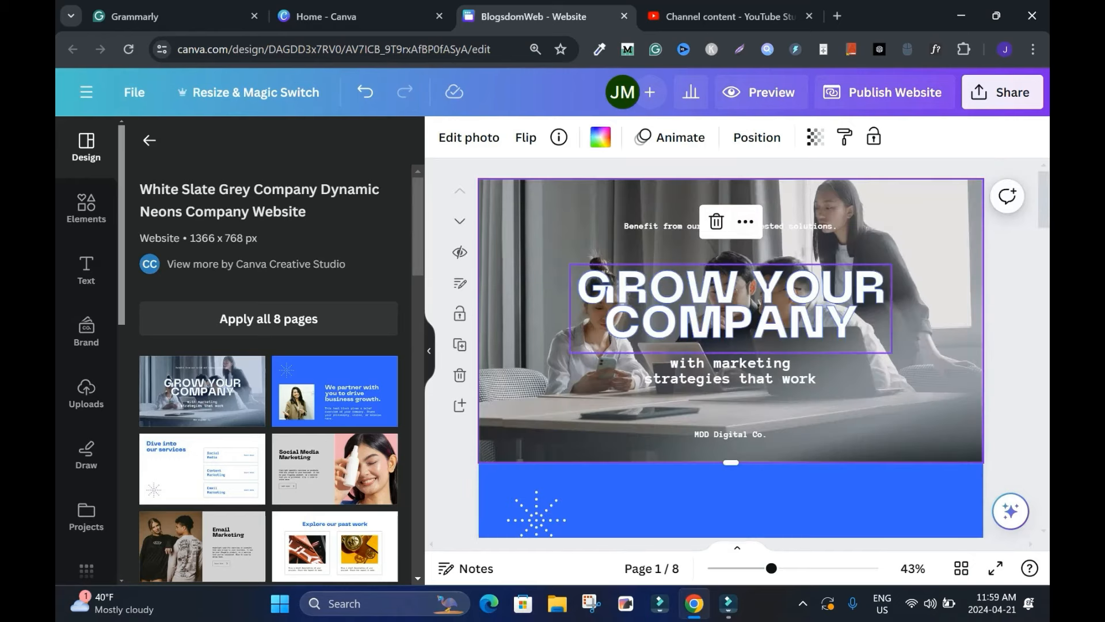
Step: Select the 'Benefit from our tried and tested solutions.' tagline above the headline for deletion
double_click(724, 226)
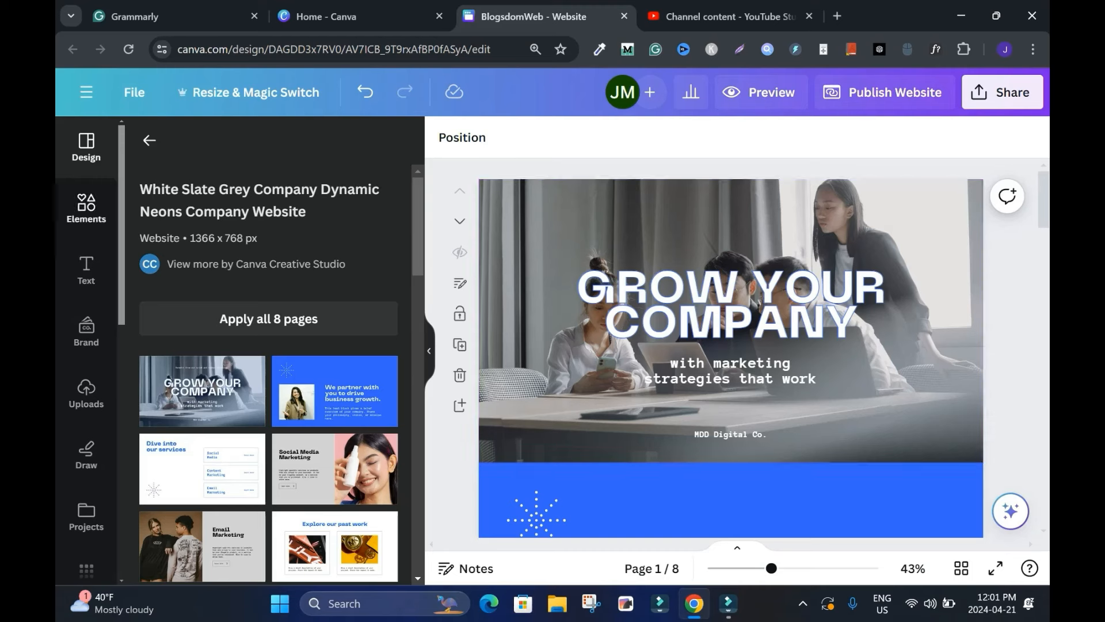
Step: Add the dollar bulb graphic from a 'busine' search, move it top-left, and colour it blue
left_click(85, 205)
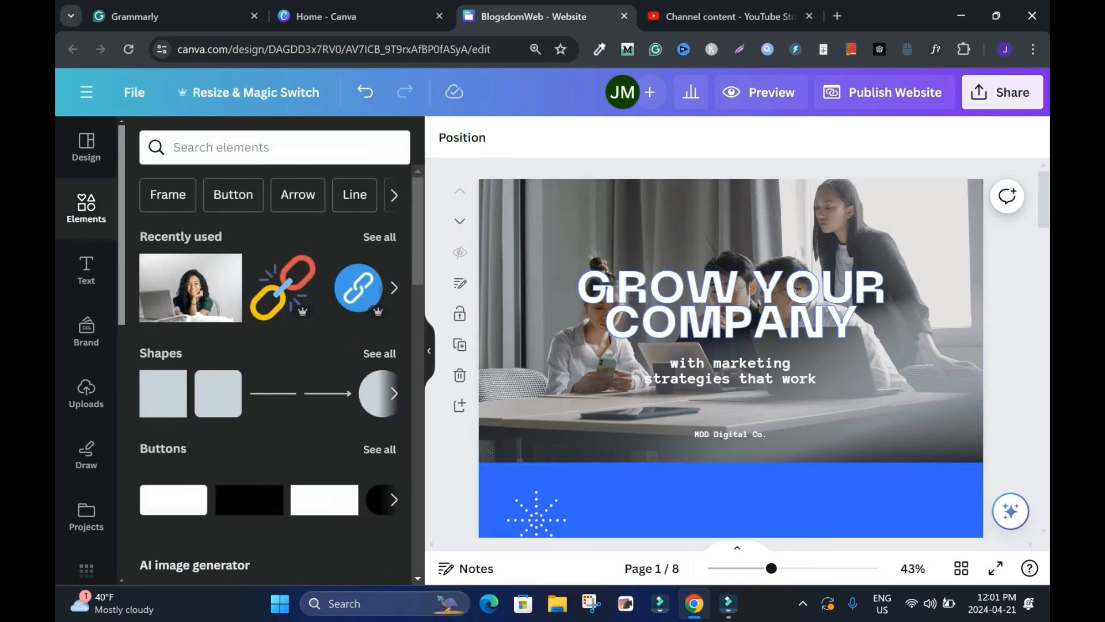
type("business")
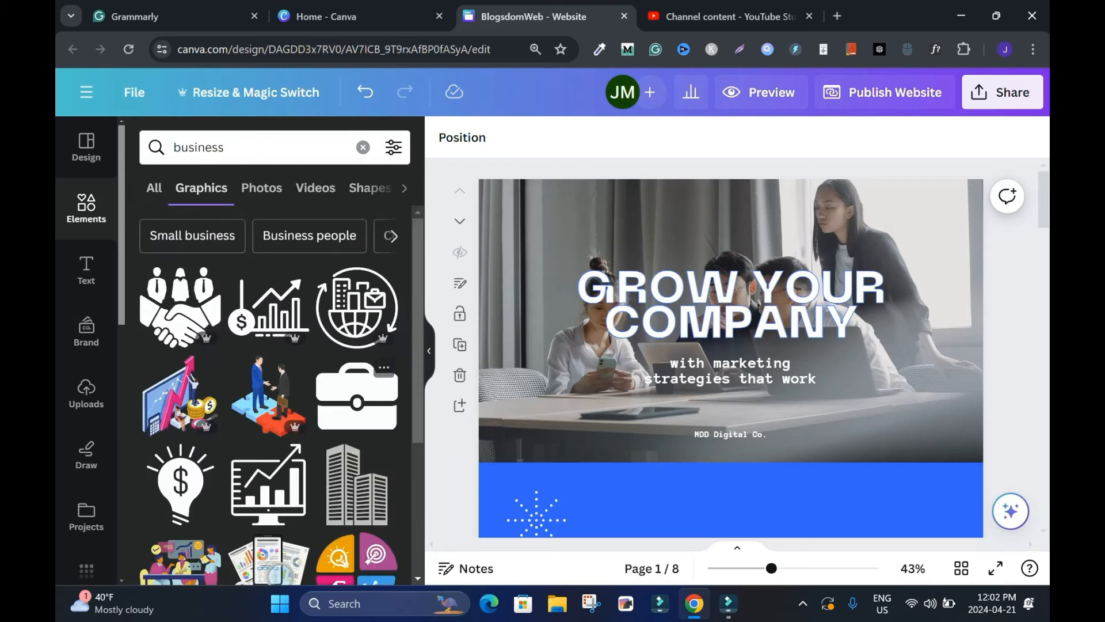
scroll("down", 3)
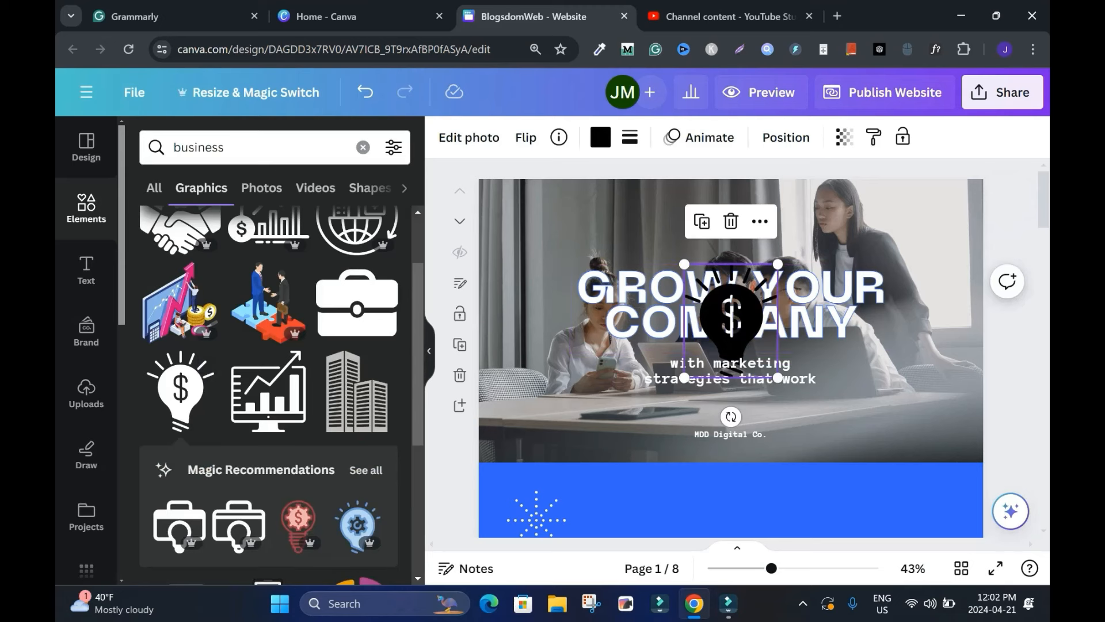
left_click_drag(731, 314, 532, 236)
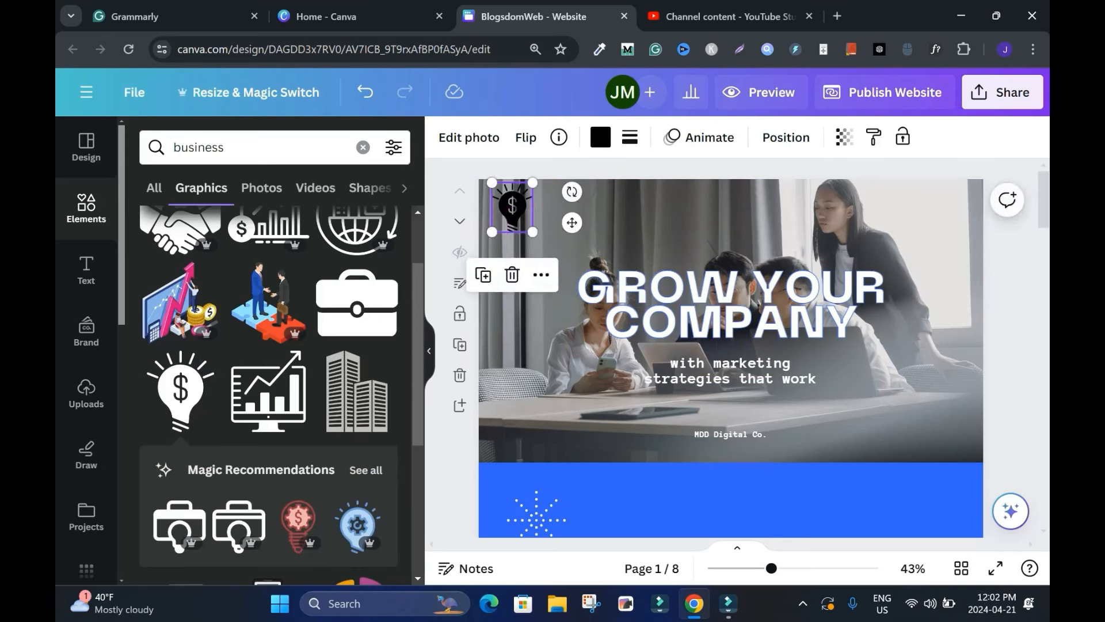
left_click(599, 137)
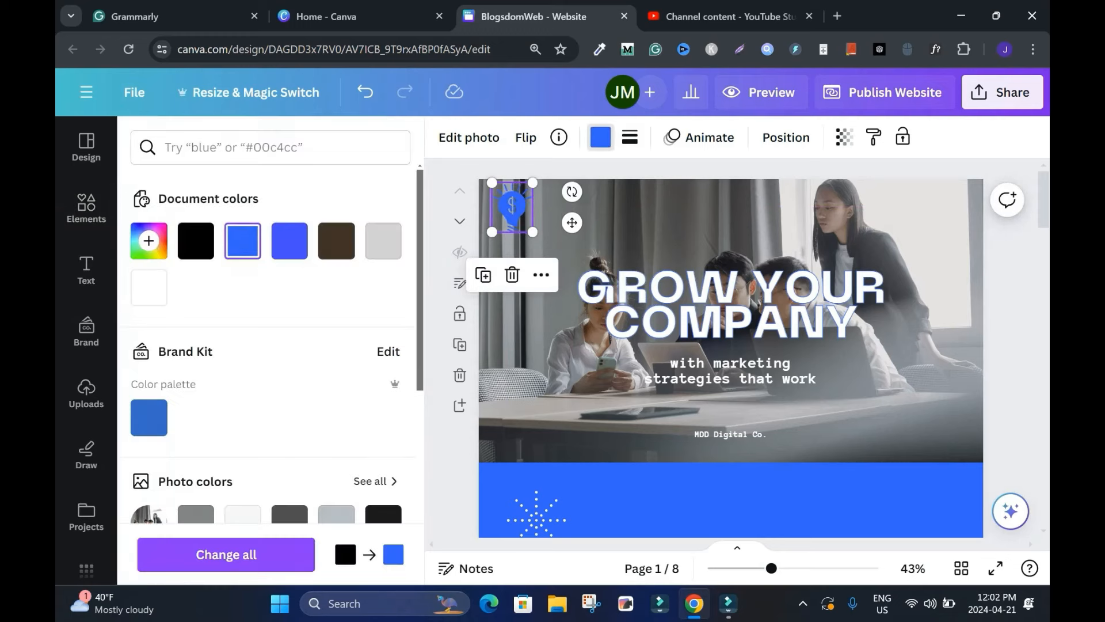
left_click(86, 208)
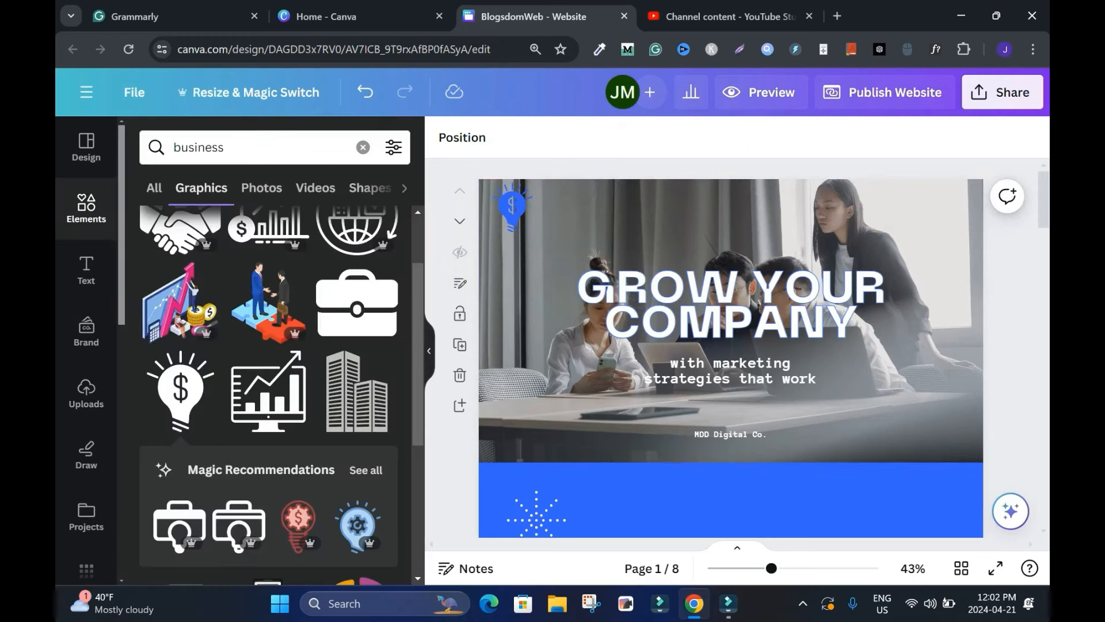
left_click(86, 271)
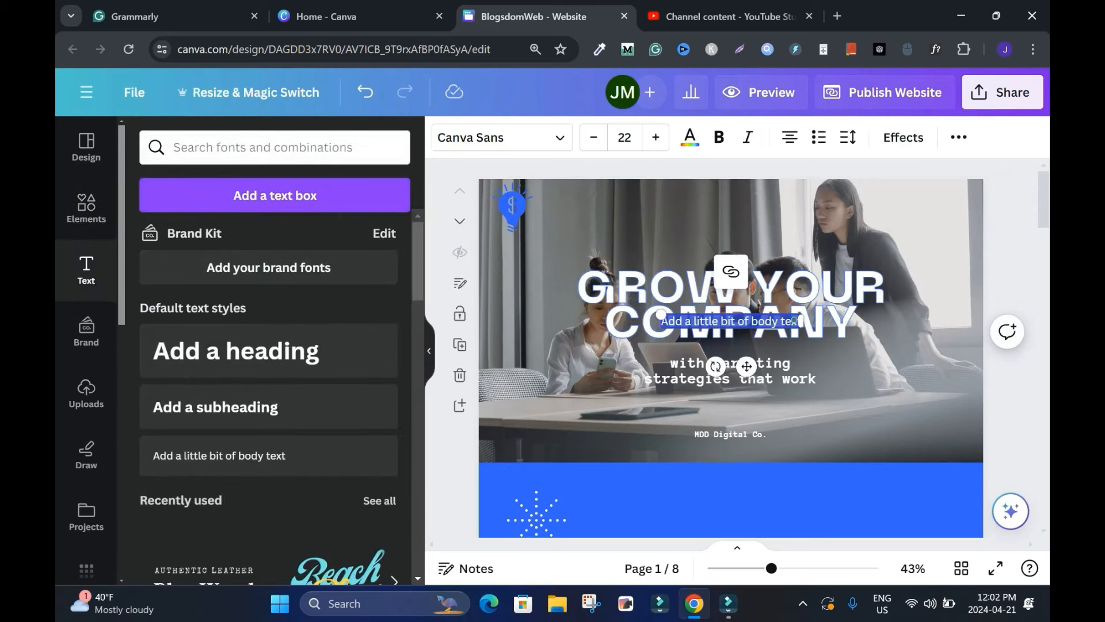
Step: Type BlogsdomWeb beneath the bulb logo and bend it with the Curve effect at 33
left_click_drag(730, 321, 569, 248)
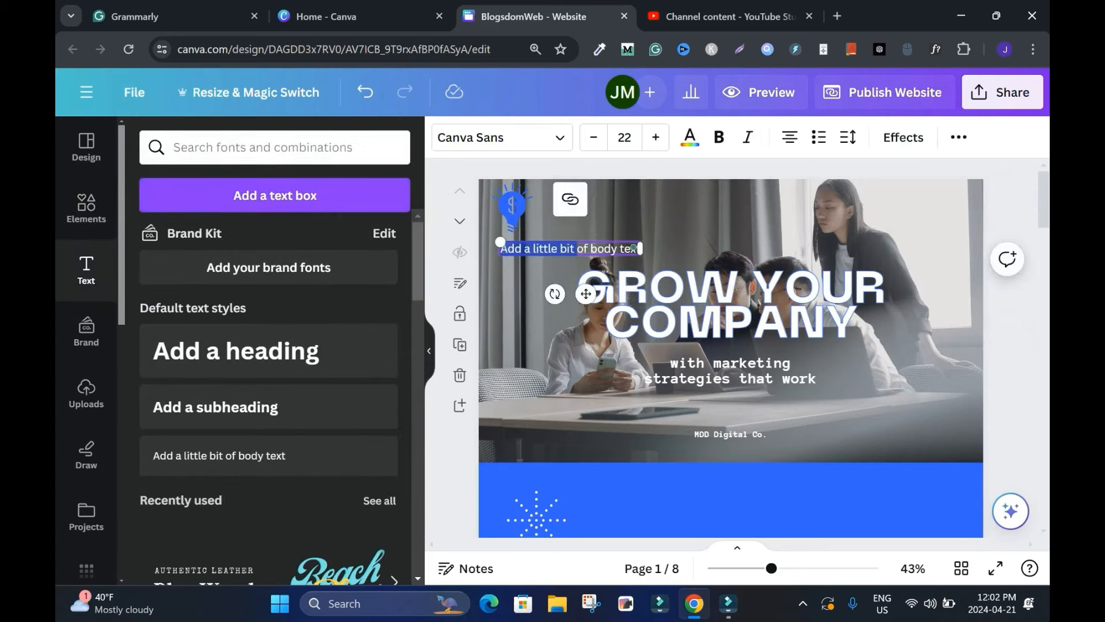
type("BlogsdomWeb")
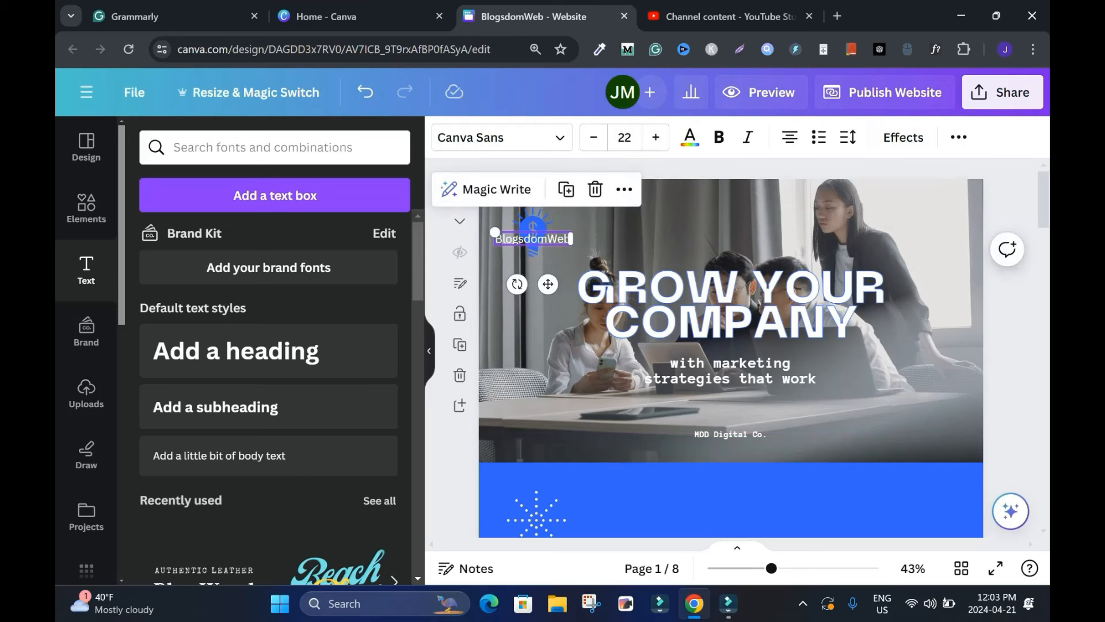
left_click(903, 137)
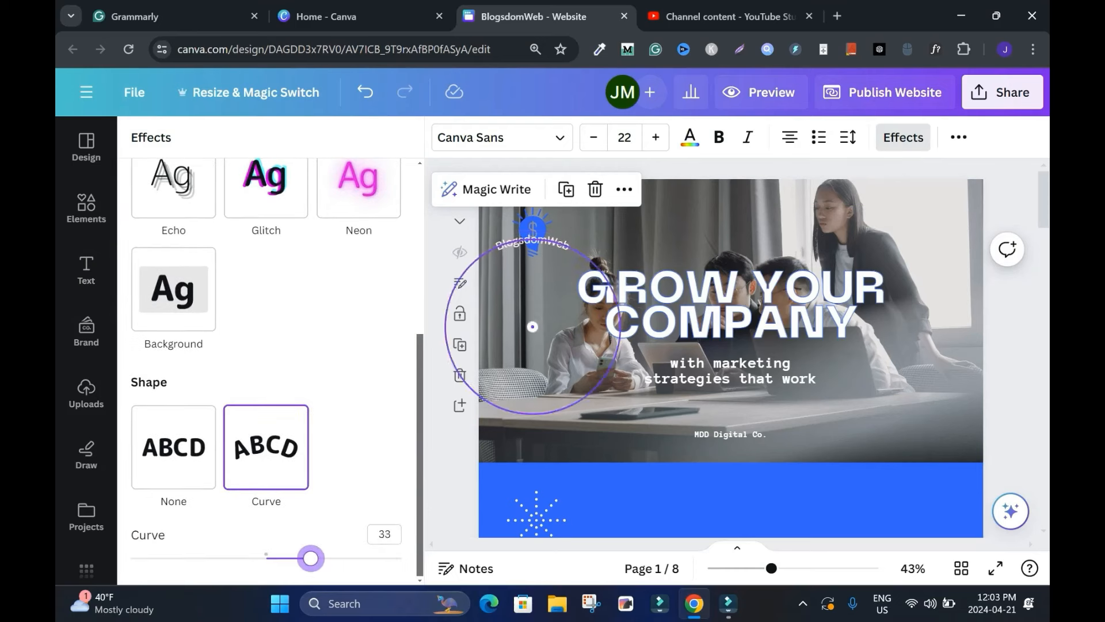
left_click_drag(310, 558, 172, 558)
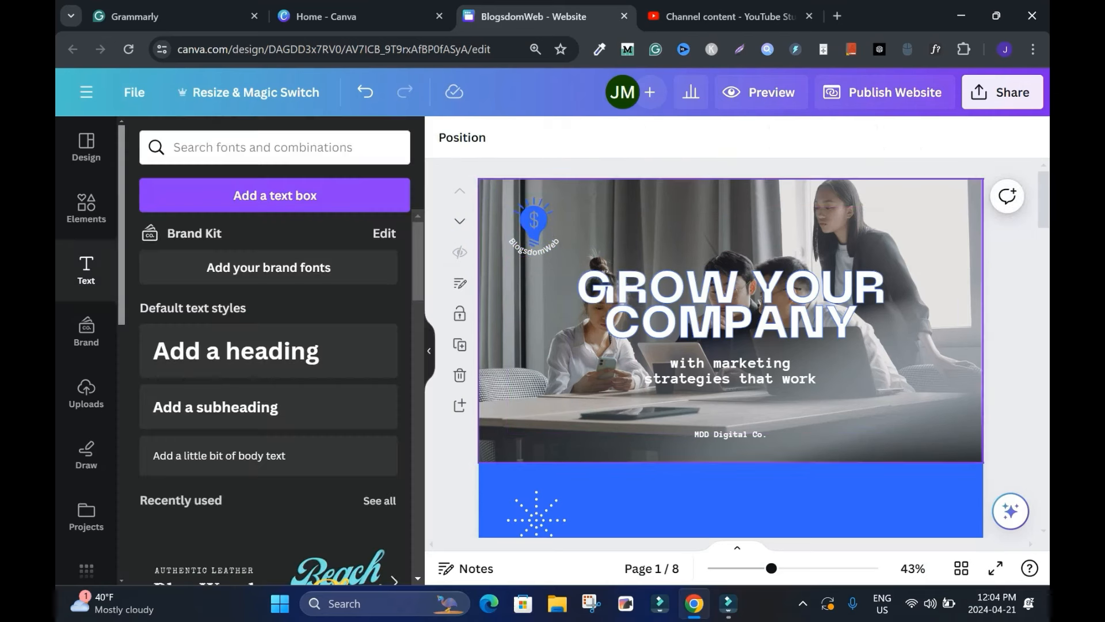
Step: Shrink the logo group, delete the tagline and company-name text, and lower the heading
left_click(534, 221)
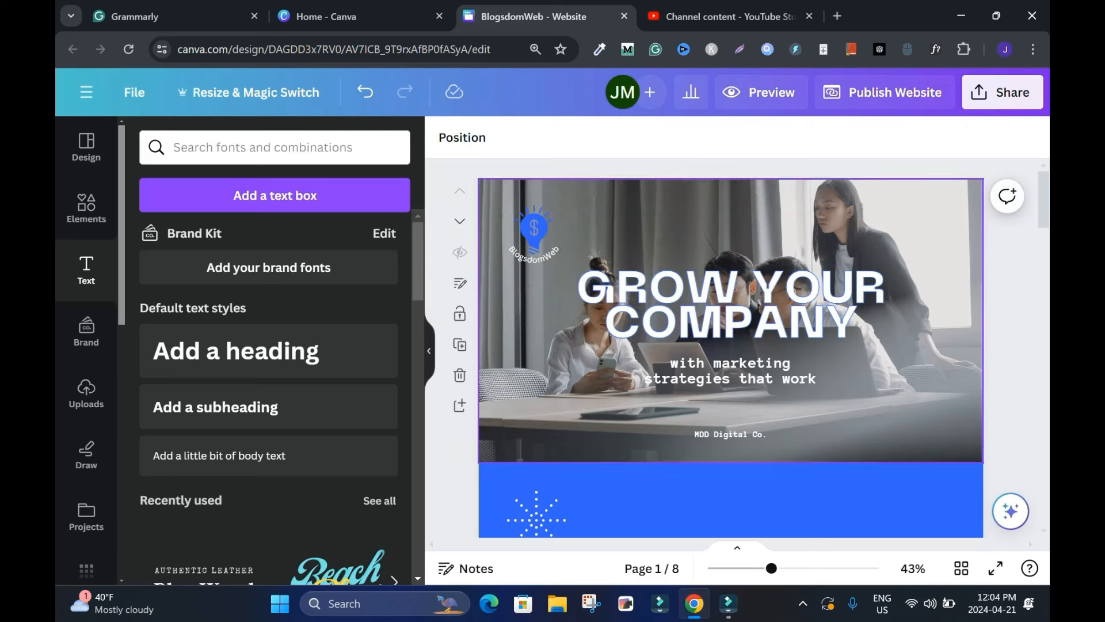
left_click(535, 233)
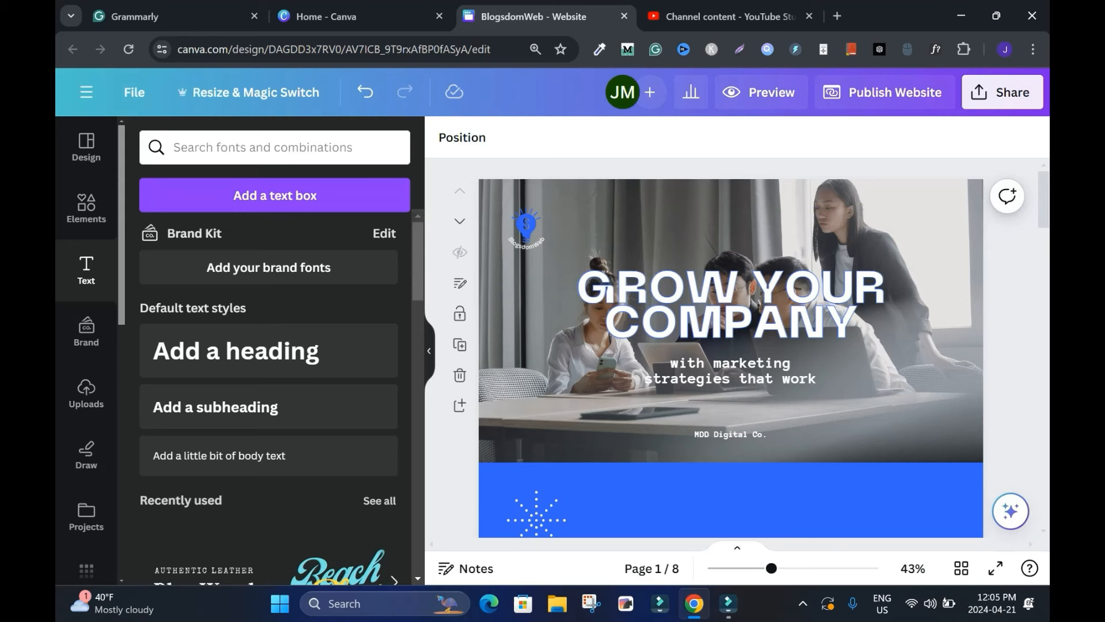
left_click(729, 306)
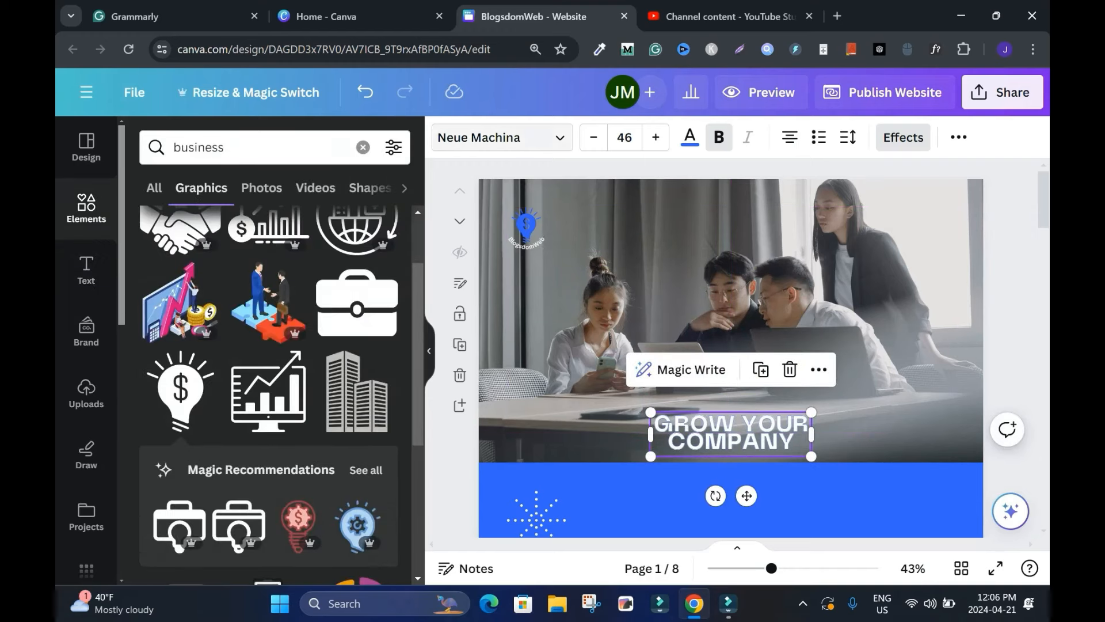
Step: Set the GROW YOUR COMPANY heading to Impact with 0.86 line spacing, slightly enlarged
left_click(501, 138)
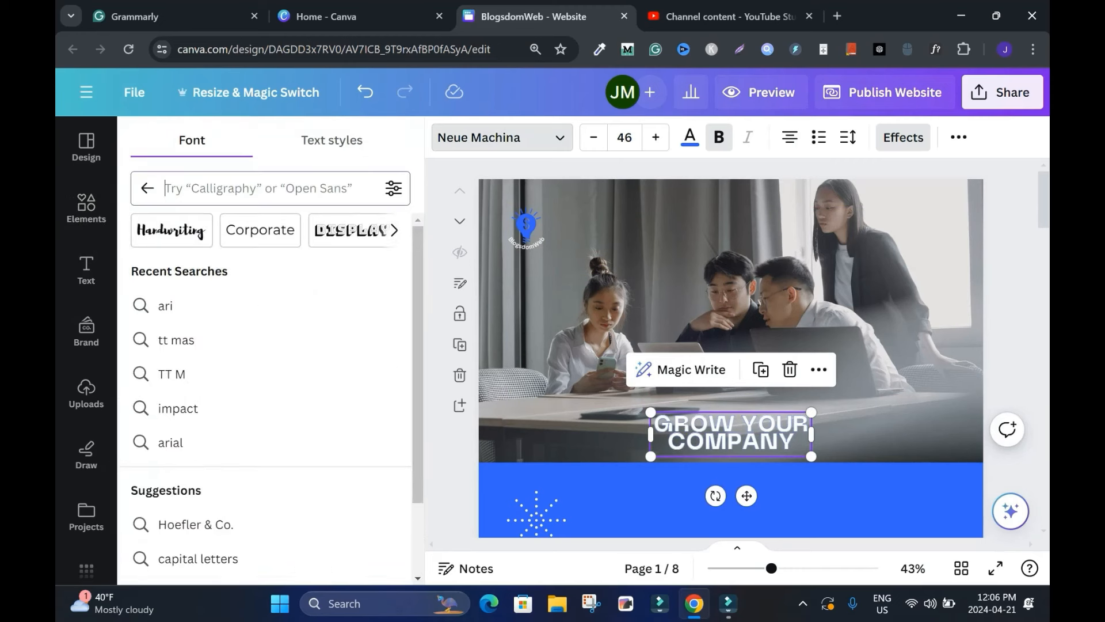
type("imp")
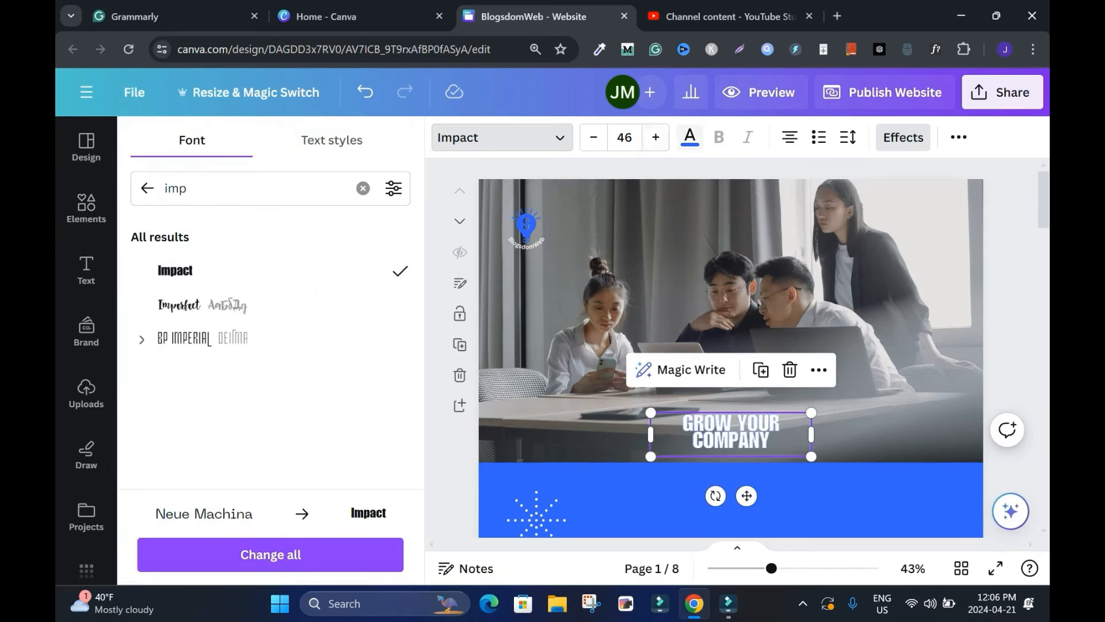
left_click(689, 137)
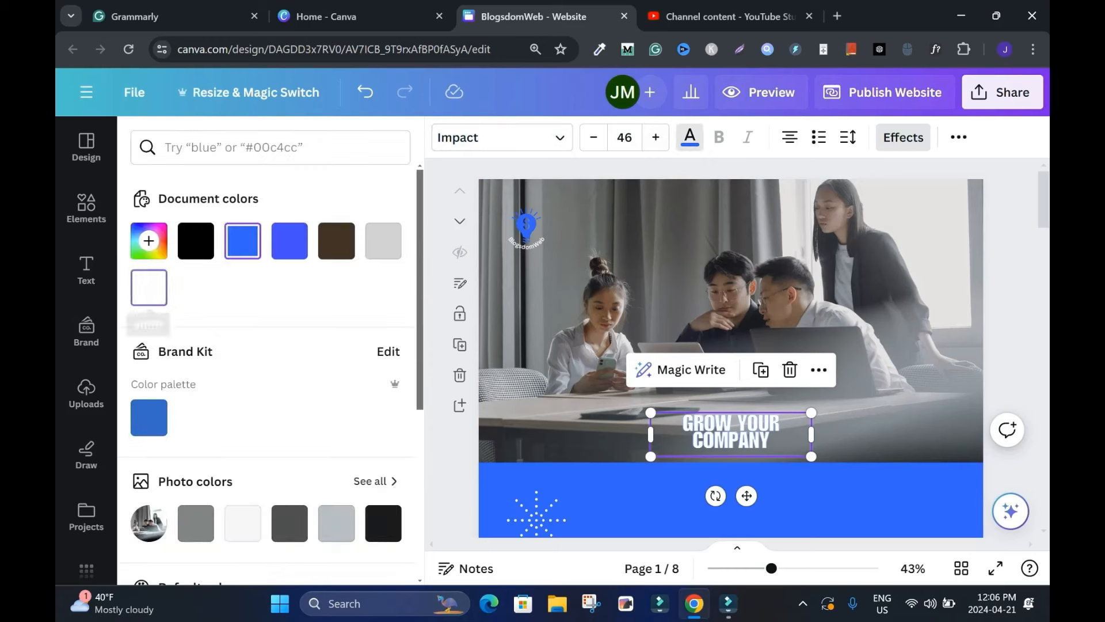
left_click(903, 137)
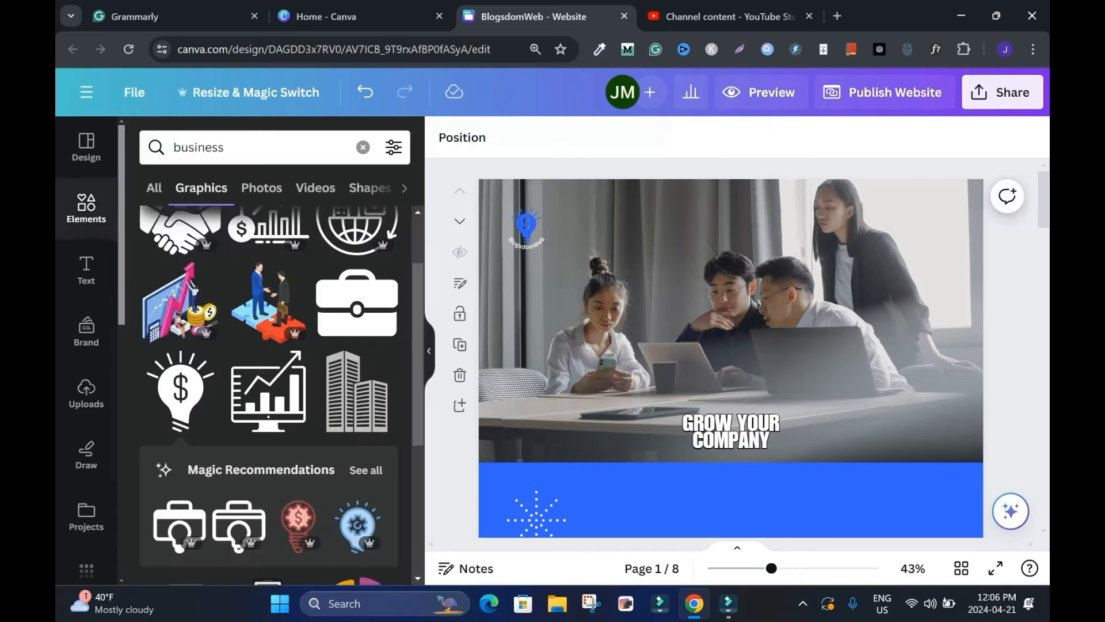
left_click(730, 431)
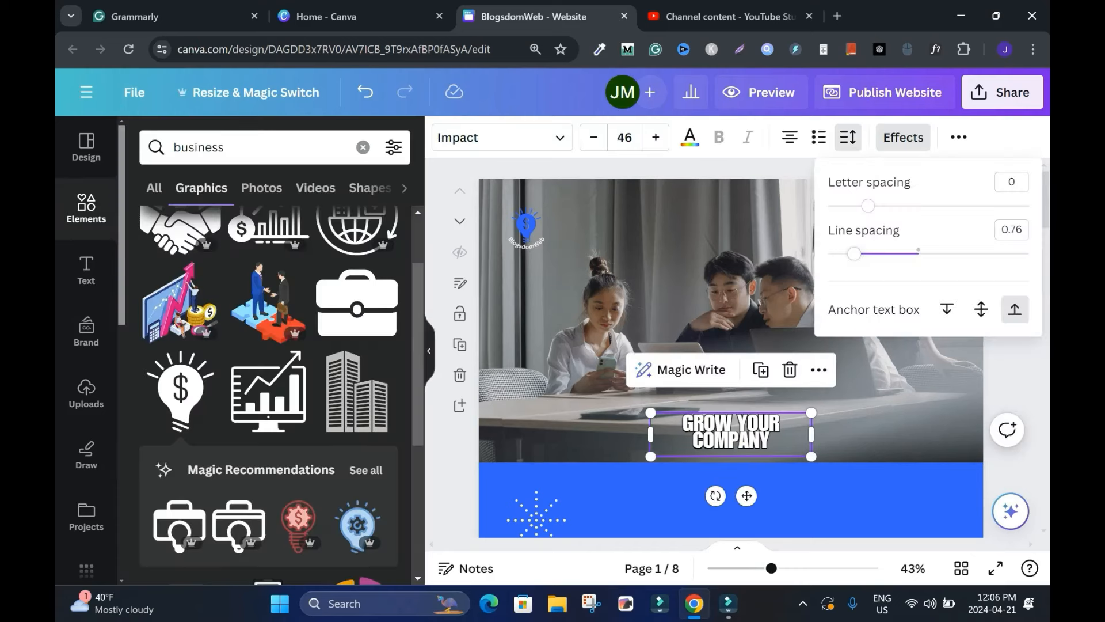
left_click_drag(854, 253, 865, 254)
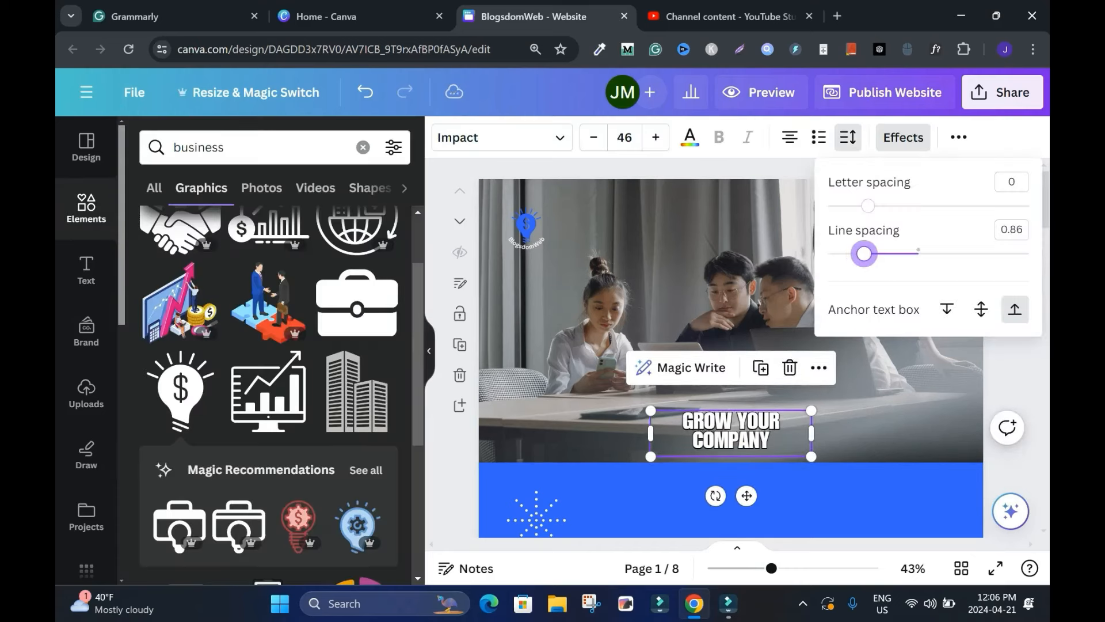
left_click_drag(863, 253, 869, 254)
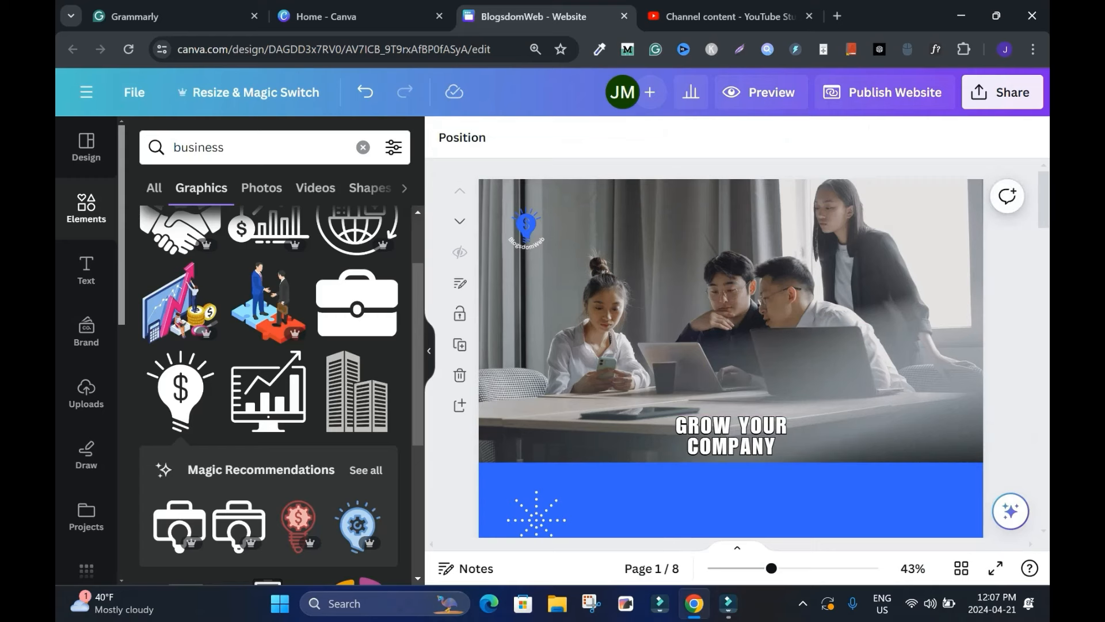
Step: On page two, place a Bitcoin graphic over the photo and add Crypto to the heading
scroll("down", 3)
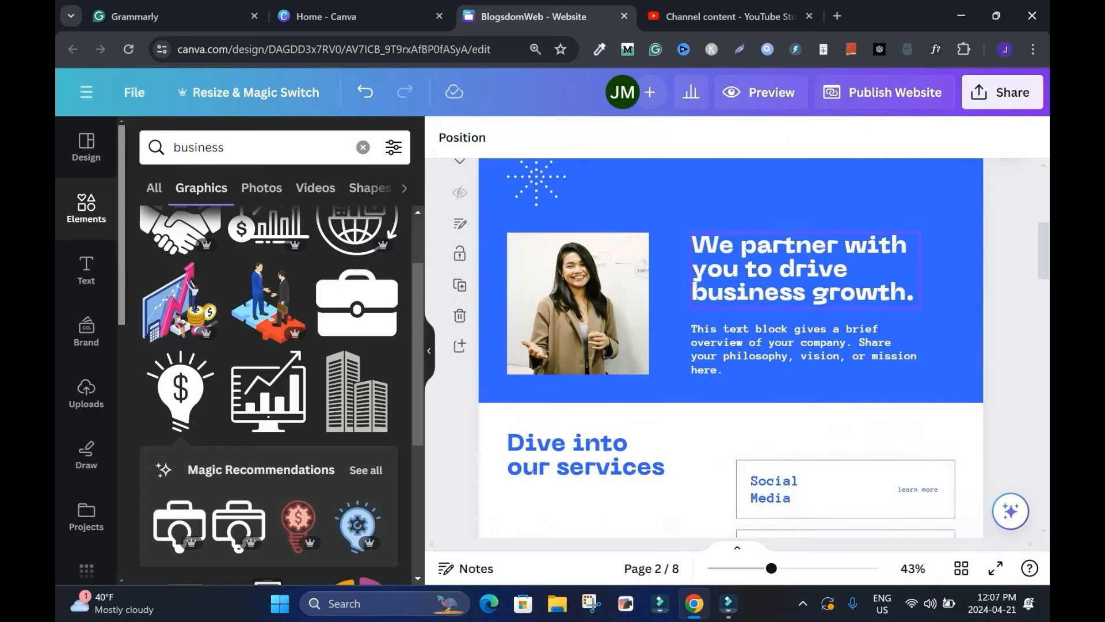
scroll("down", 3)
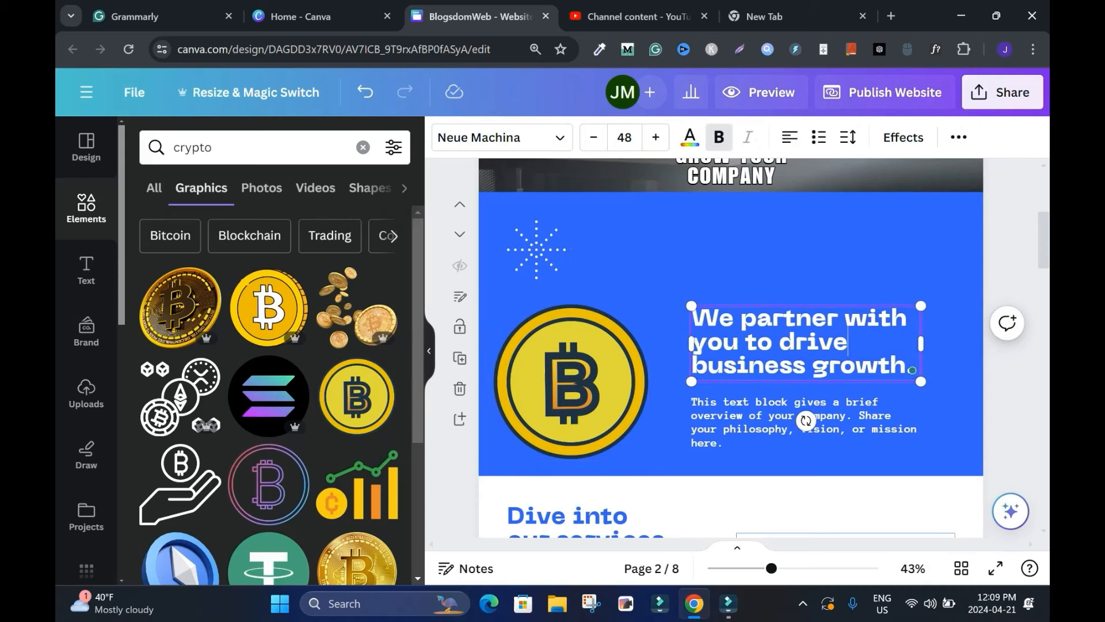
type("Crypto")
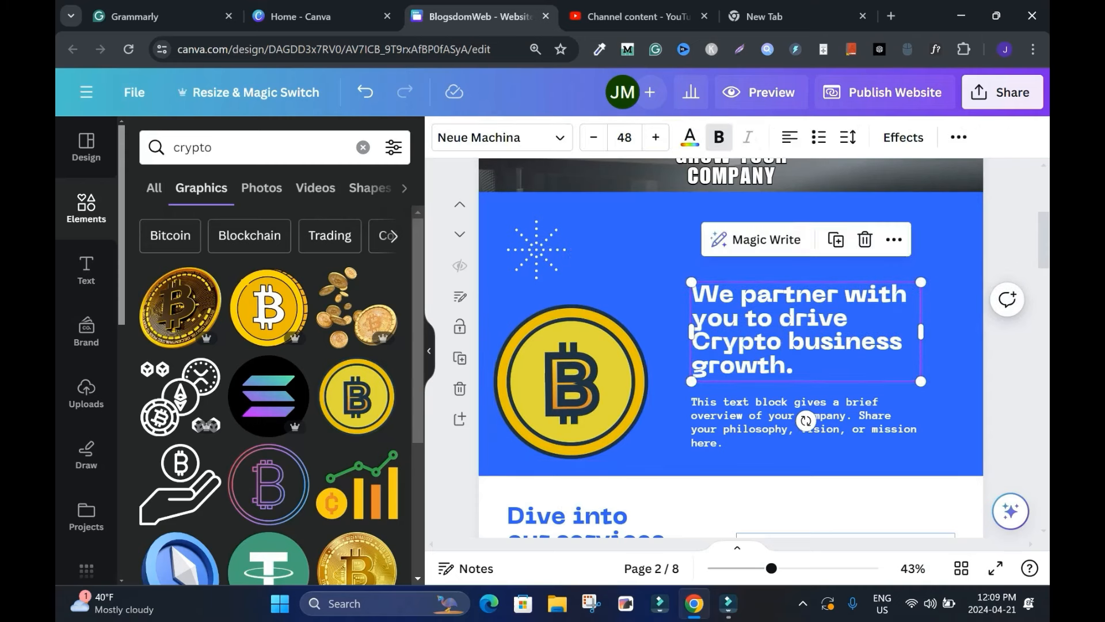
left_click_drag(920, 381, 912, 370)
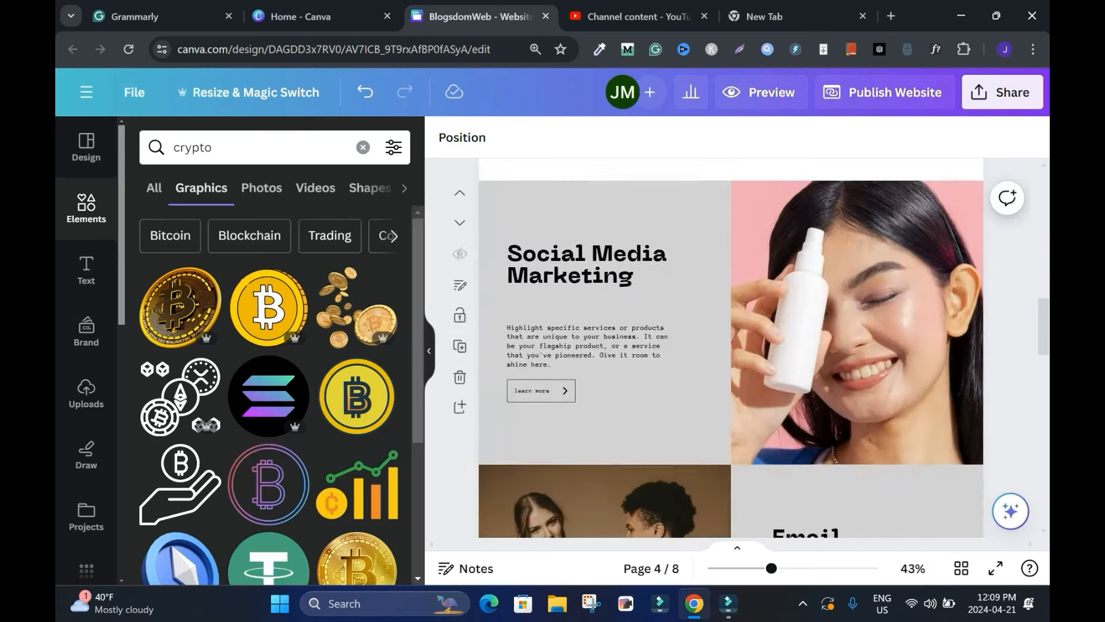
Step: Start a link on the page-8 Twitter icon and open your own X profile
scroll("down", 3)
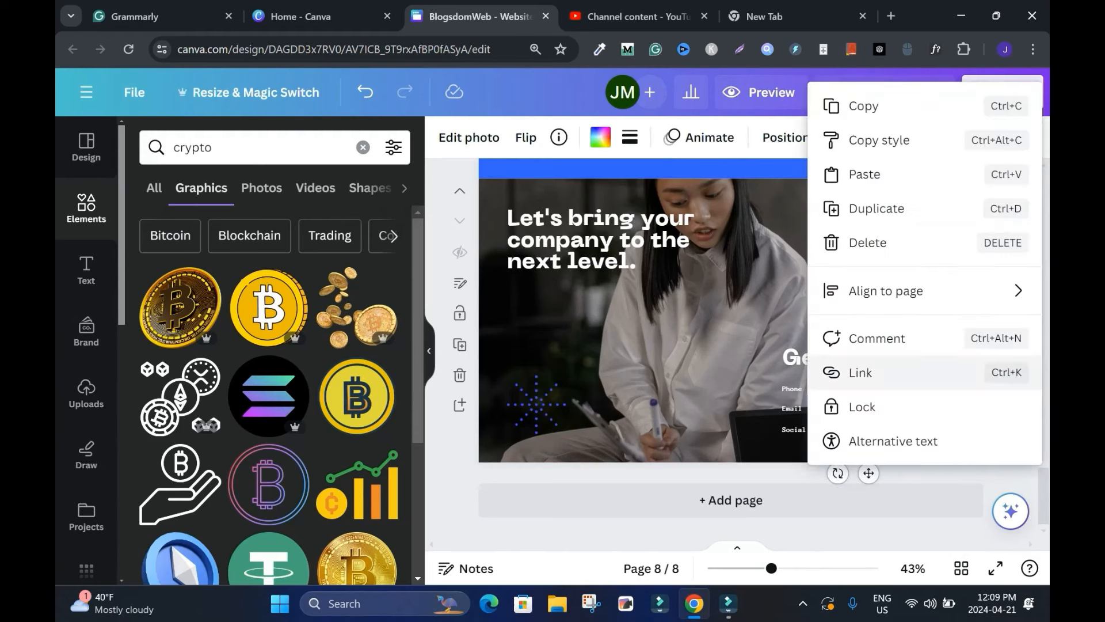
left_click(861, 372)
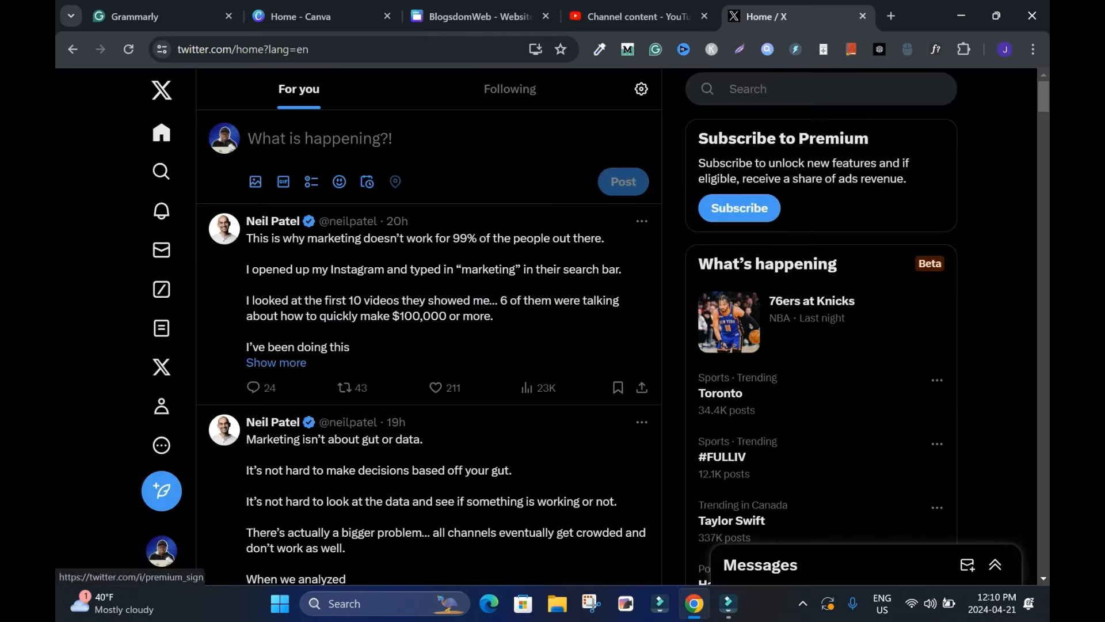
left_click(161, 406)
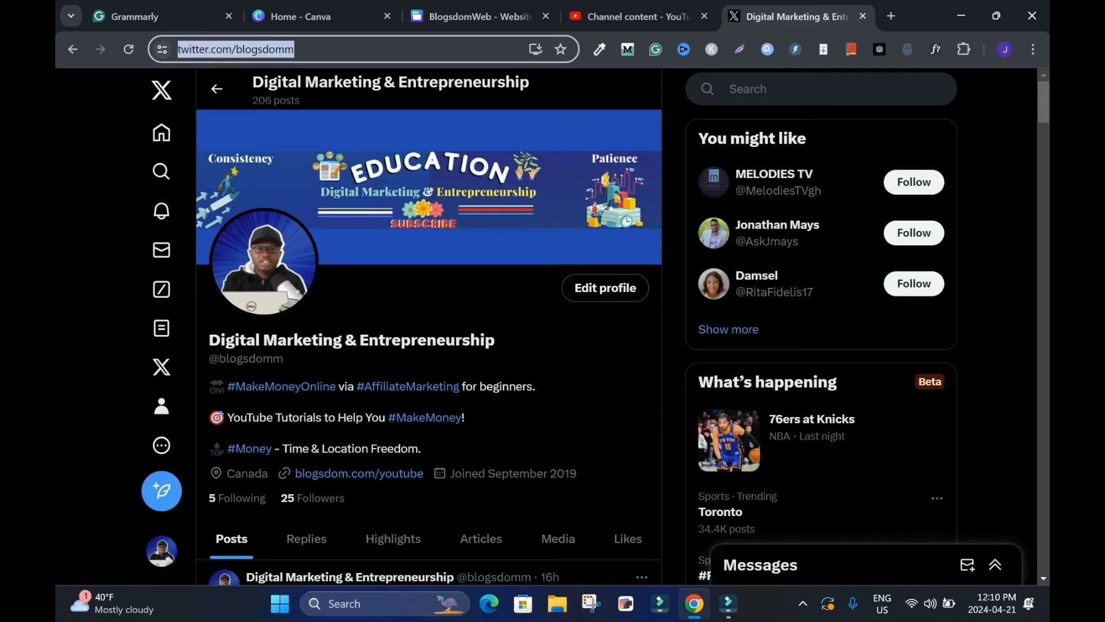
left_click(479, 16)
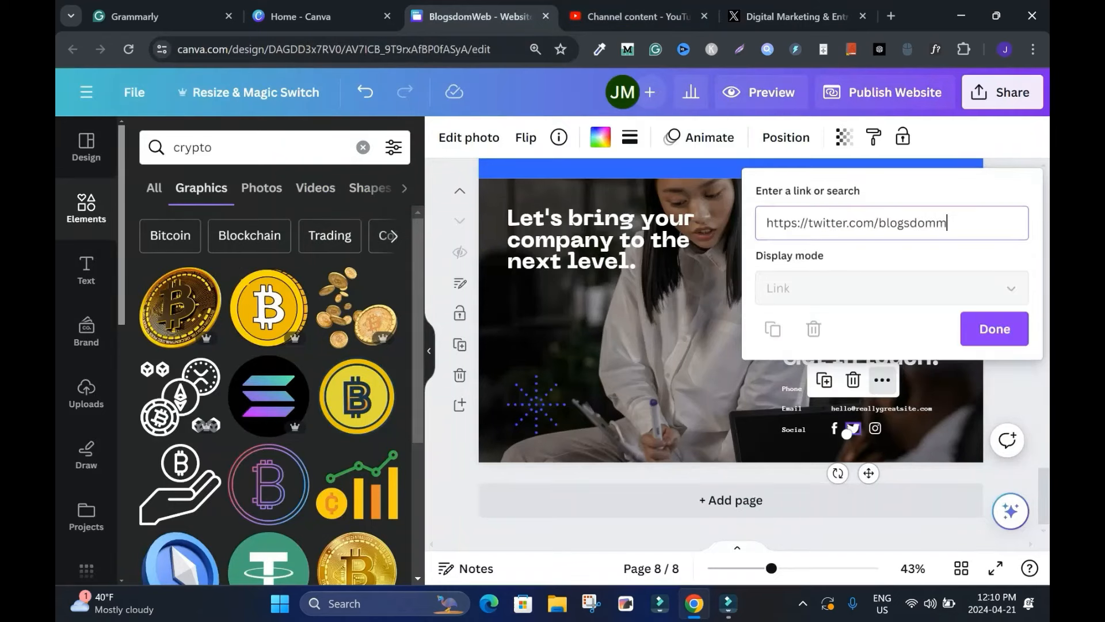
left_click(995, 328)
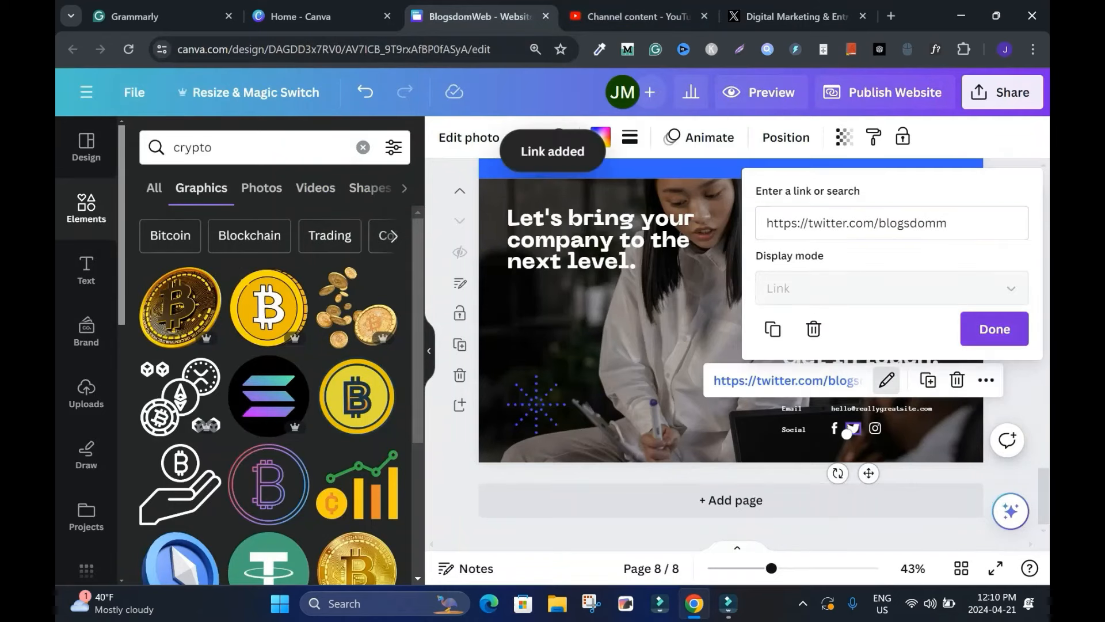
left_click(994, 328)
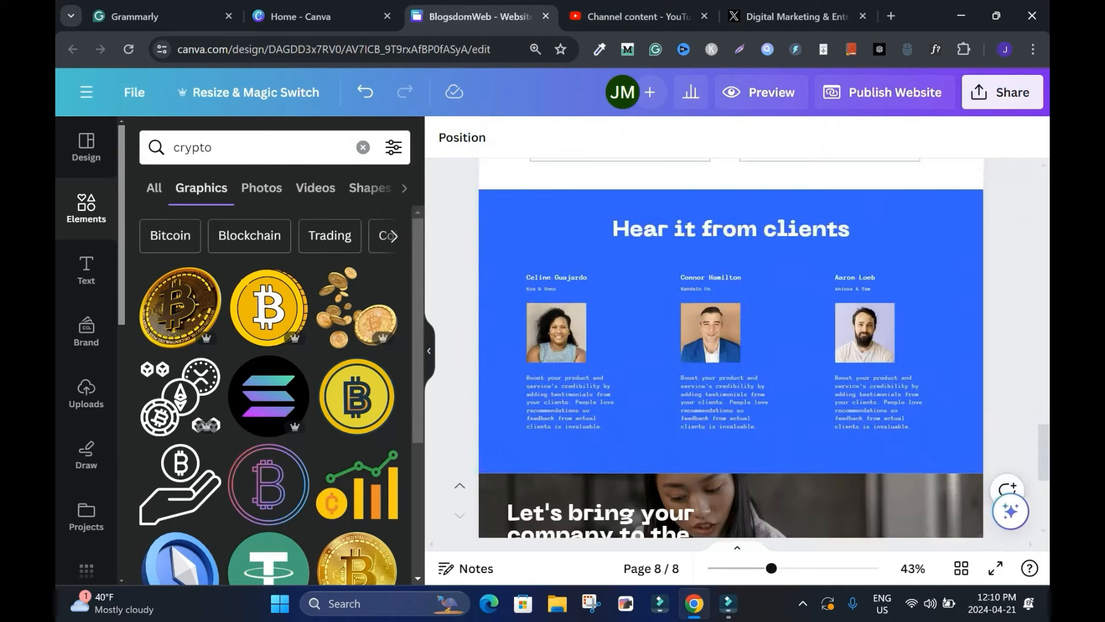
scroll("down", 3)
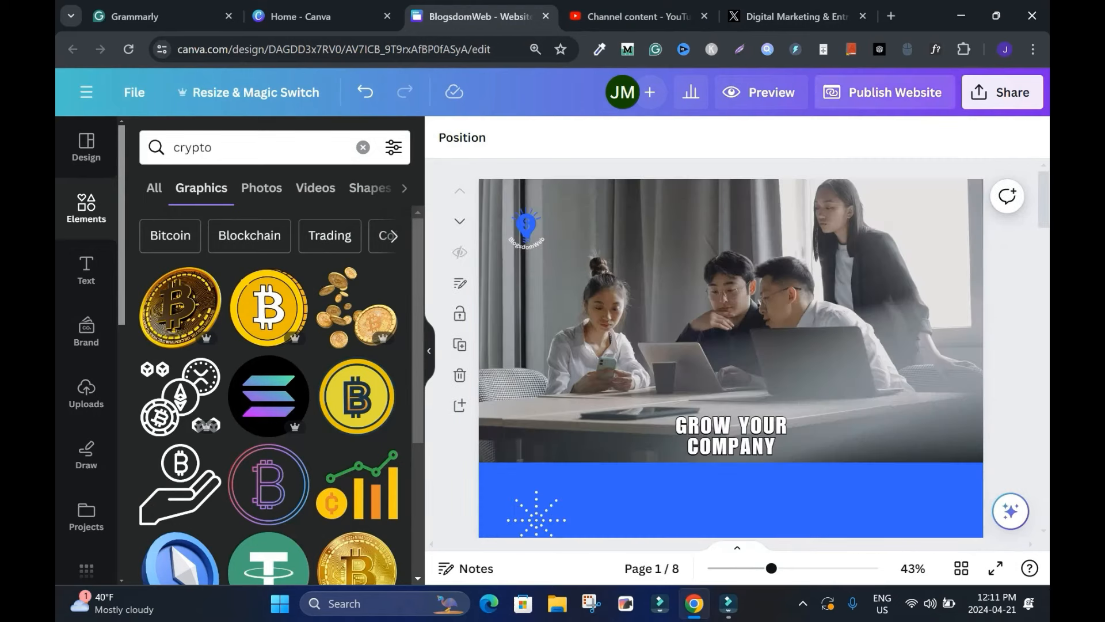
Step: Preview the website on desktop, then check its mobile layout
left_click(885, 93)
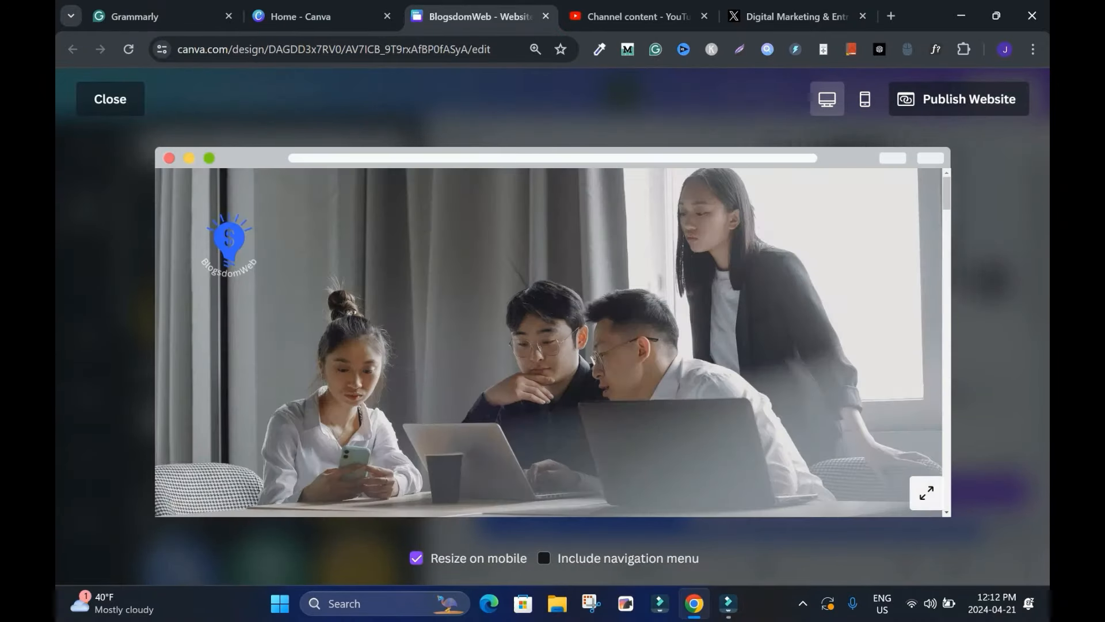
left_click(864, 99)
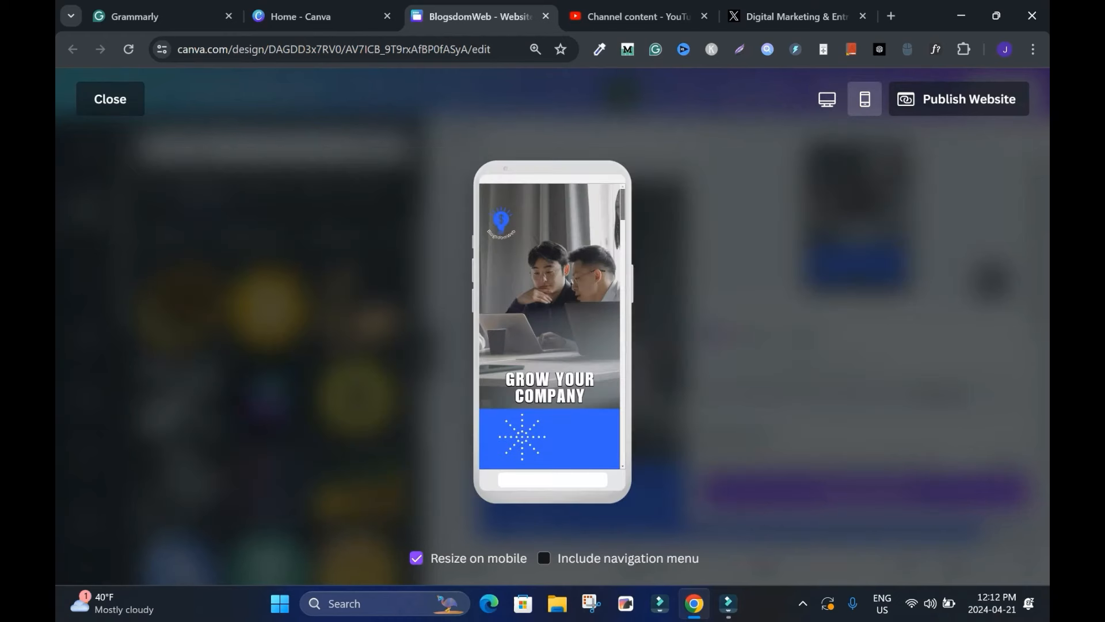
scroll("down", 3)
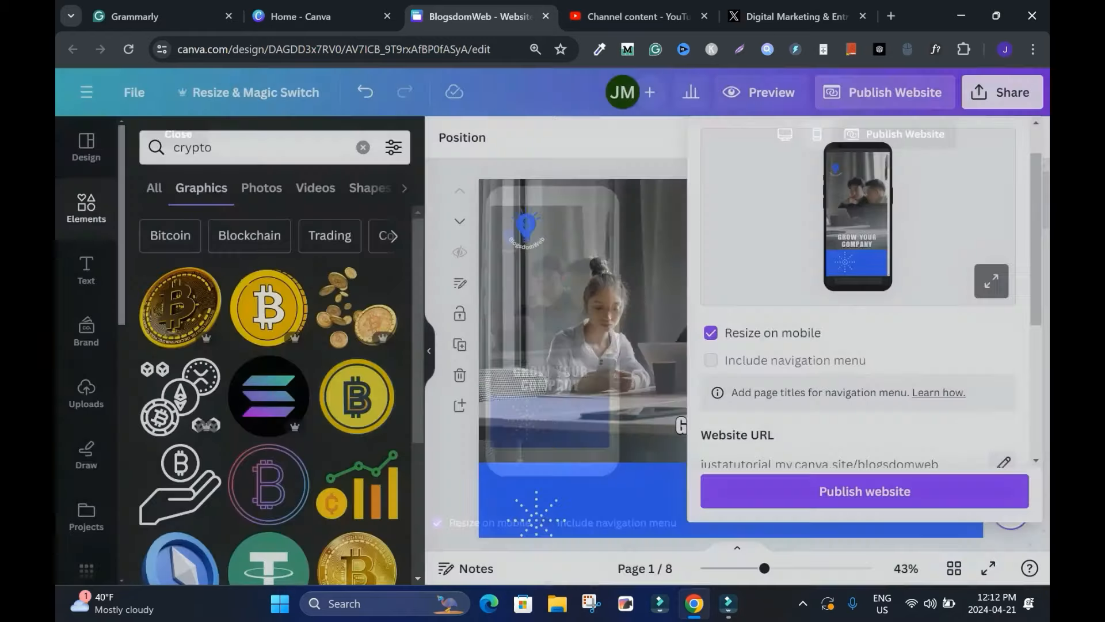
Step: Make the justatutorial.my.canva.site/blogsdomweb address editable in the Publish website panel
scroll("down", 3)
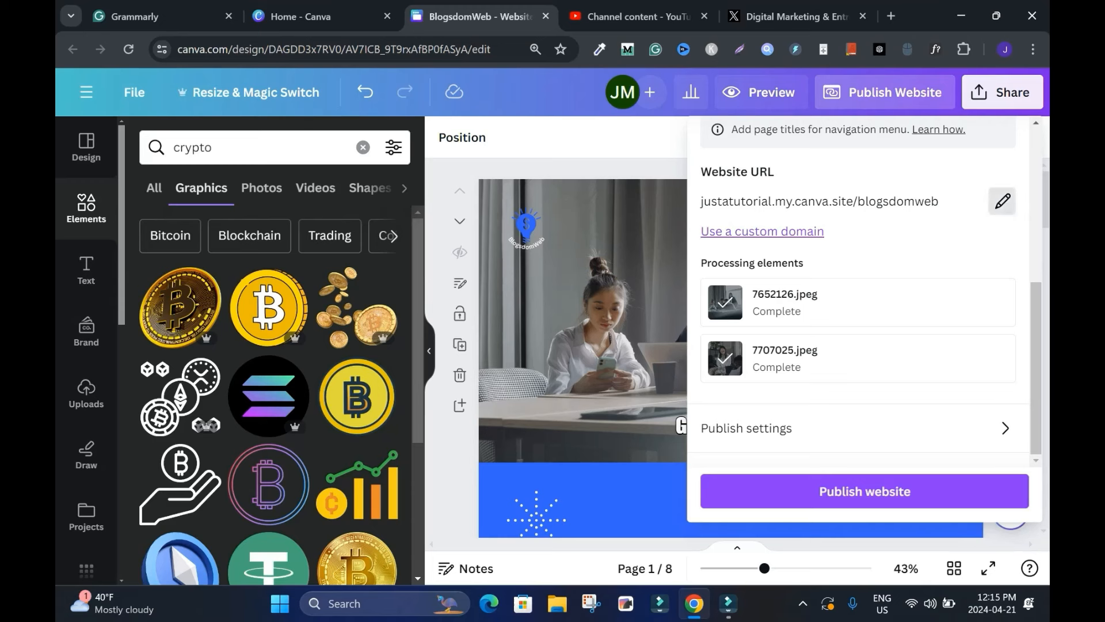
left_click(1001, 202)
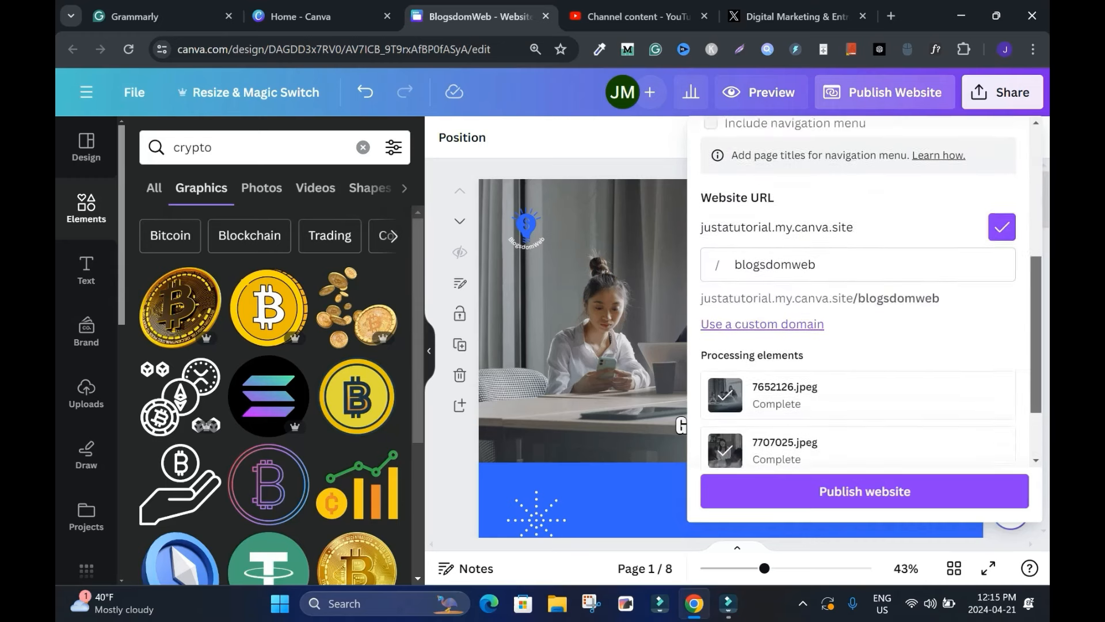
scroll("down", 3)
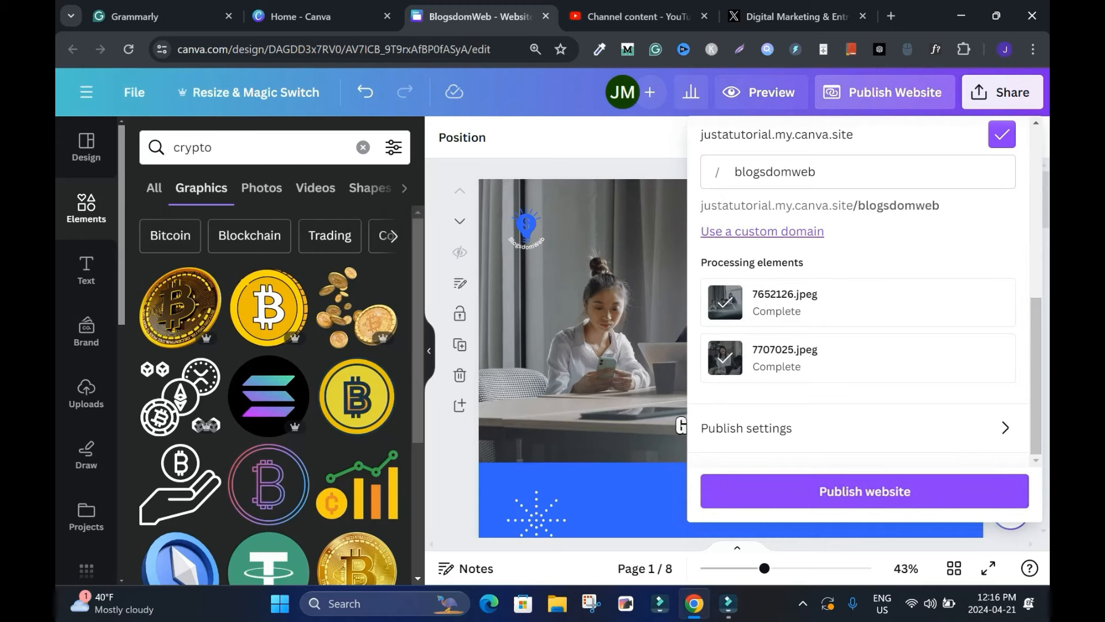
Step: Set the site to Without navigation, review the Free domain option, and close the panel
left_click(864, 491)
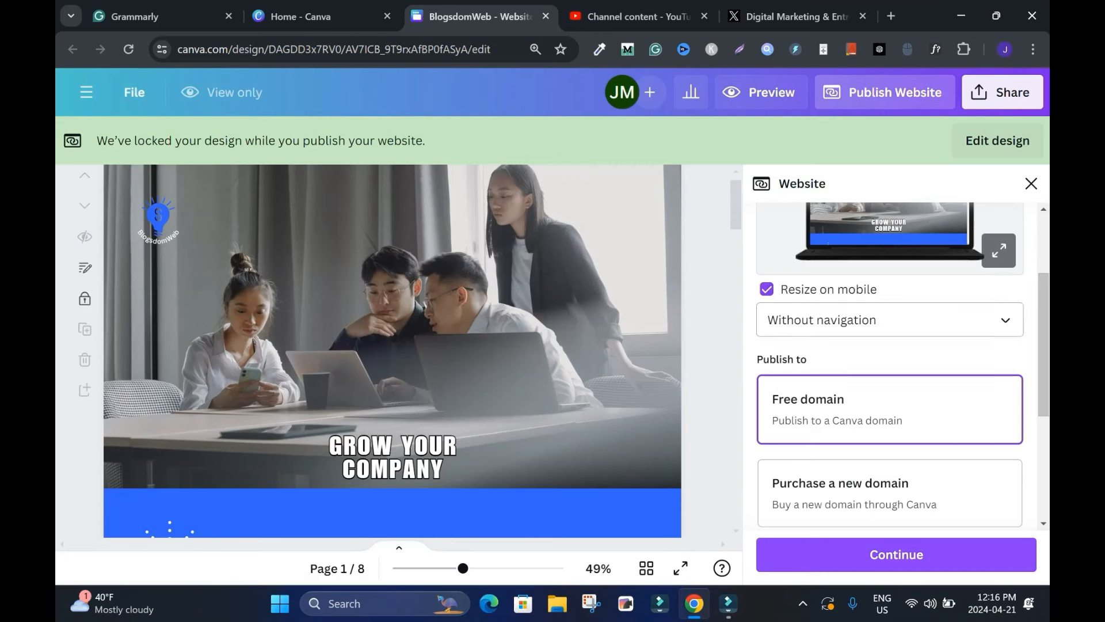
left_click(890, 319)
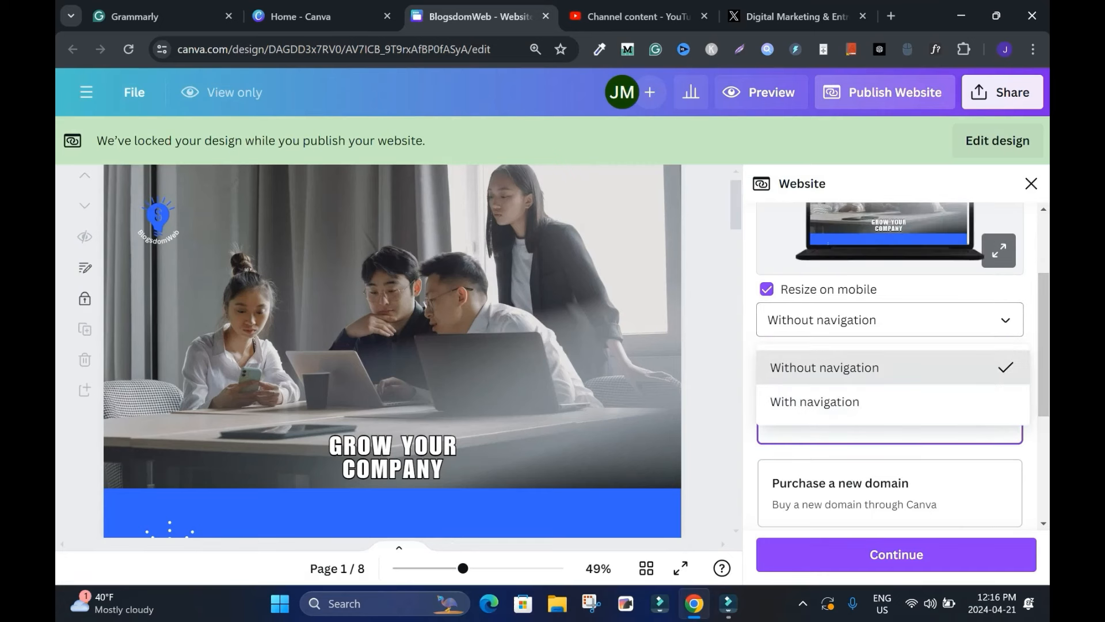
left_click(824, 367)
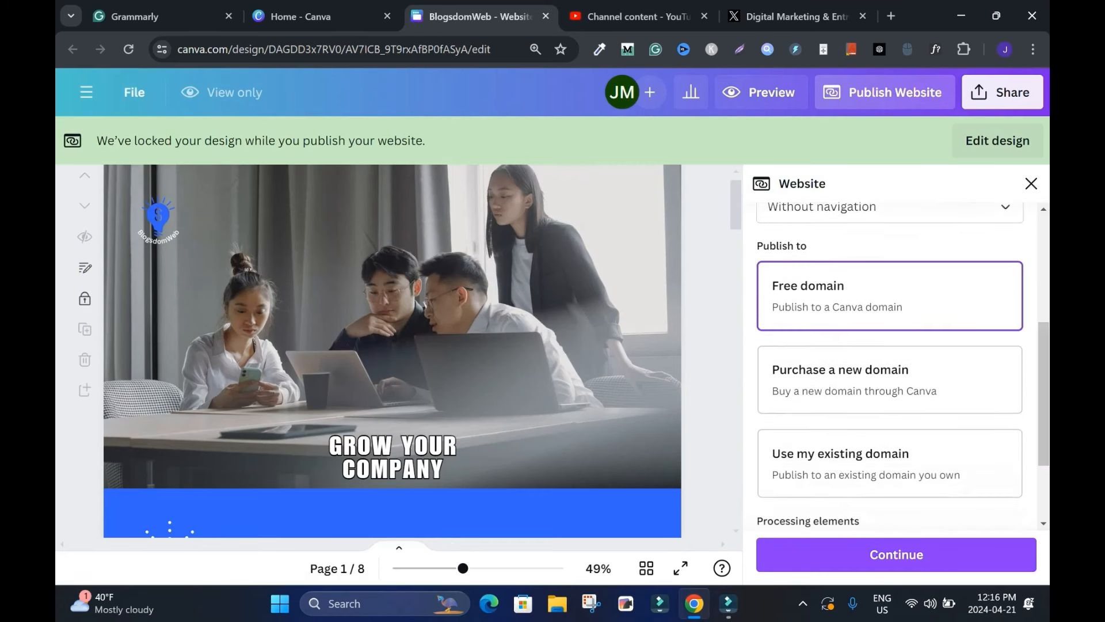
scroll("down", 3)
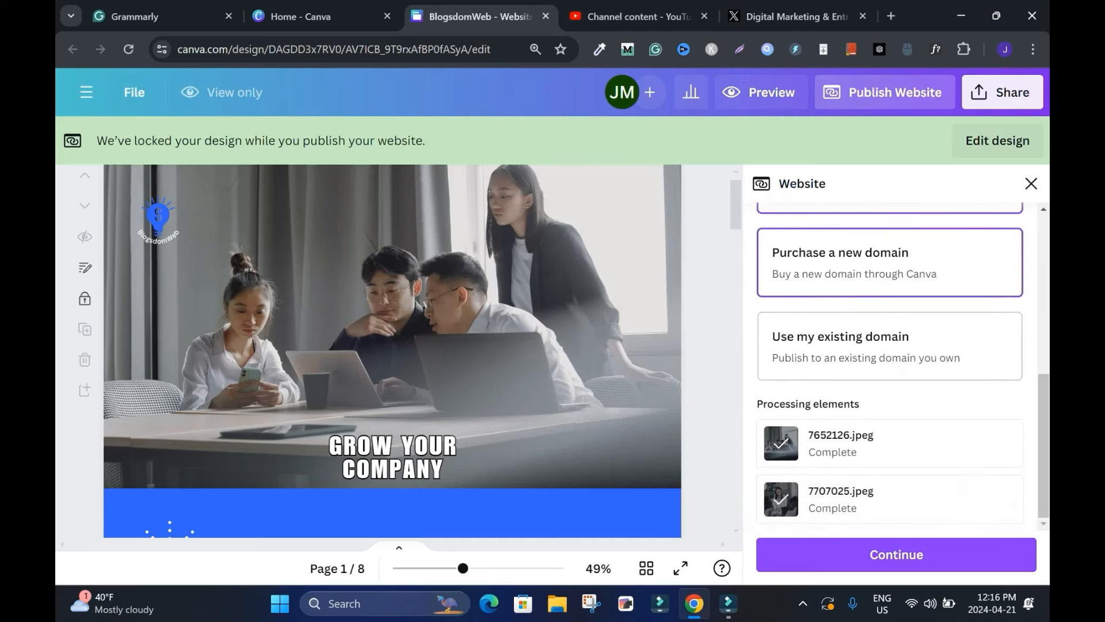
left_click(889, 346)
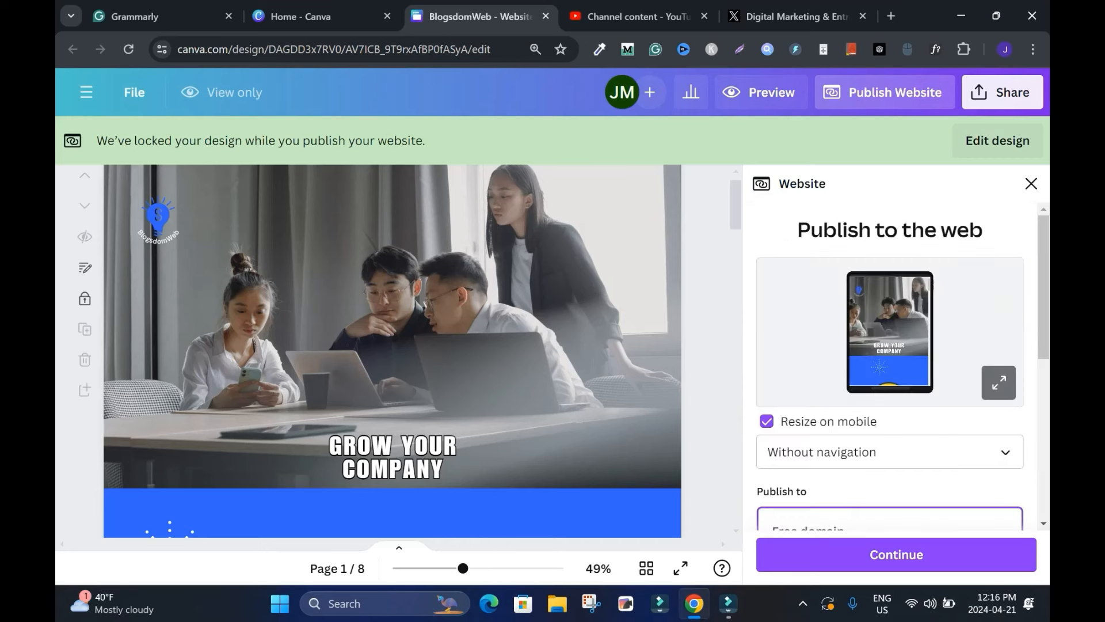
left_click(1032, 184)
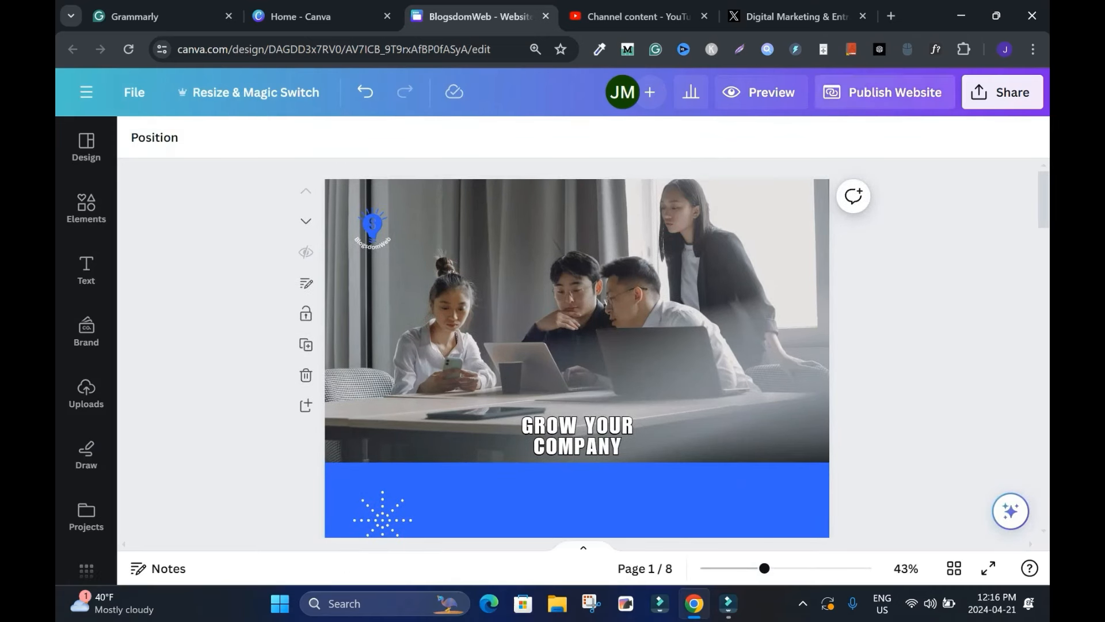
Step: Publish the site to justatutorial.my.canva.site/blogsdomweb and open the live page
left_click(884, 92)
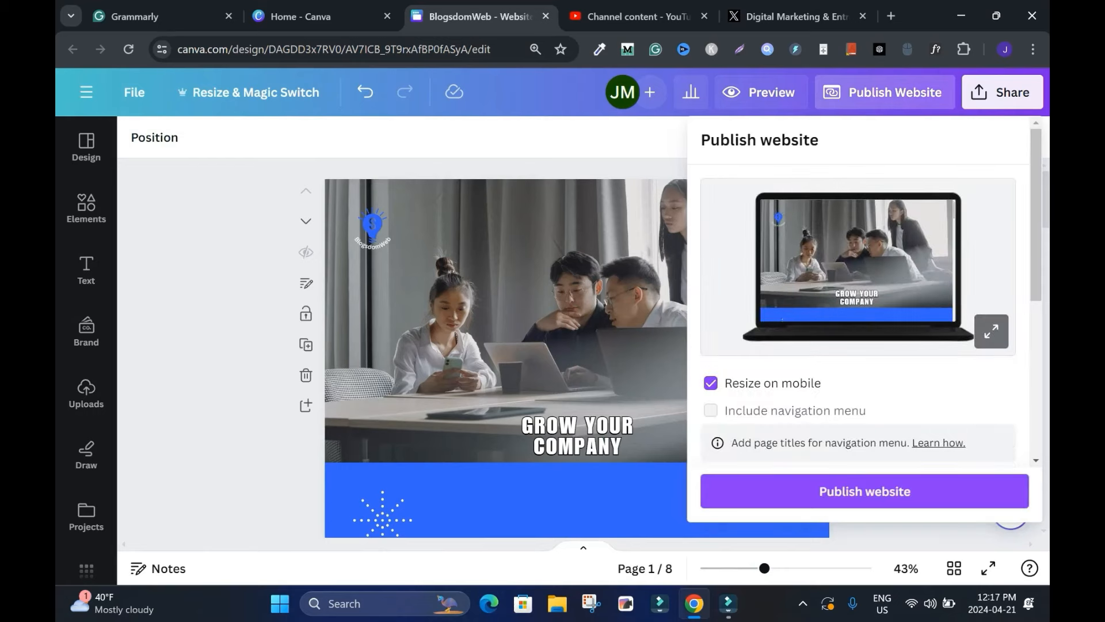
left_click(865, 491)
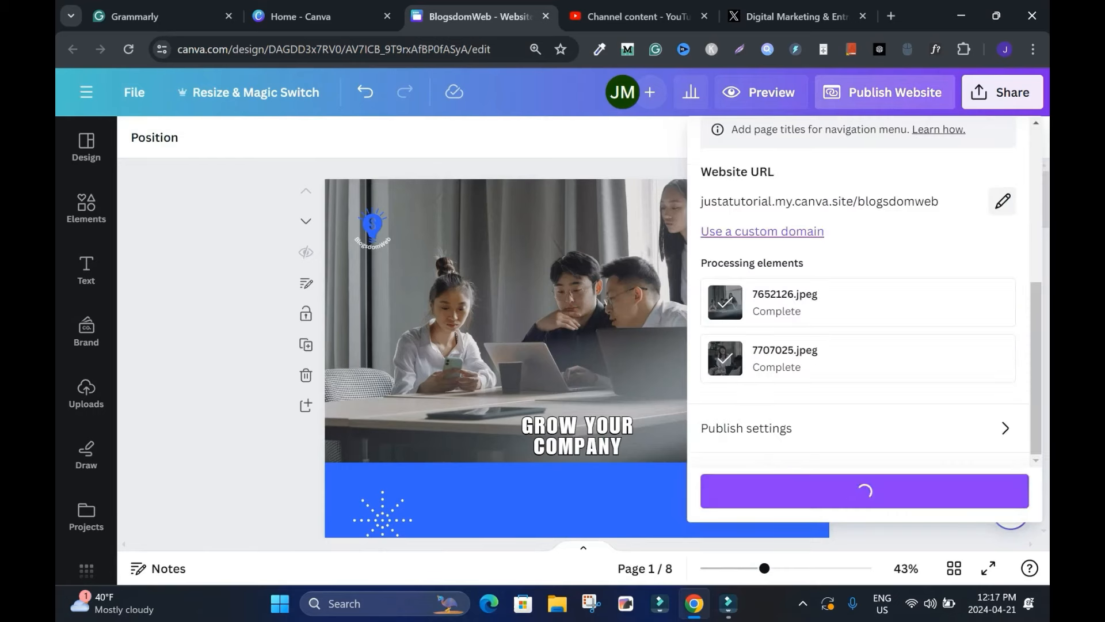
left_click(866, 491)
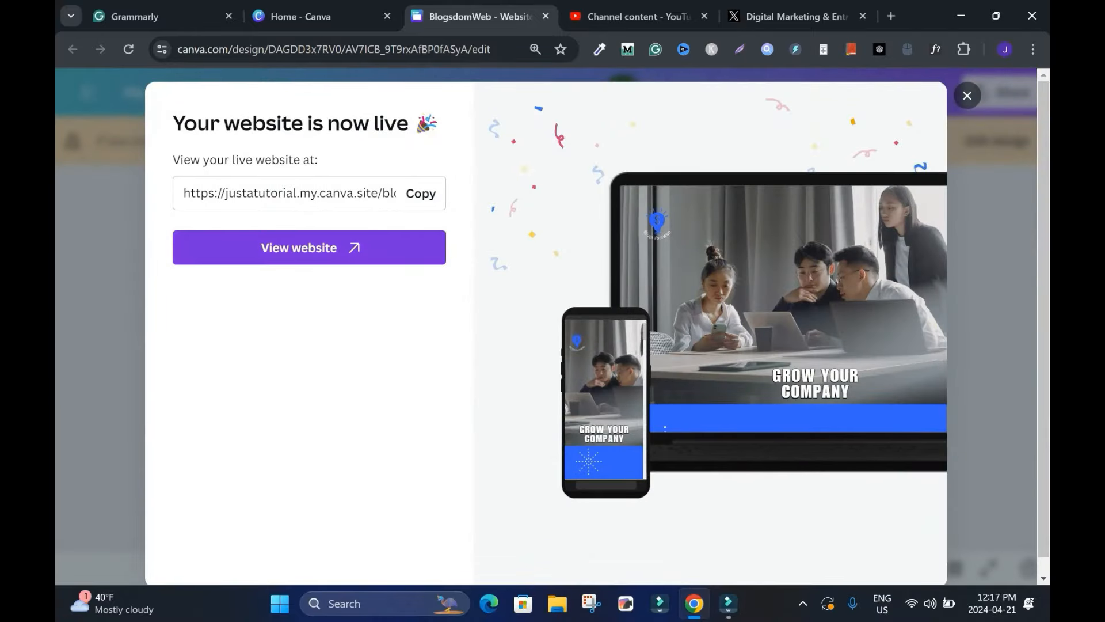
left_click(310, 248)
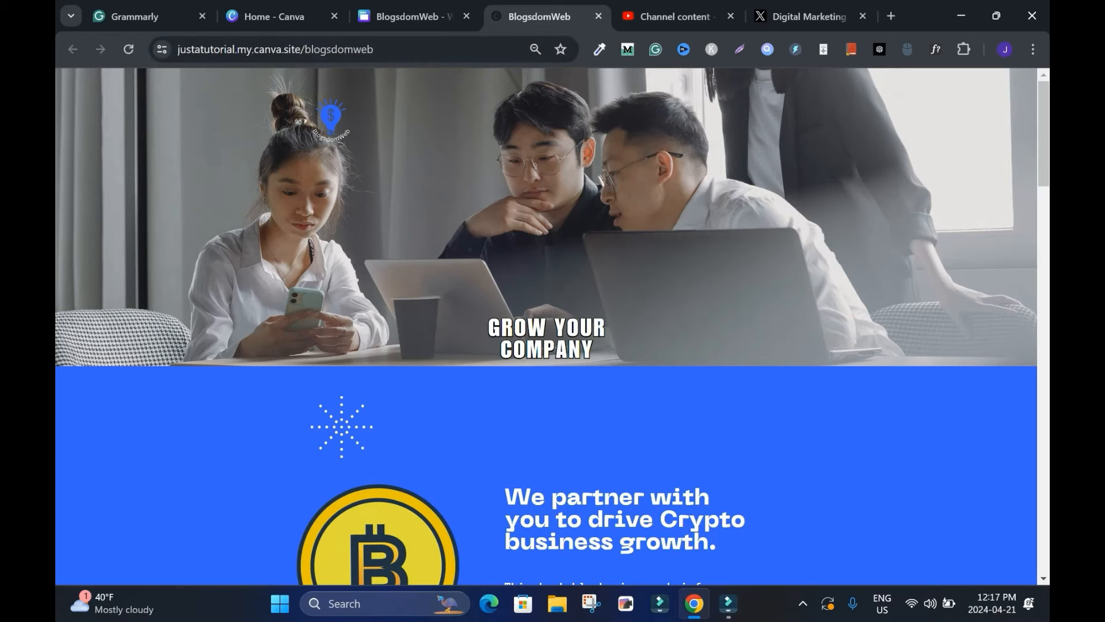
Step: Scroll the live BlogsdomWeb site down to its footer, then return to Canva Home
scroll("down", 3)
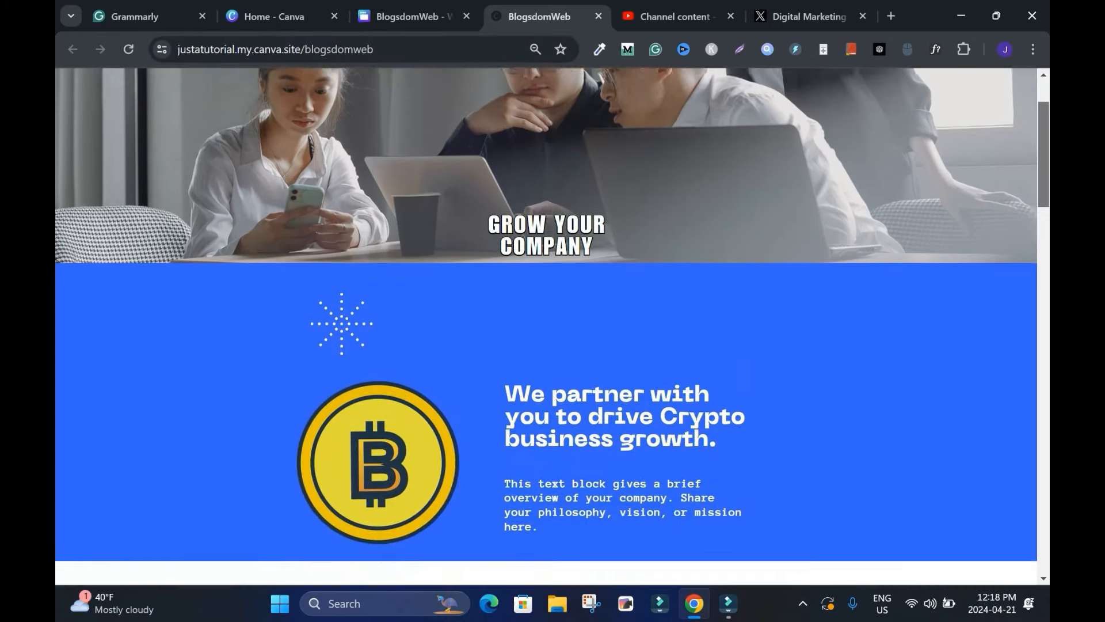
scroll("down", 3)
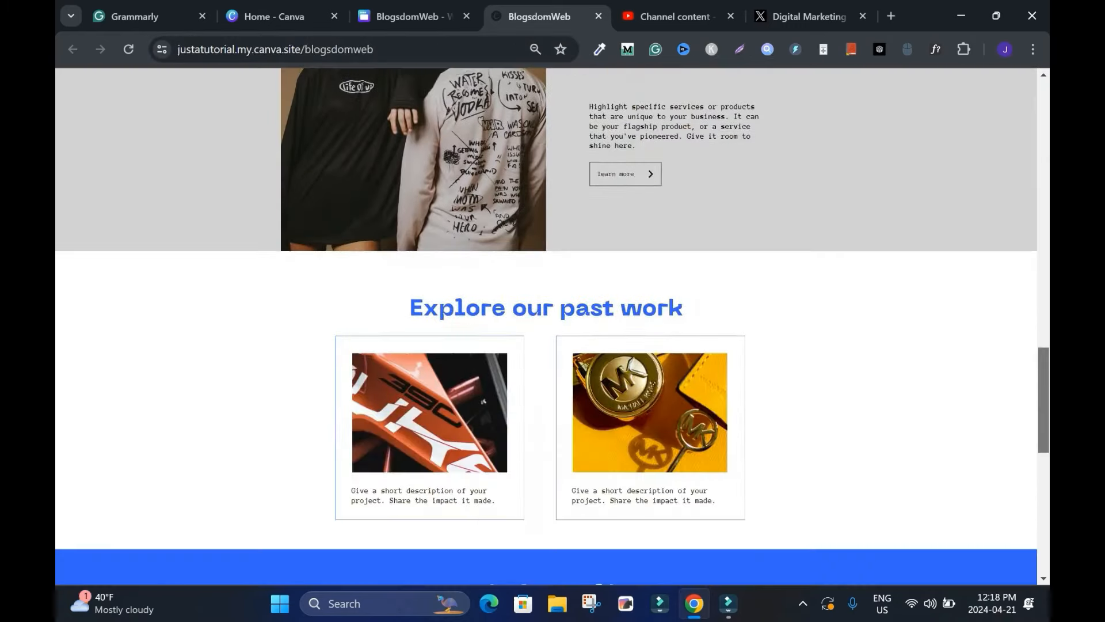
scroll("down", 3)
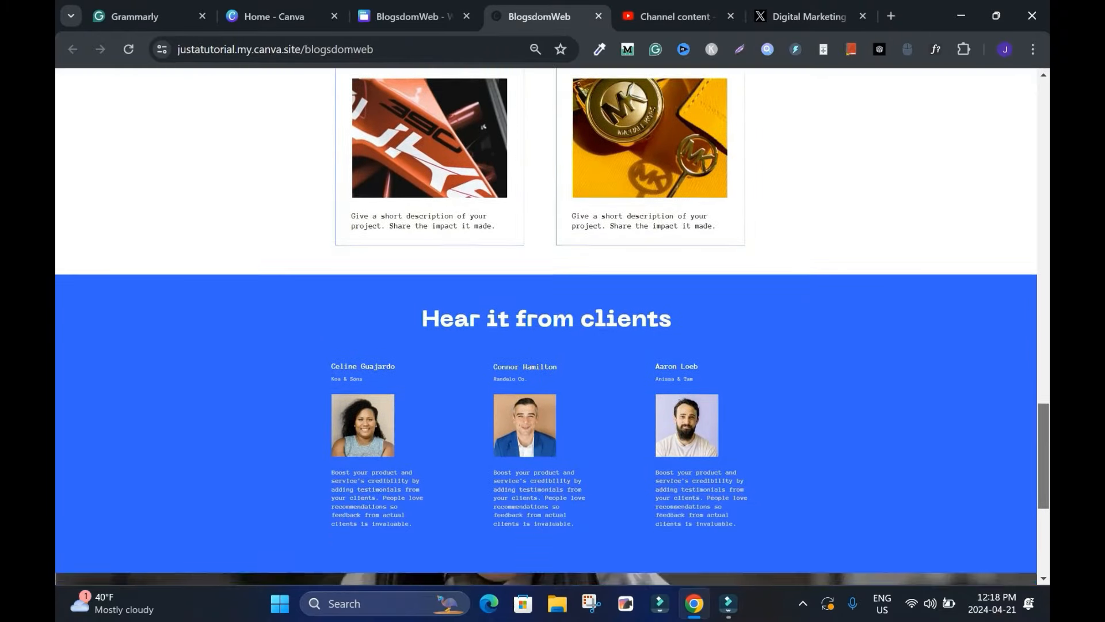
scroll("up", 3)
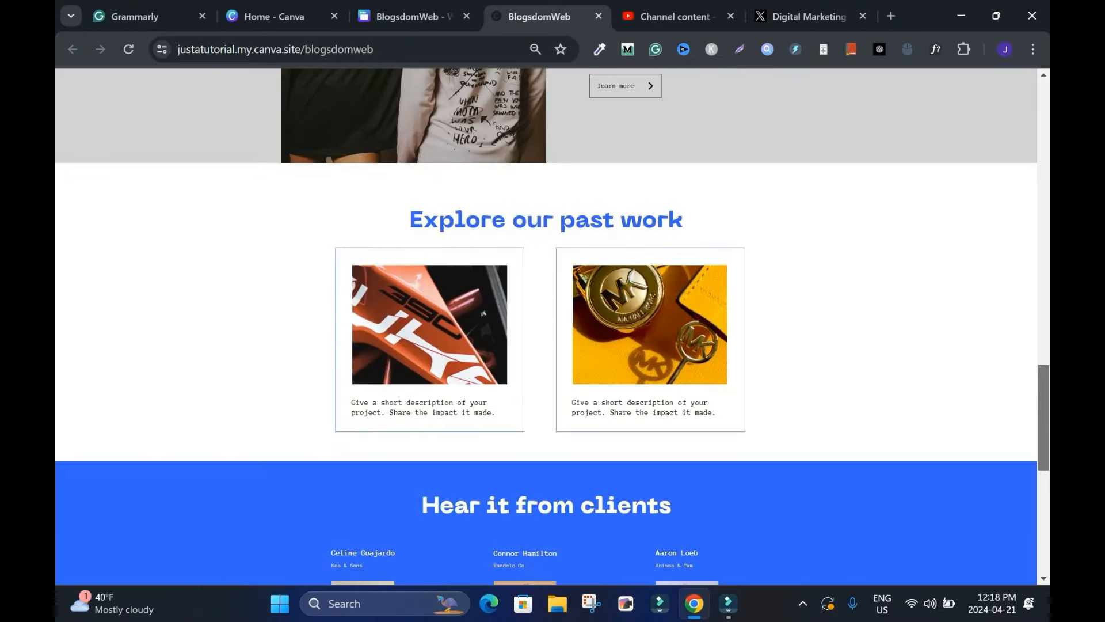
scroll("down", 3)
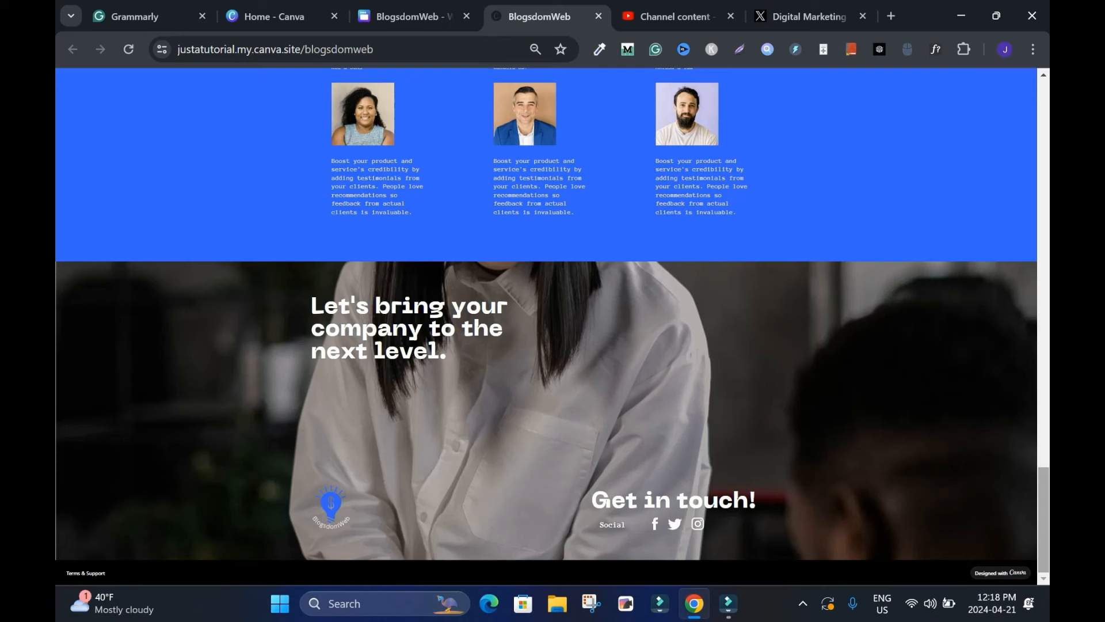
mouse_move(675, 524)
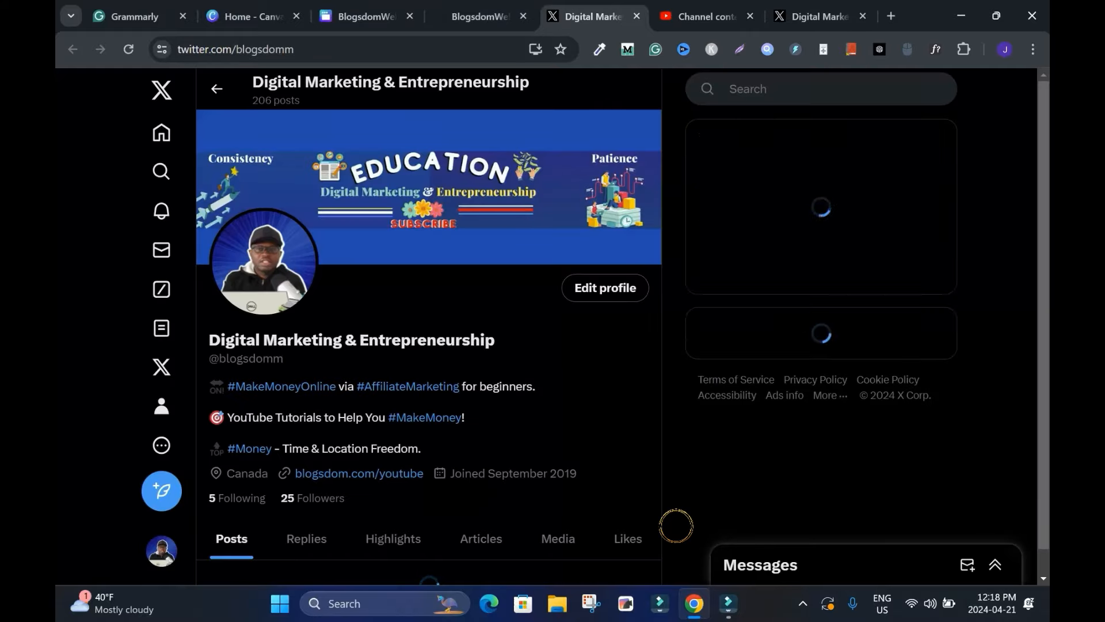
left_click(255, 16)
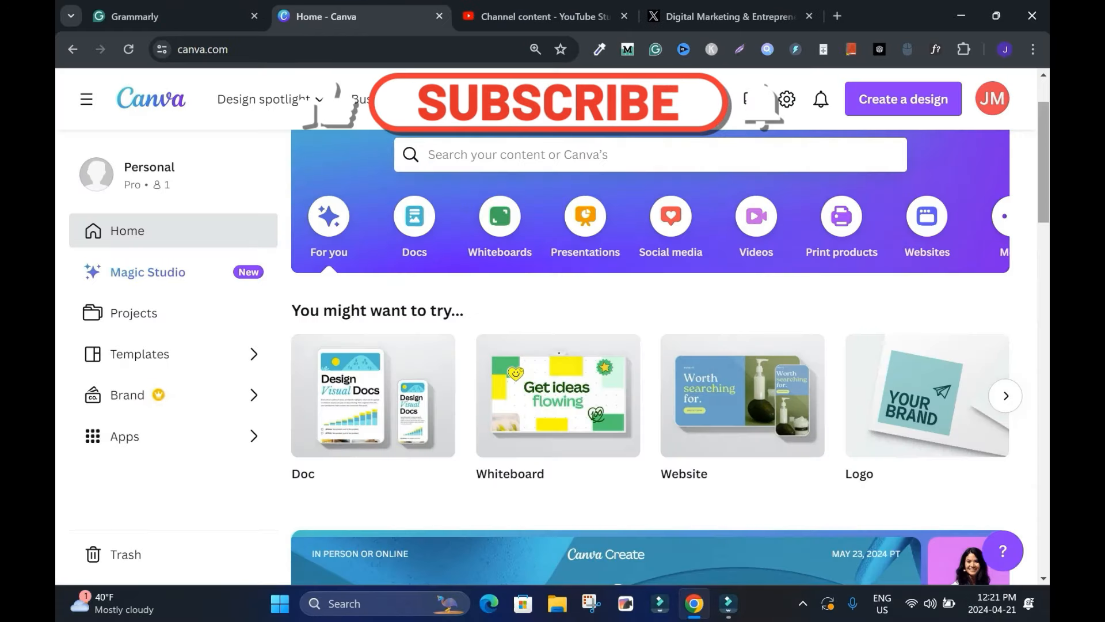
left_click(548, 104)
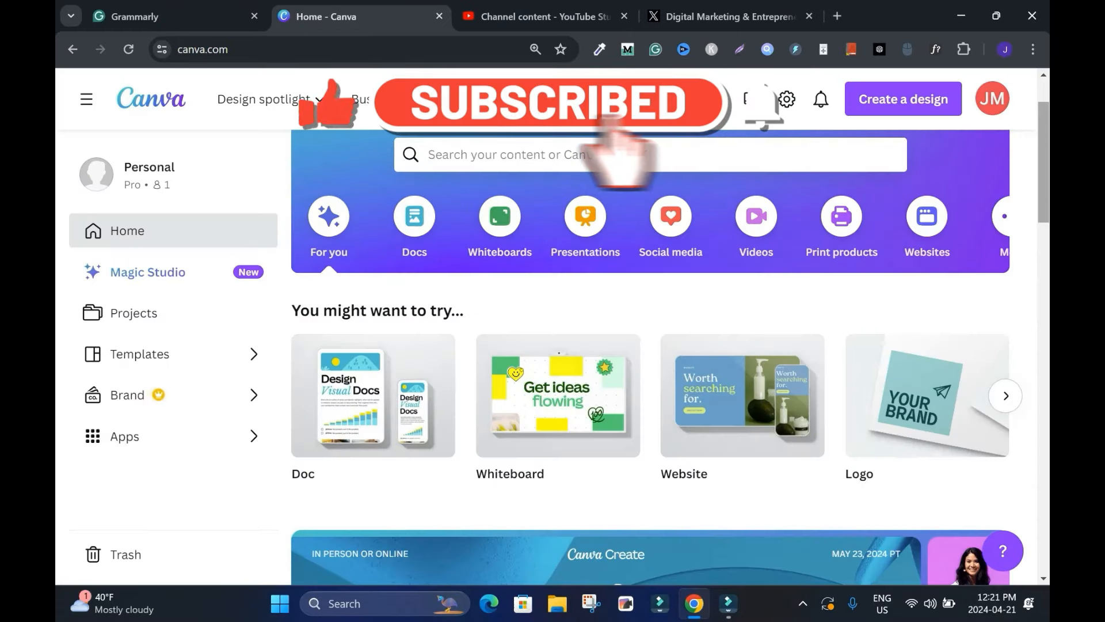